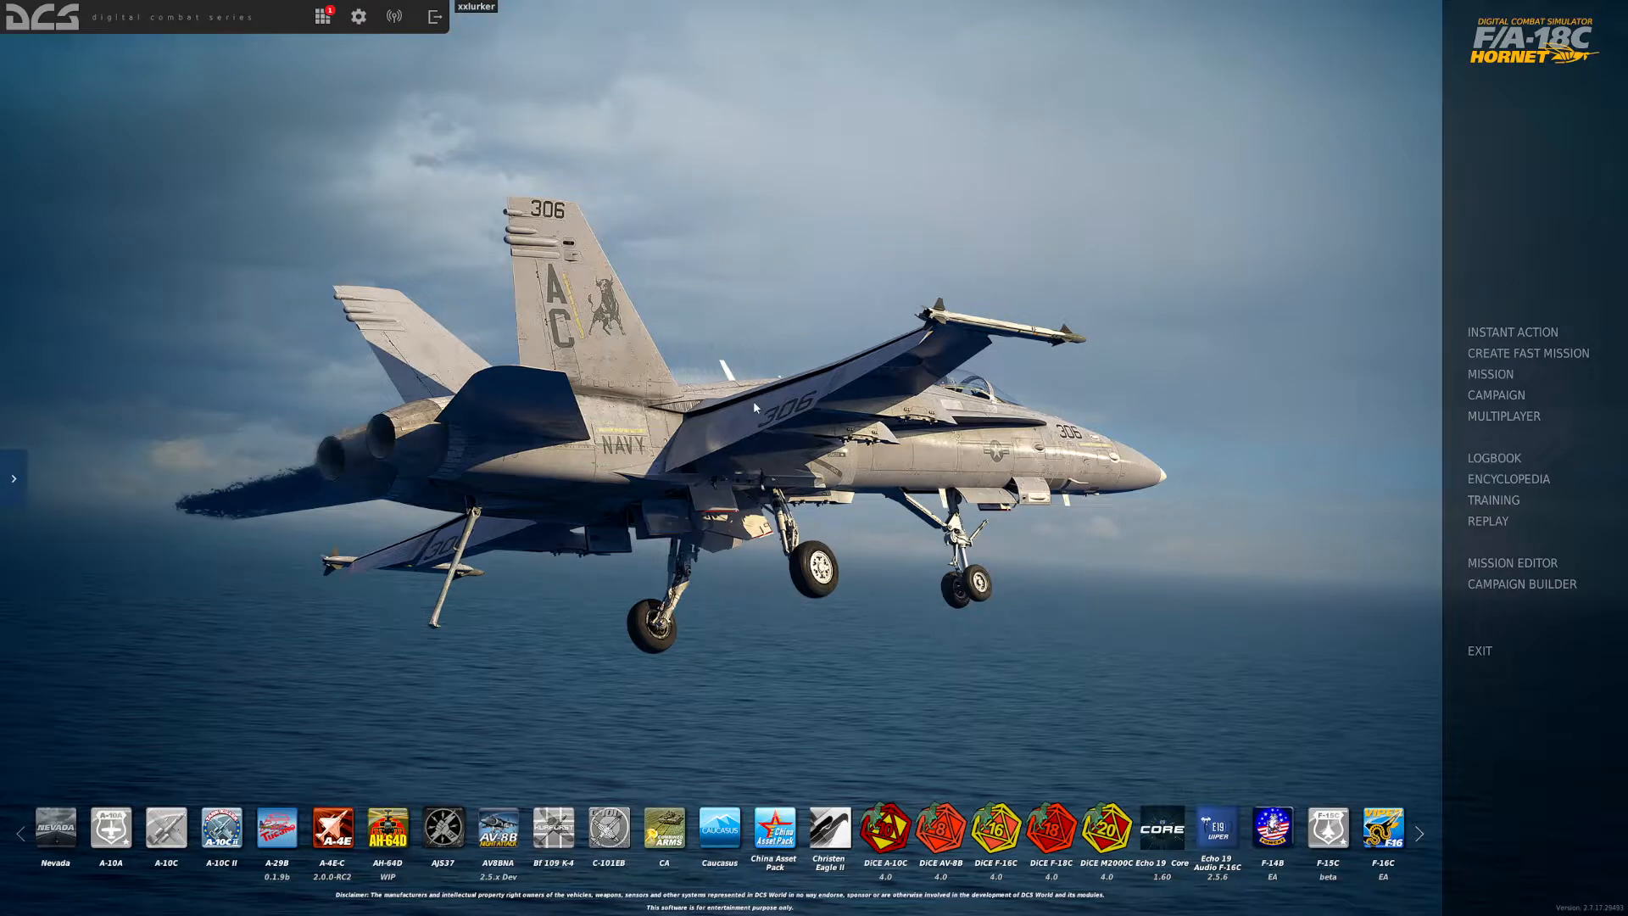
mouse_move(720, 428)
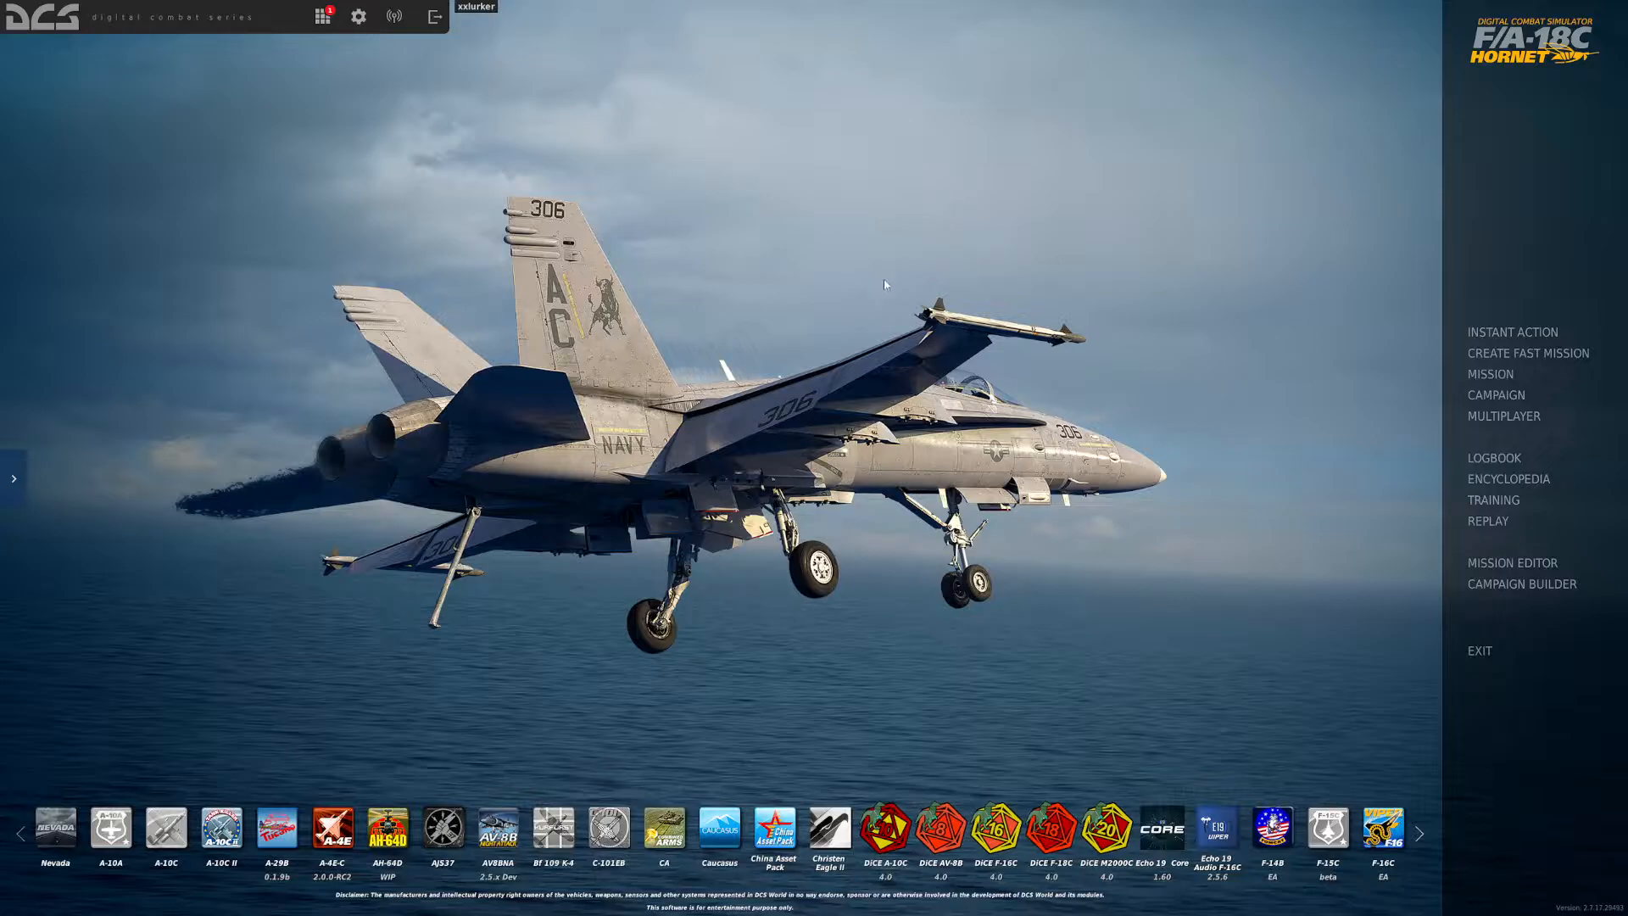
mouse_move(863, 320)
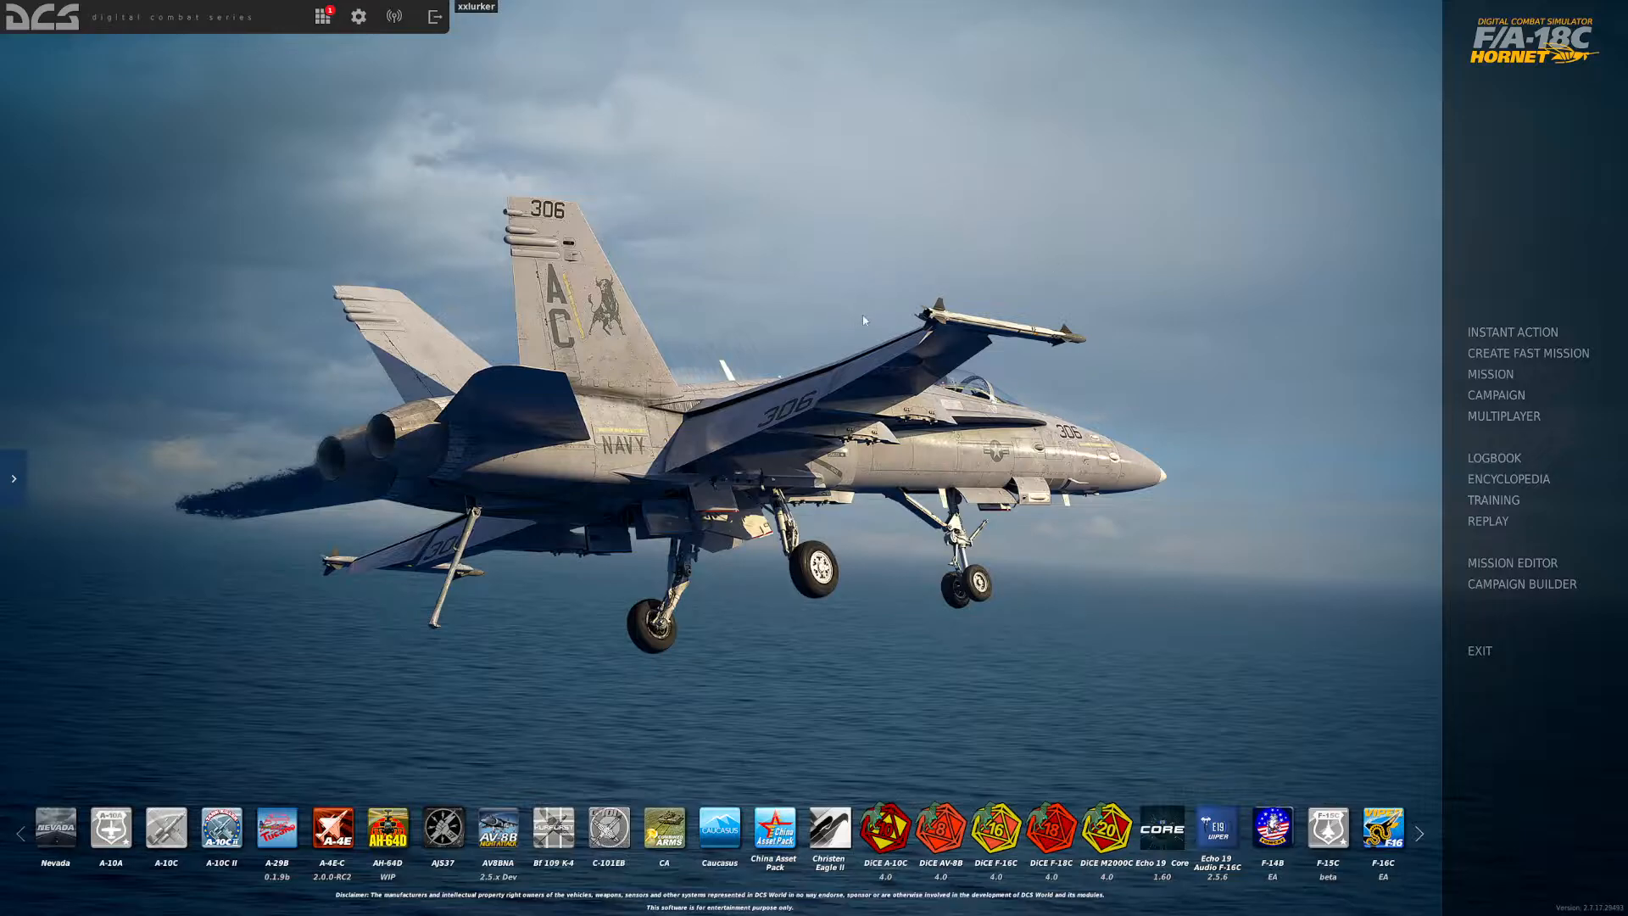
mouse_move(490, 117)
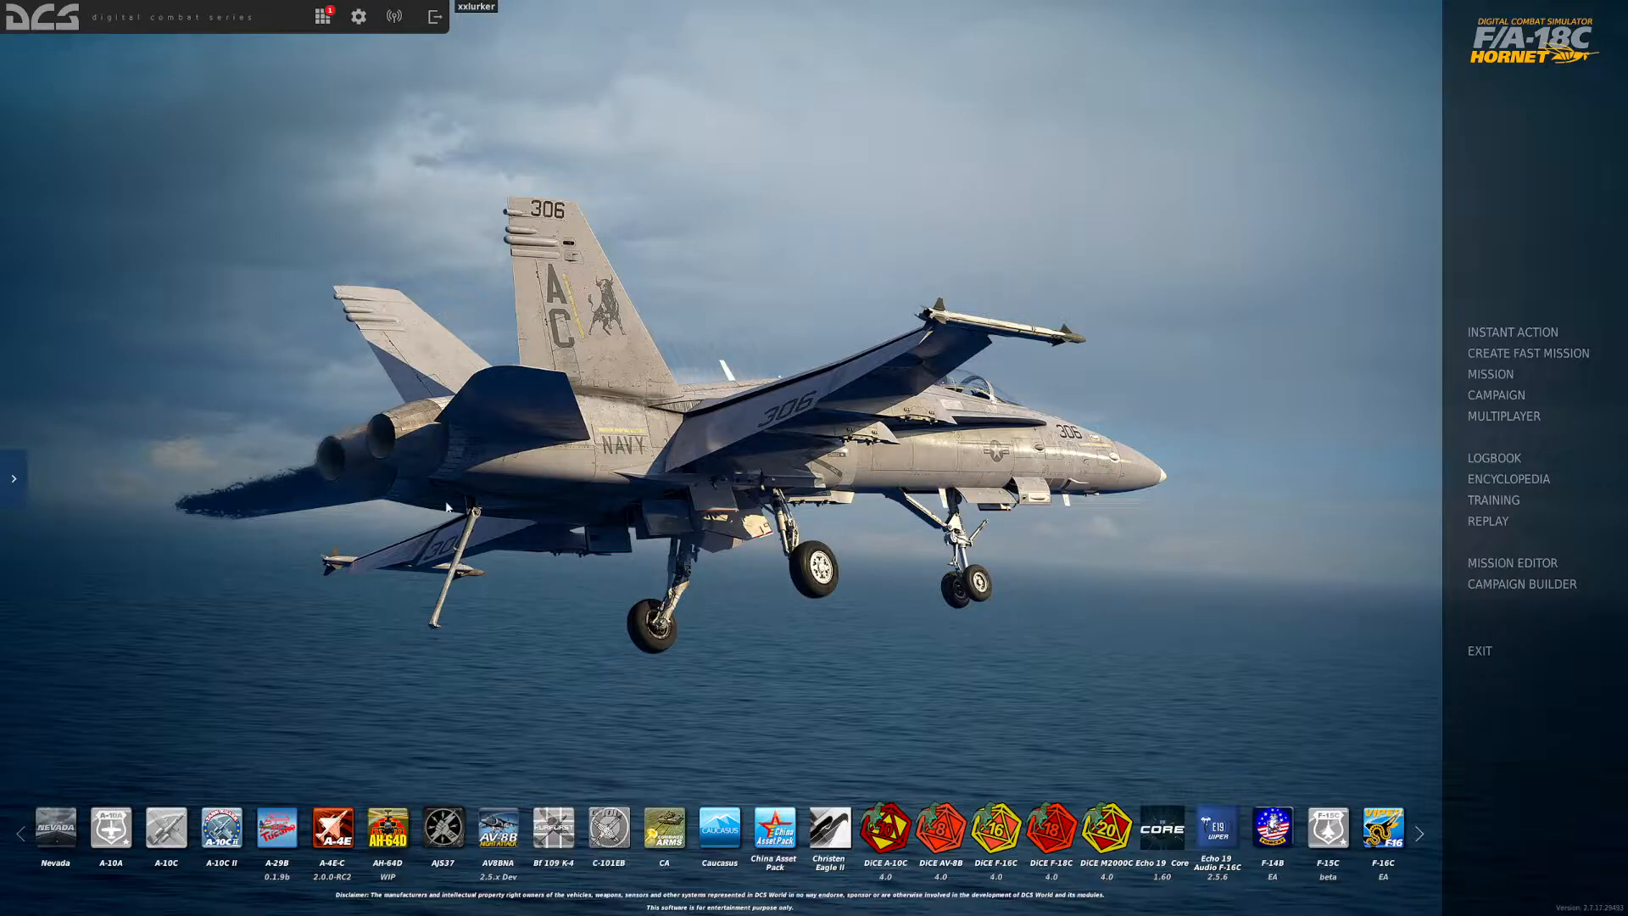
mouse_move(920, 288)
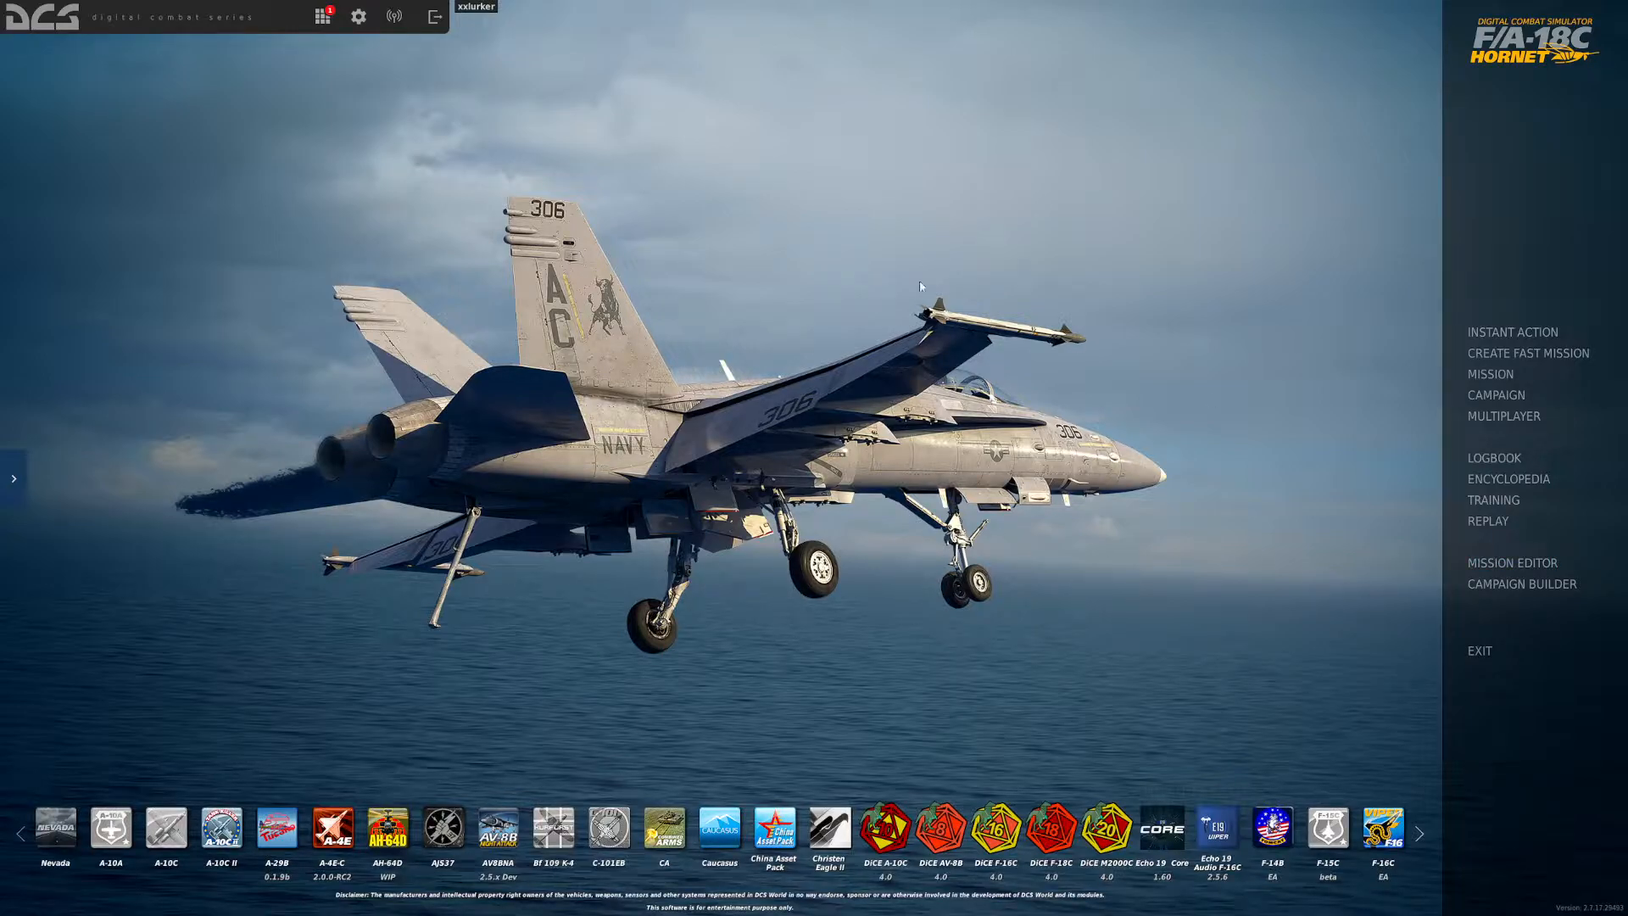
mouse_move(1511, 563)
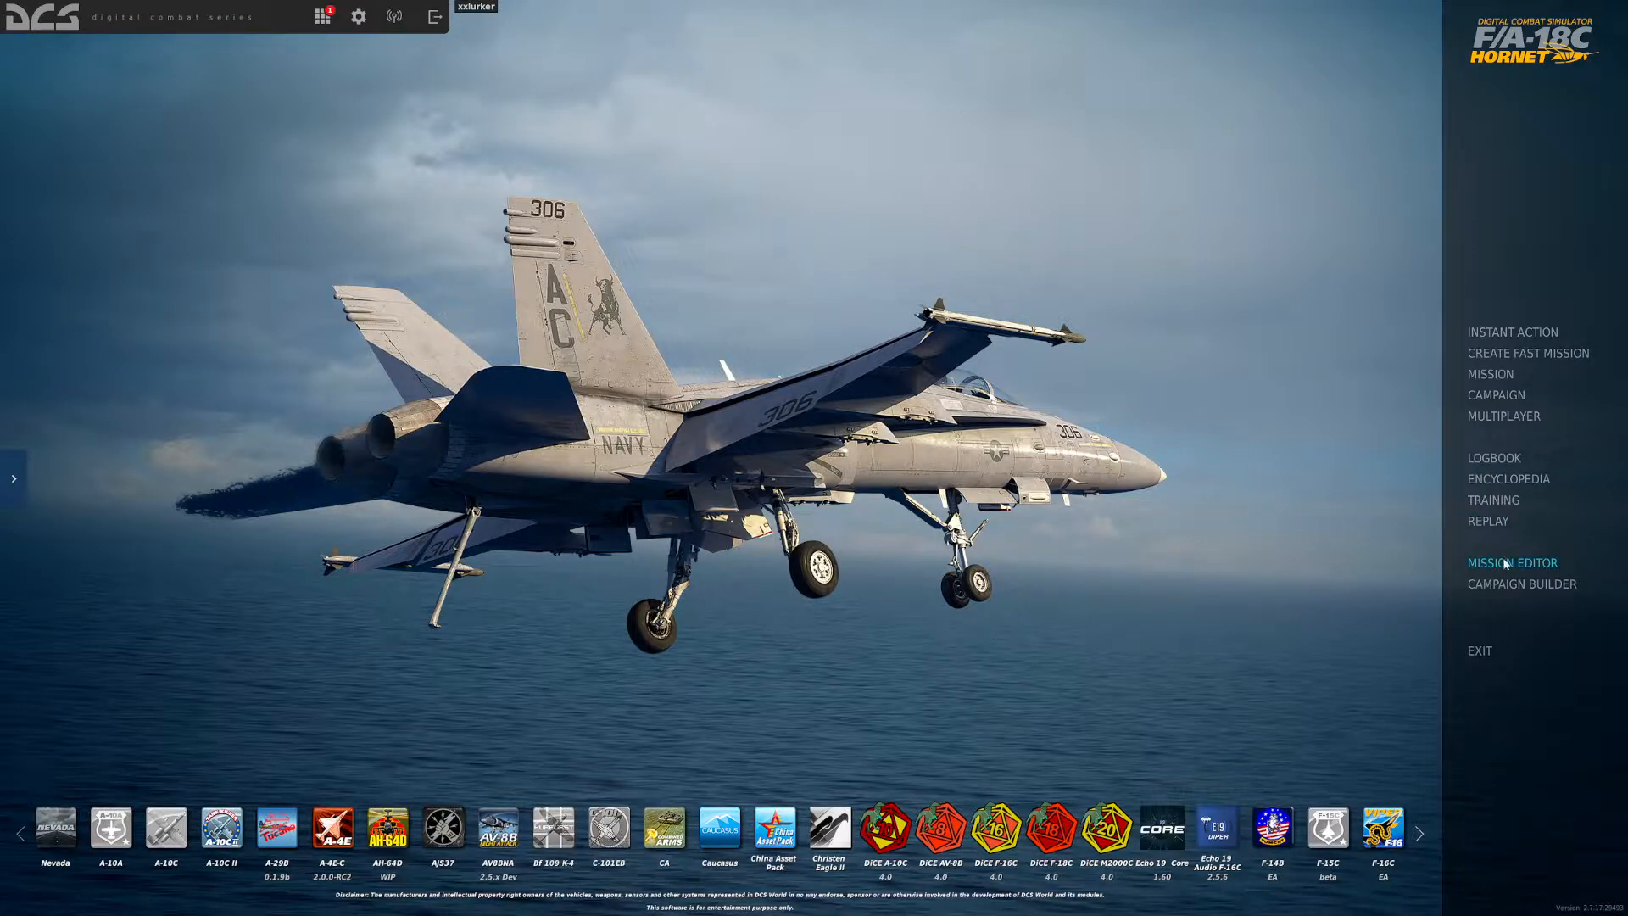
Step: Create a new Caucasus mission in the Mission Editor
left_click(1511, 563)
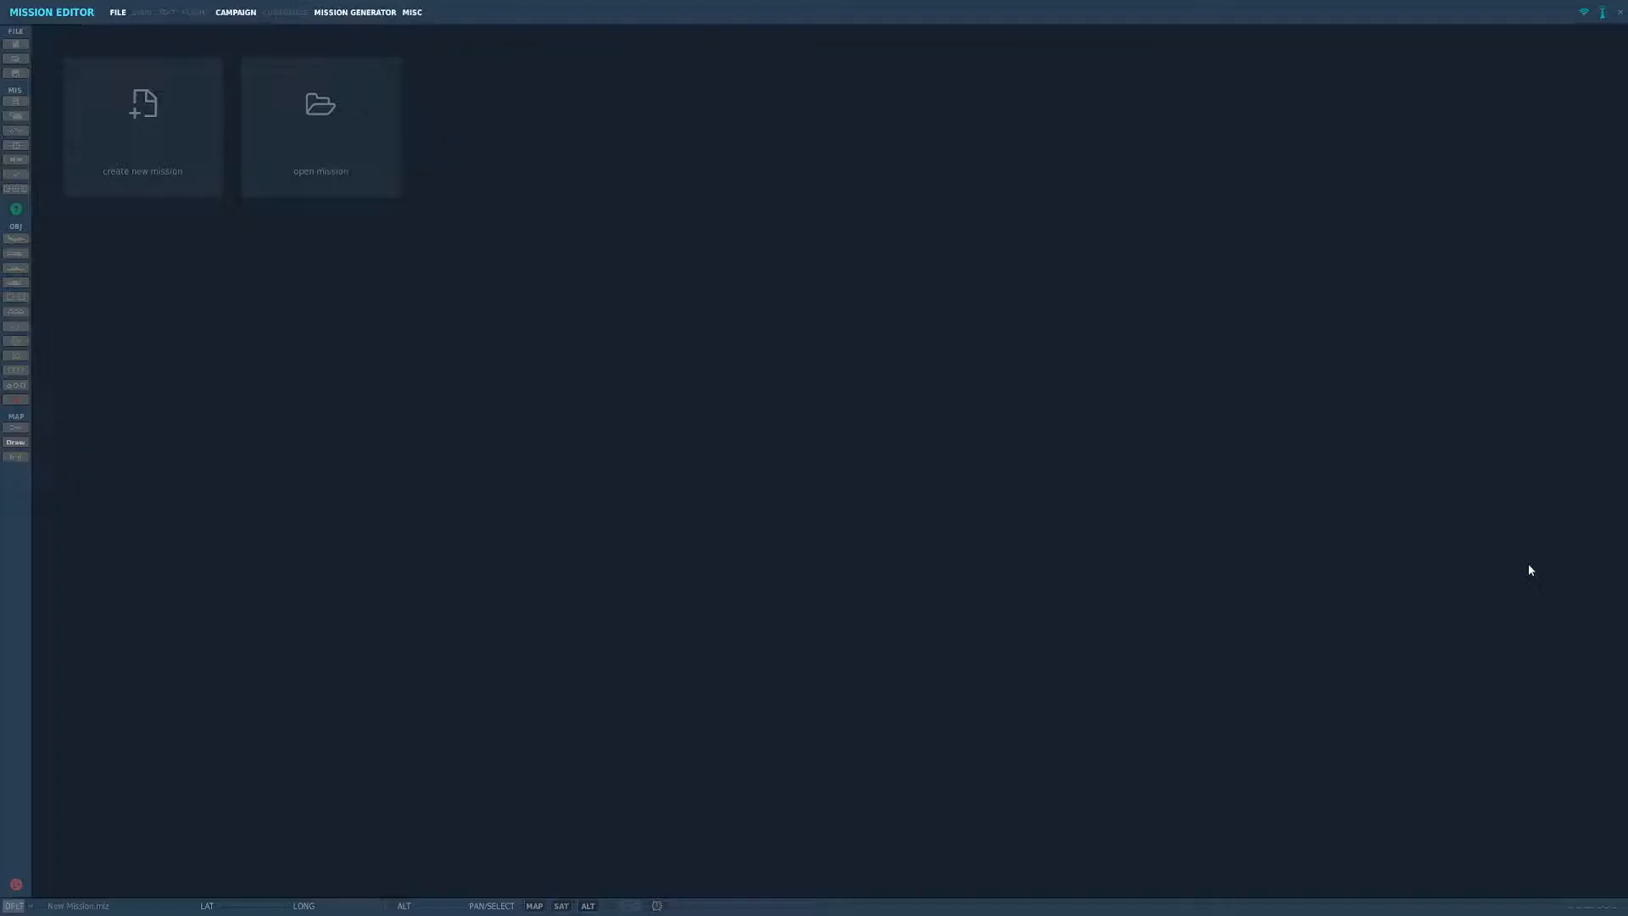
left_click(142, 124)
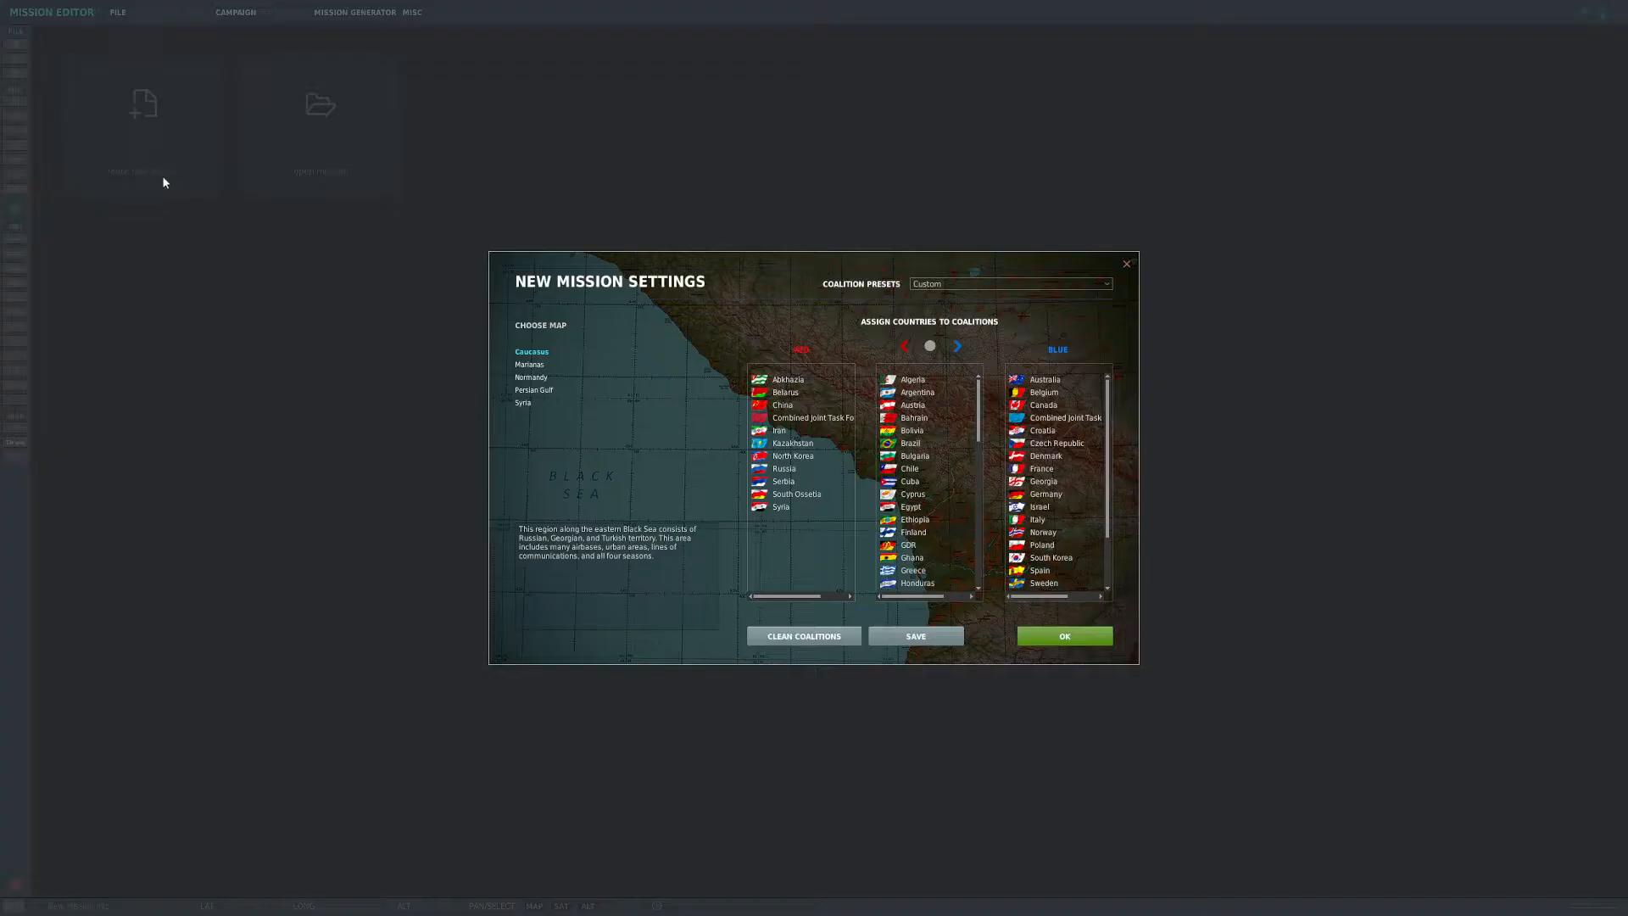
mouse_move(881, 447)
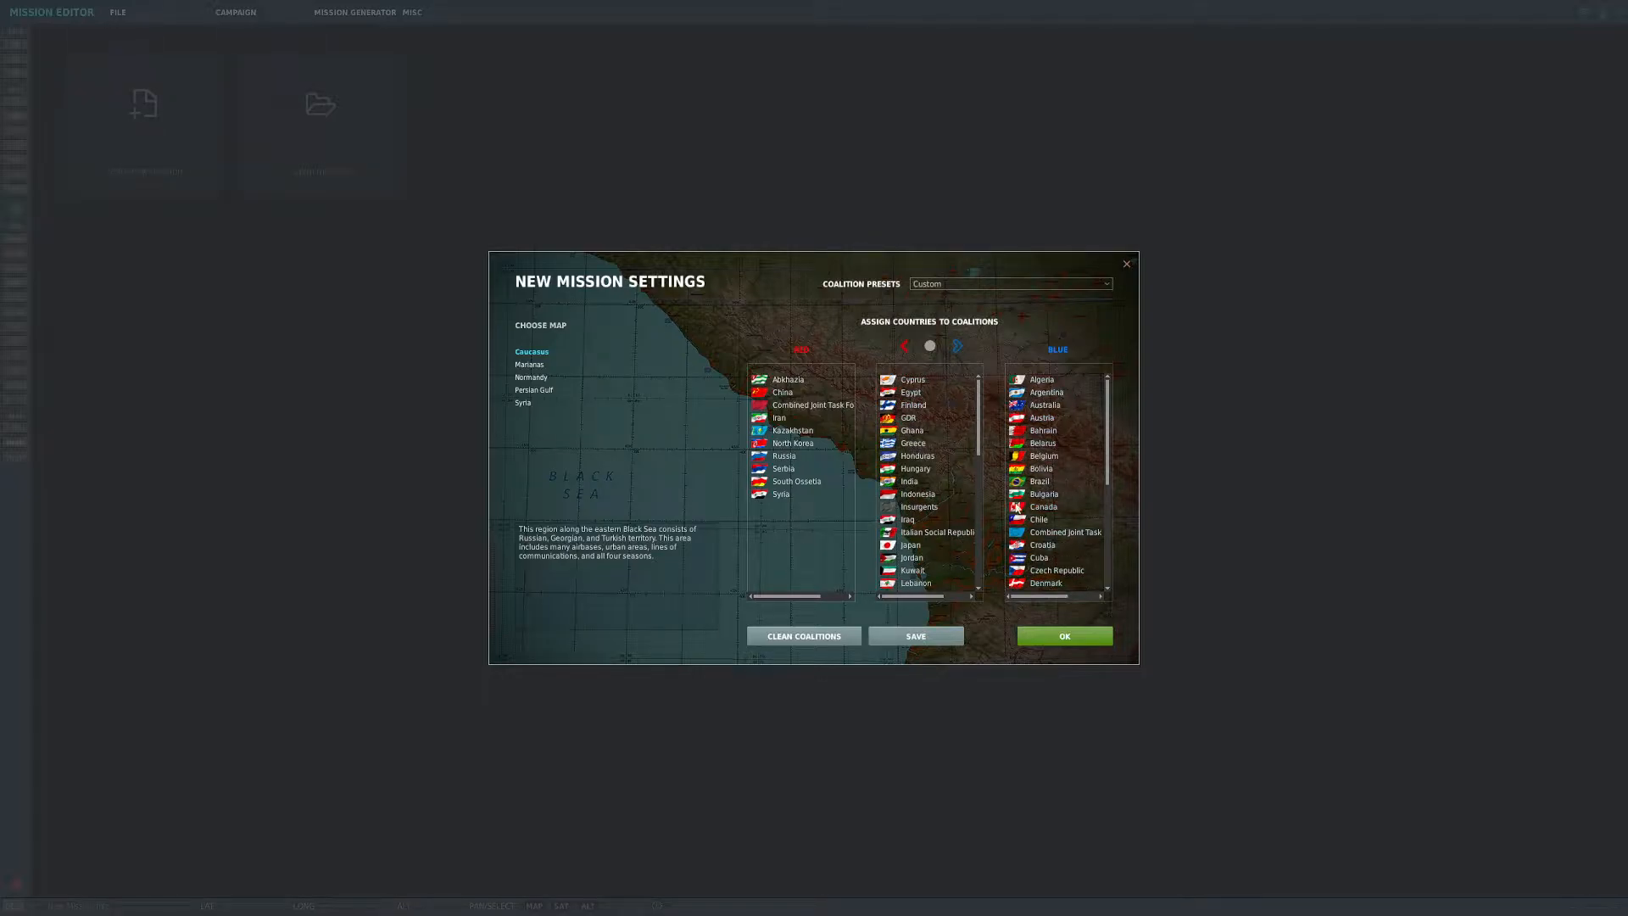
left_click(1063, 635)
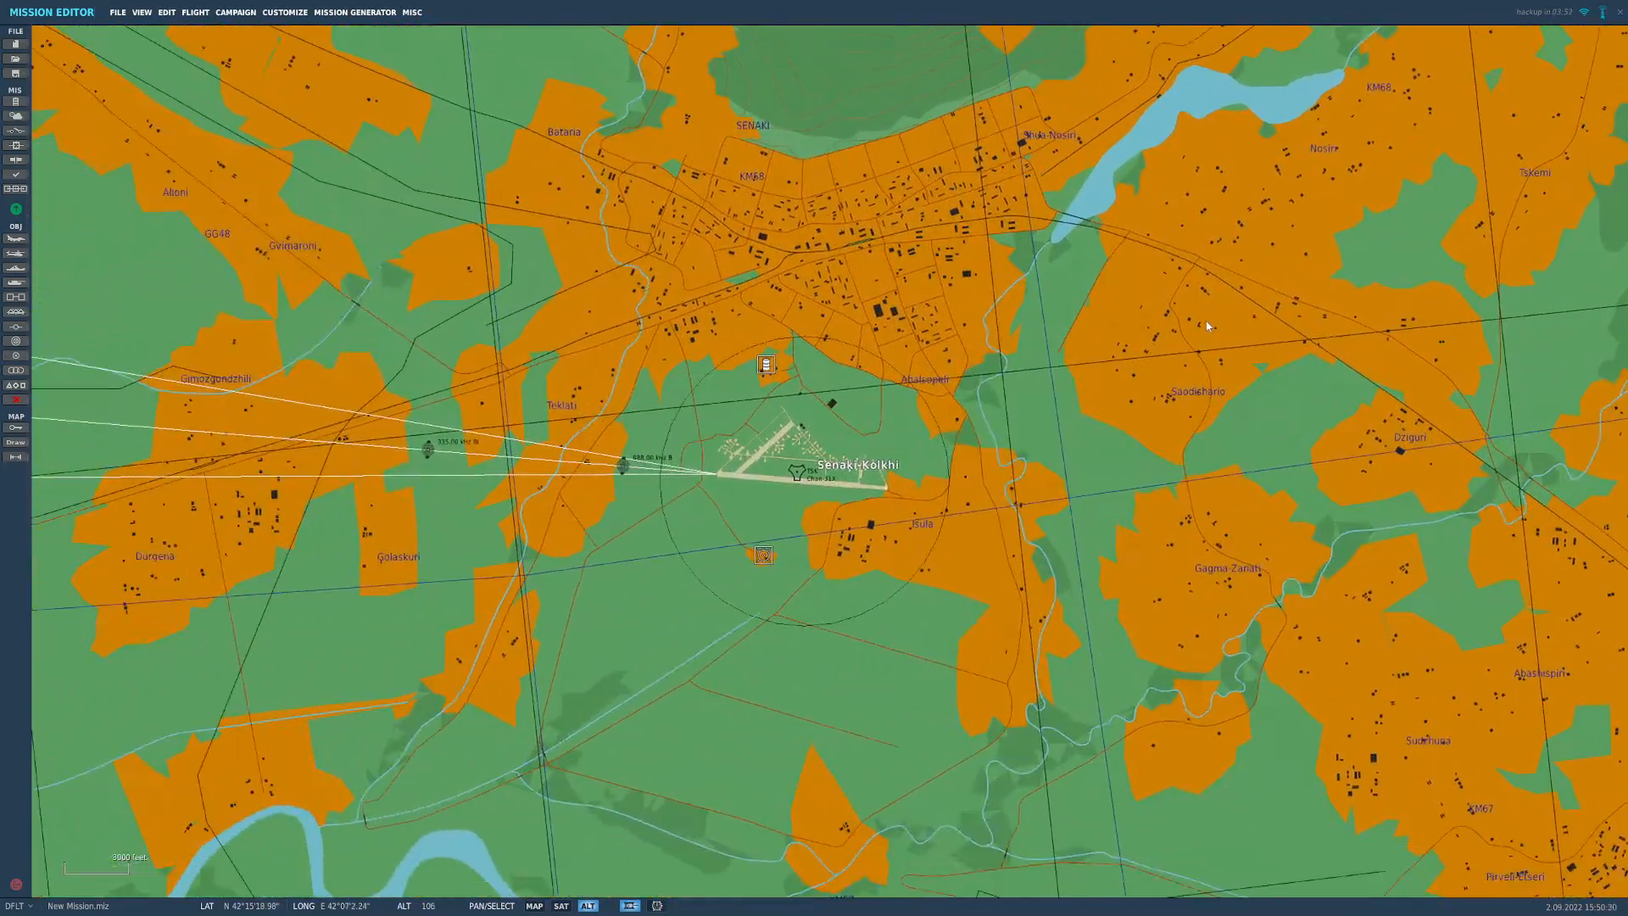
Step: Zoom the map in on Senaki-Kolkhi airfield's runway and parking spots
scroll("down", 3)
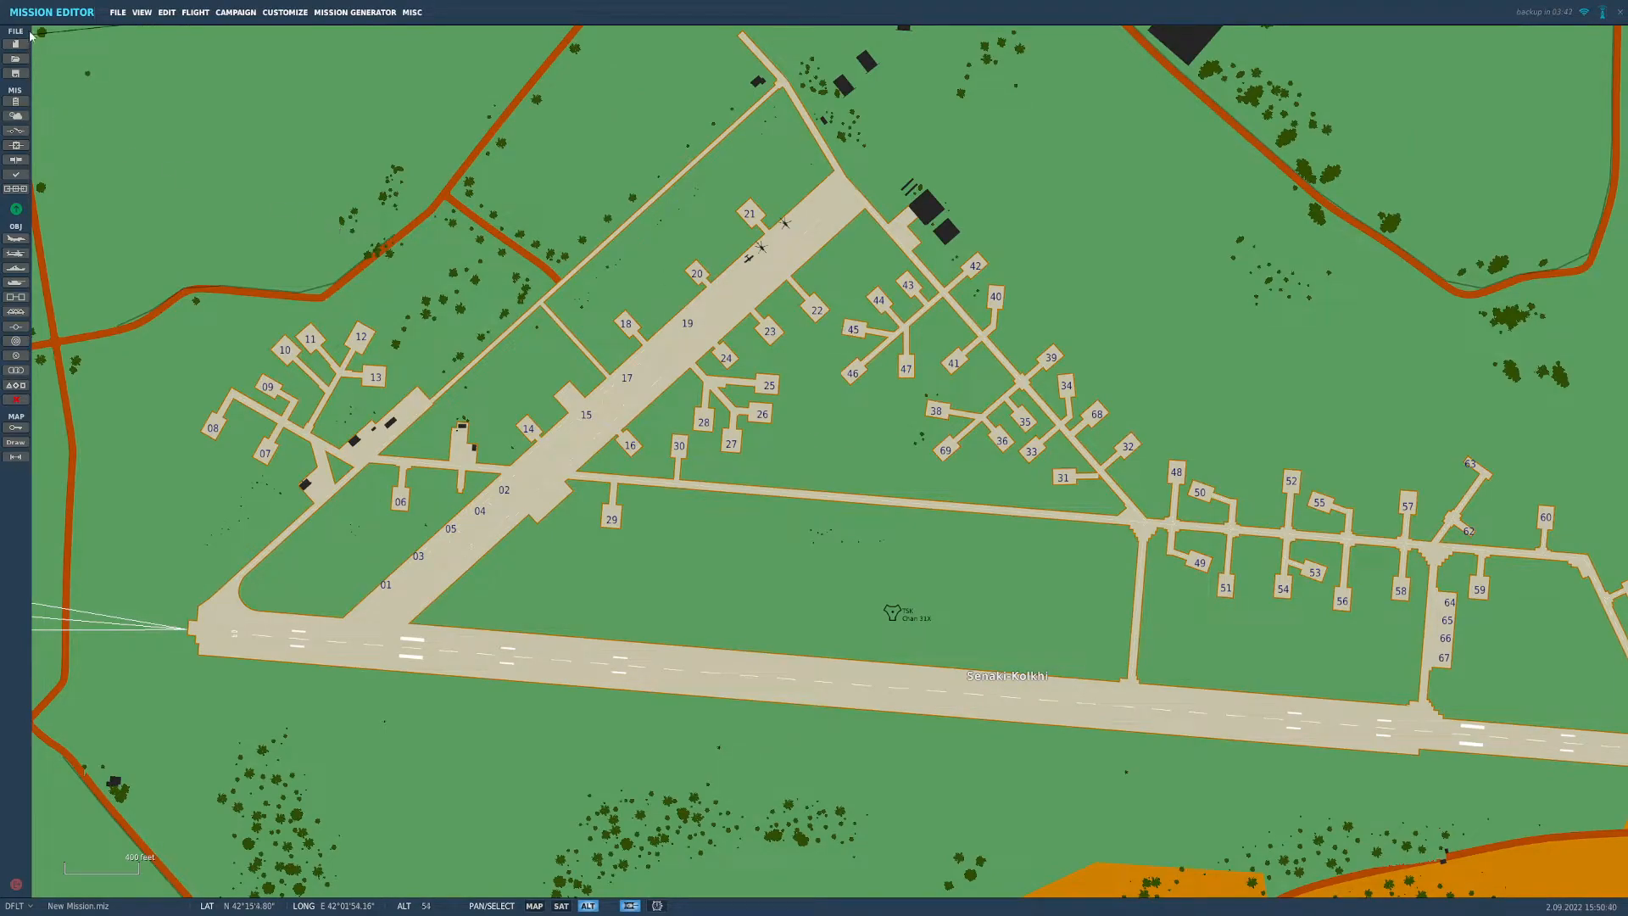
mouse_move(29, 225)
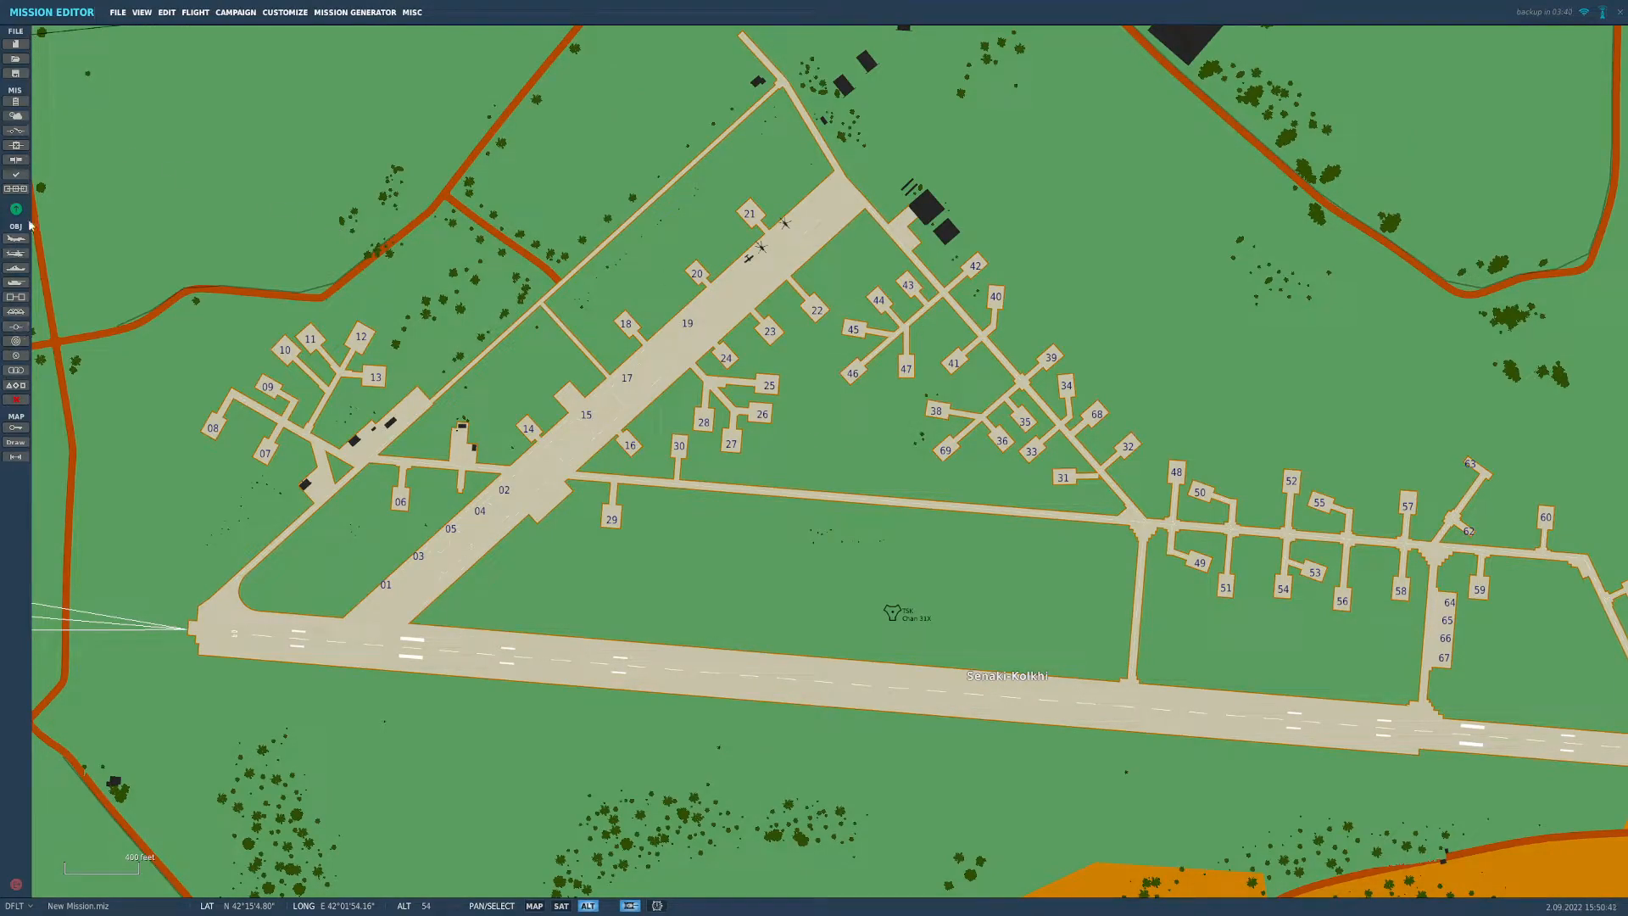
mouse_move(15, 239)
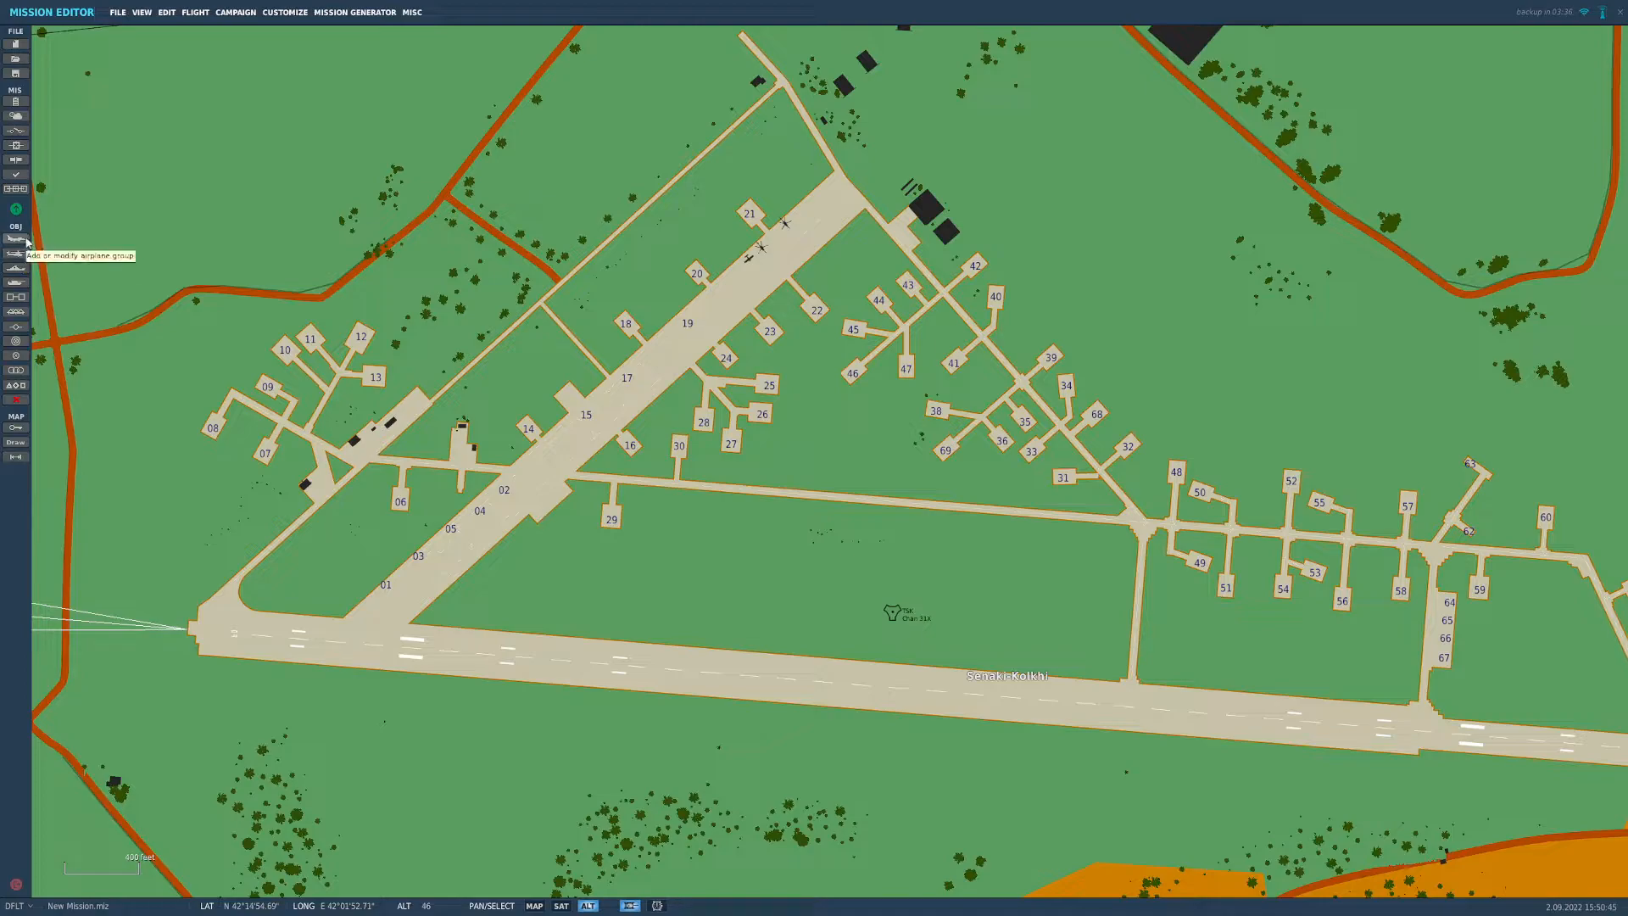
mouse_move(29, 241)
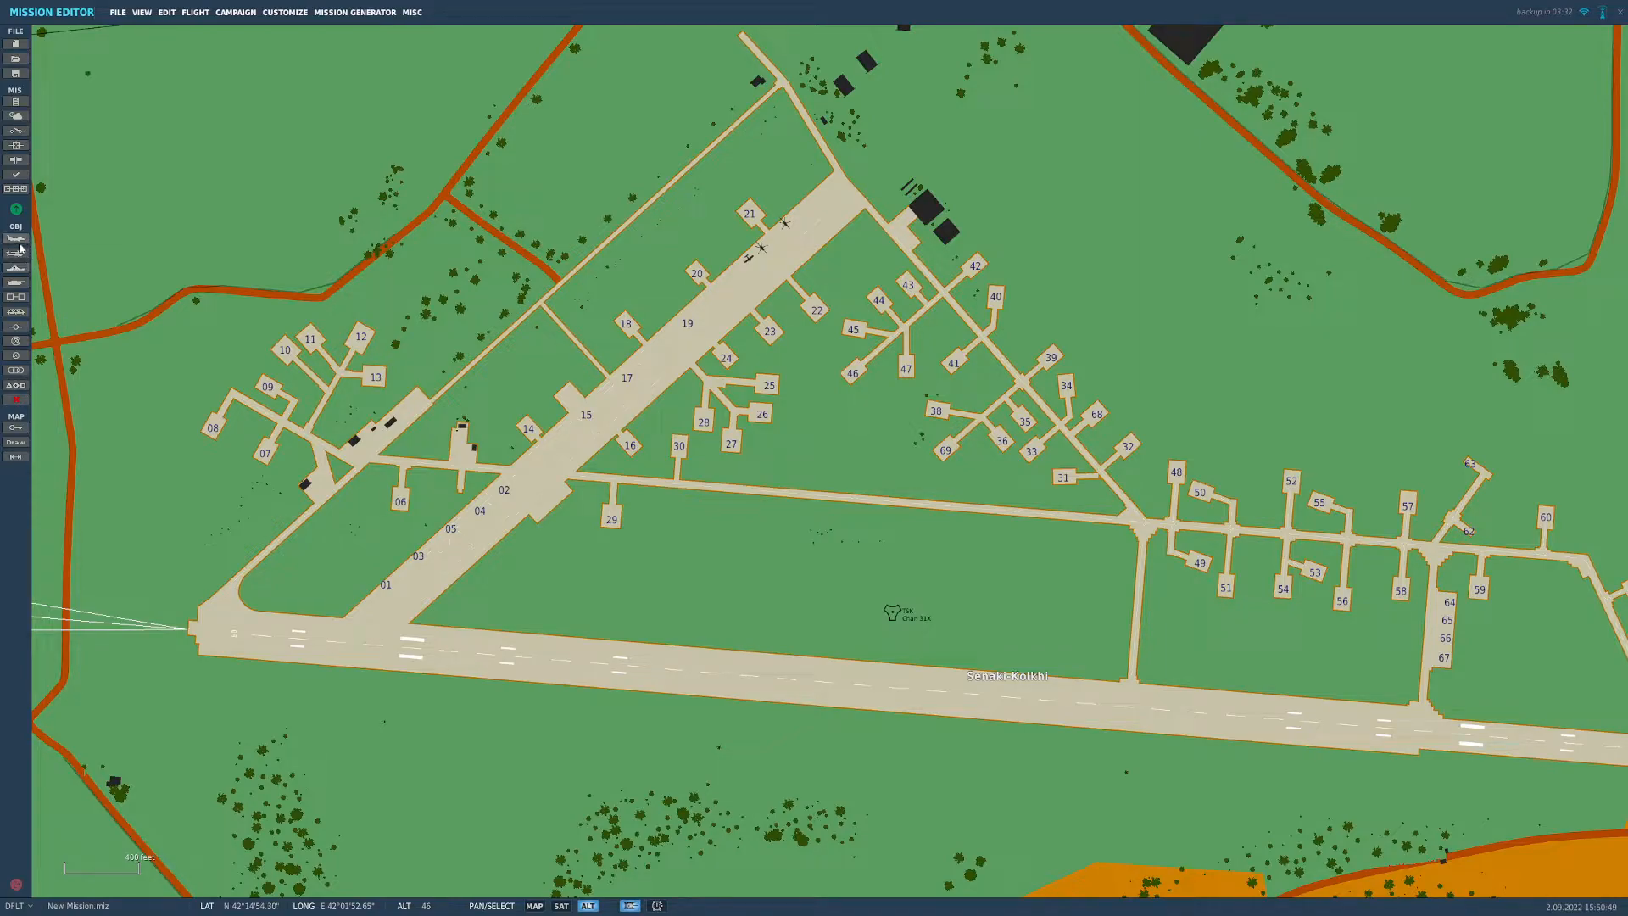
mouse_move(16, 241)
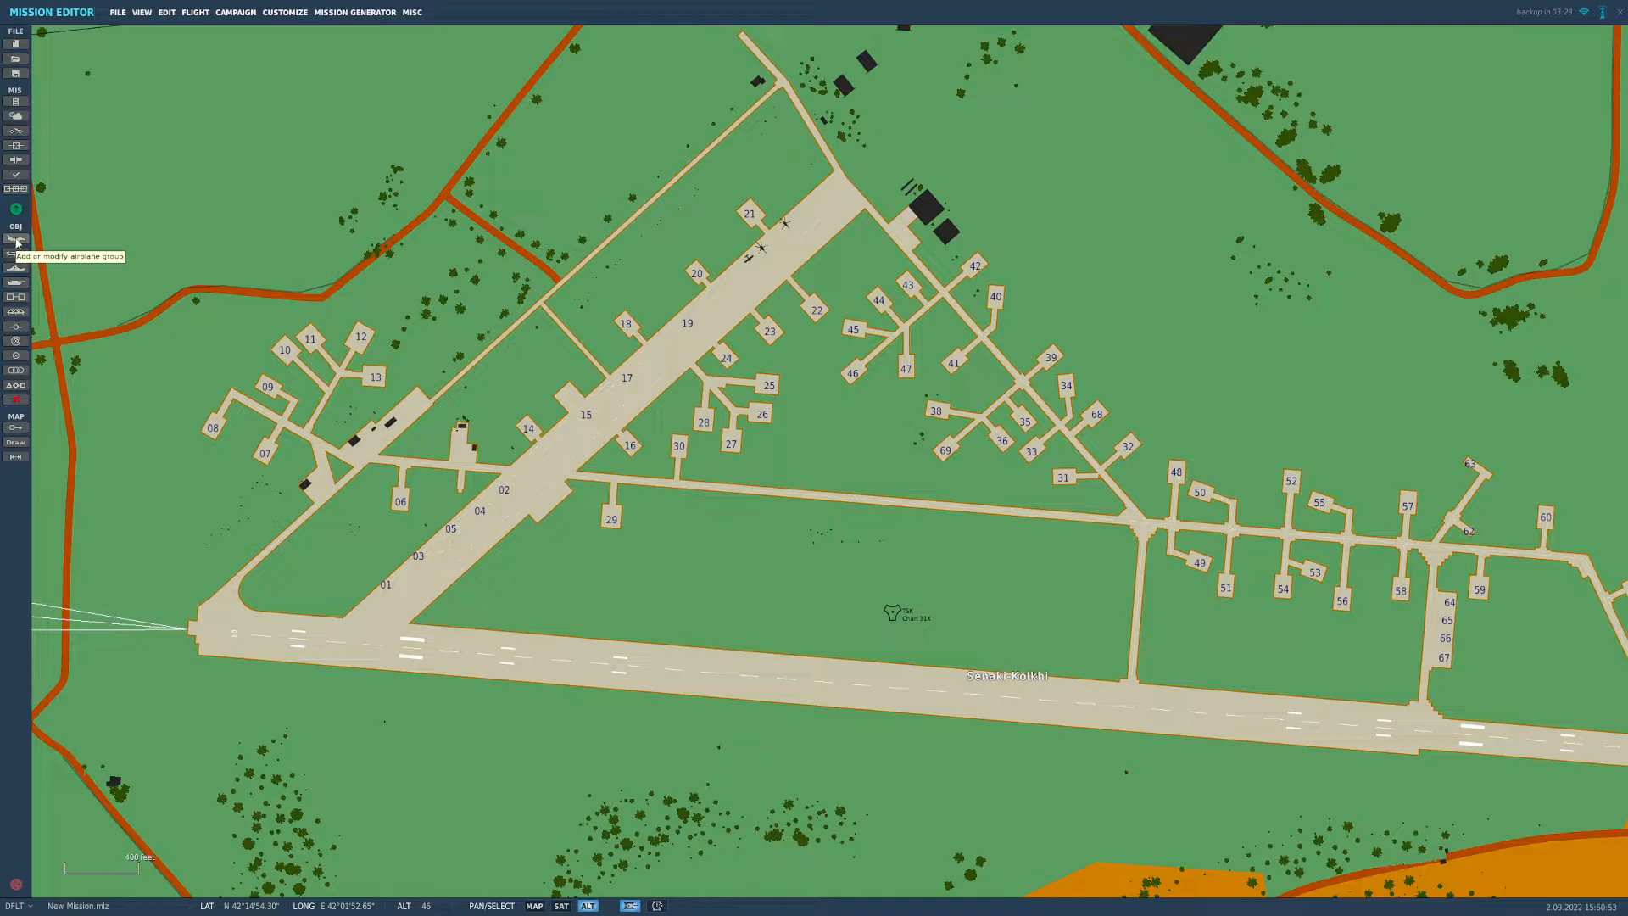
Step: Place an airplane group at Senaki-Kolkhi as an F/A-18C Lot 20 with Client skill
left_click(15, 240)
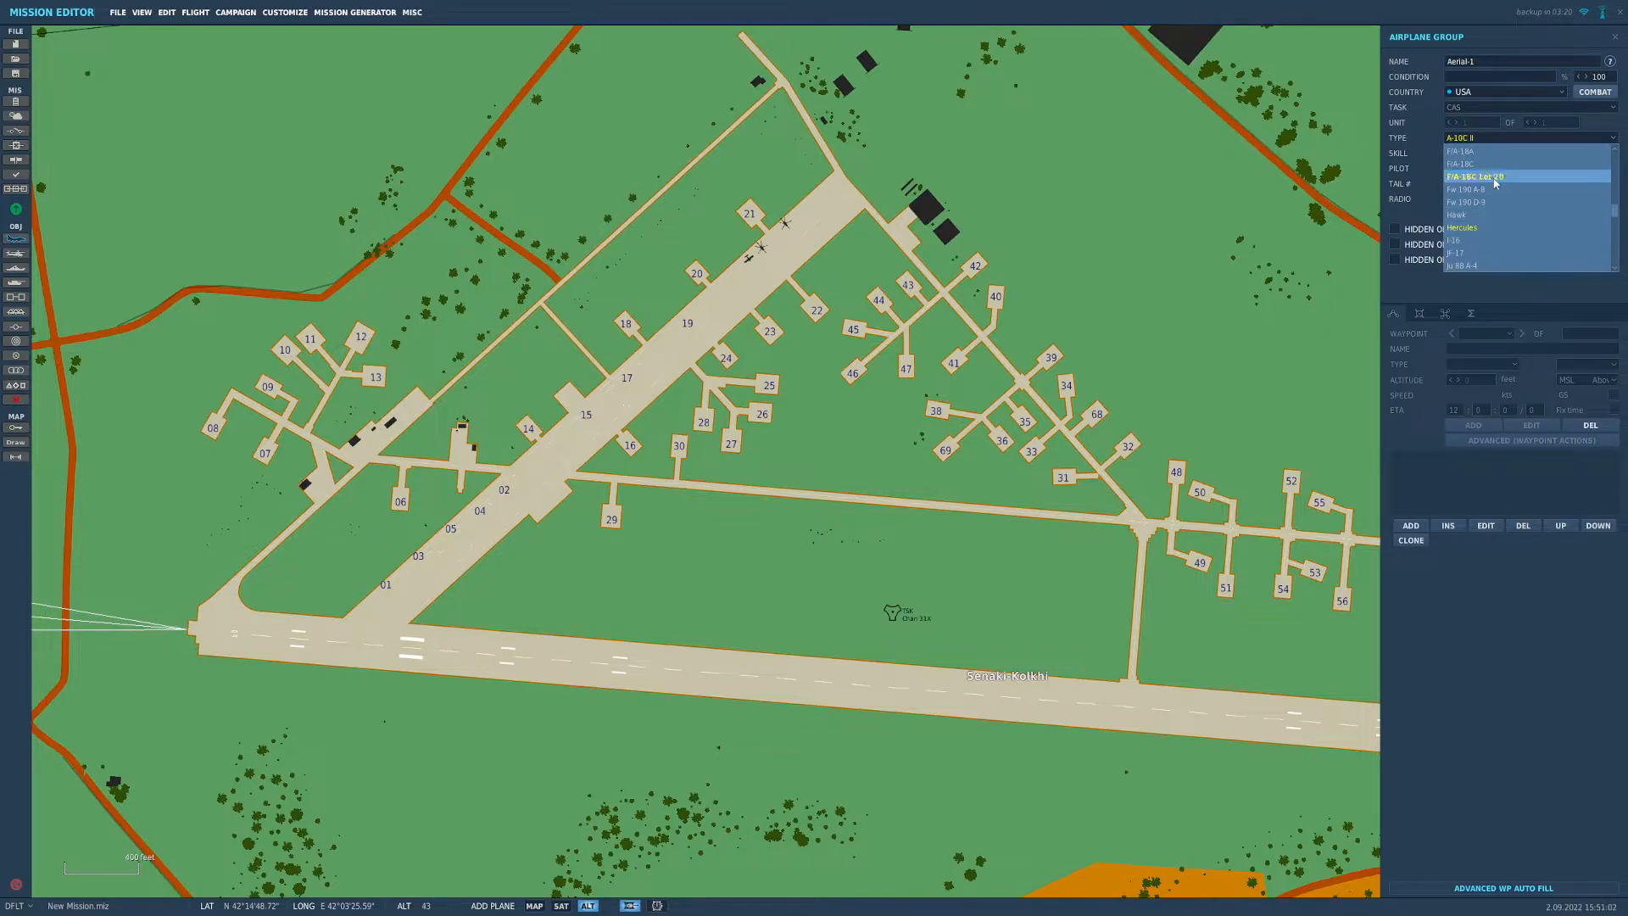
left_click(1474, 176)
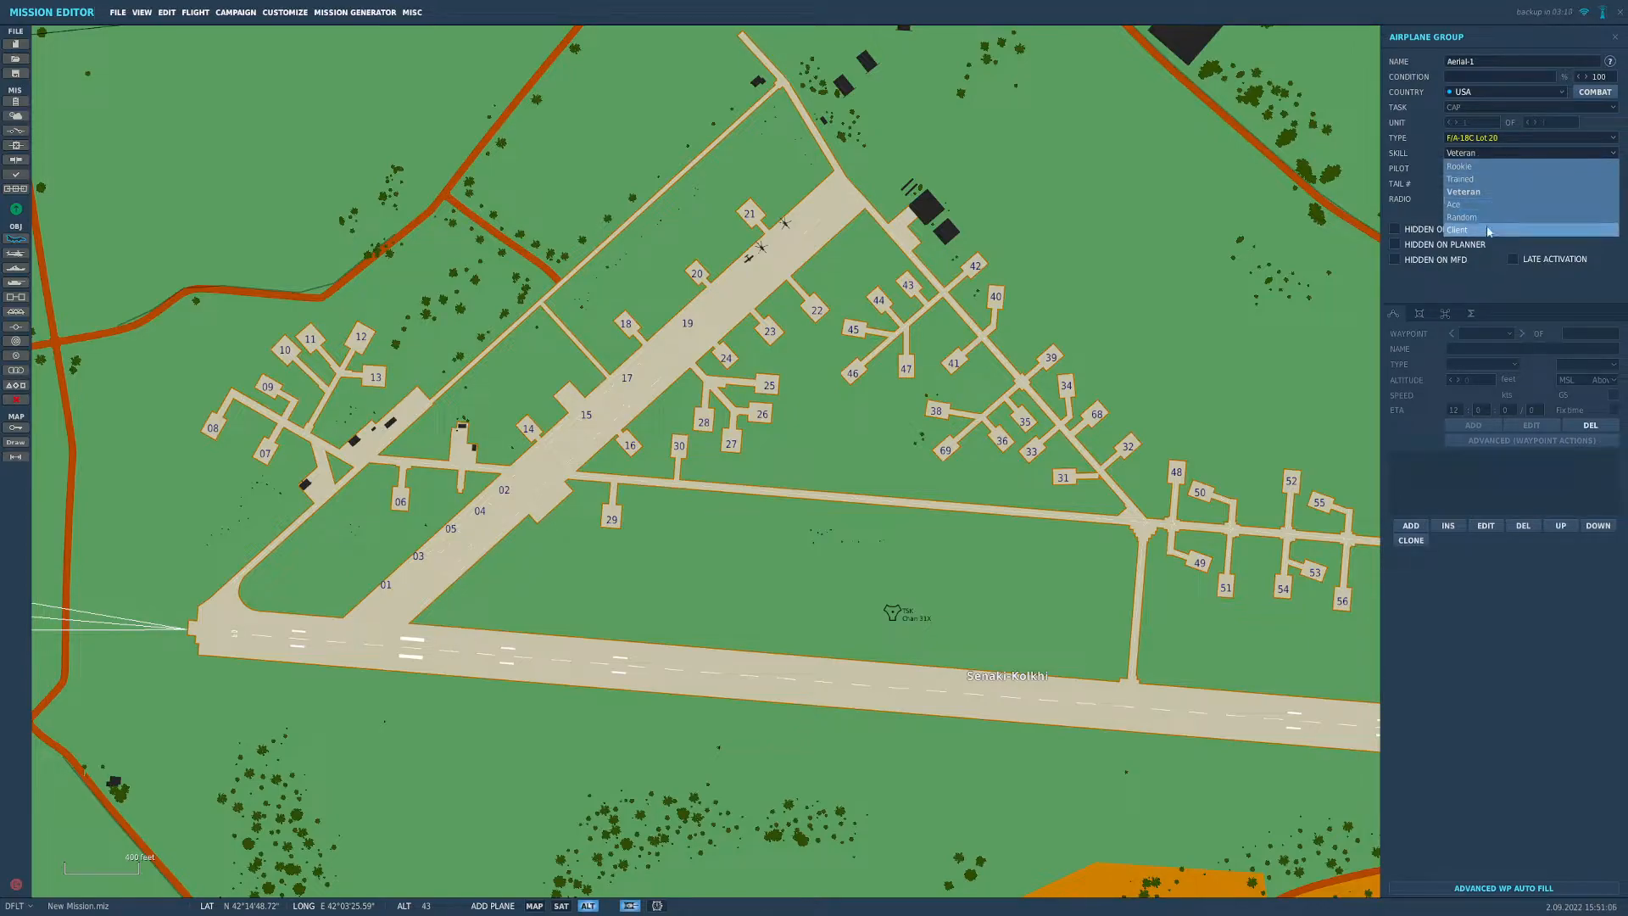
left_click(1457, 228)
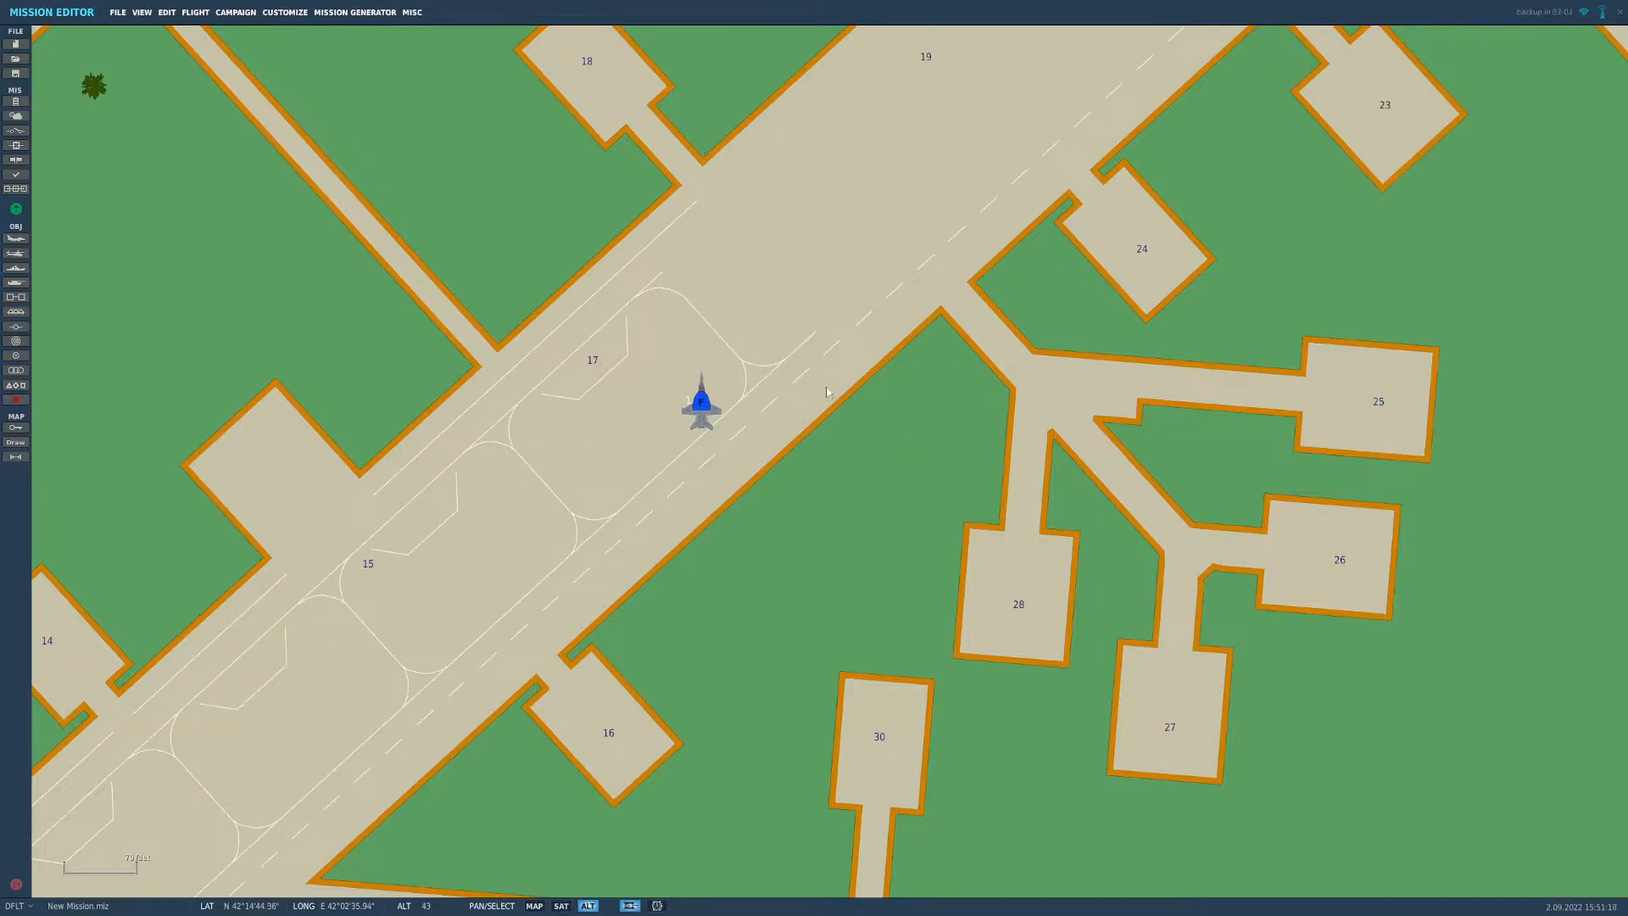
Step: Open the Hornet group's Payload page showing the VFA-37 livery and payload list
left_click(702, 403)
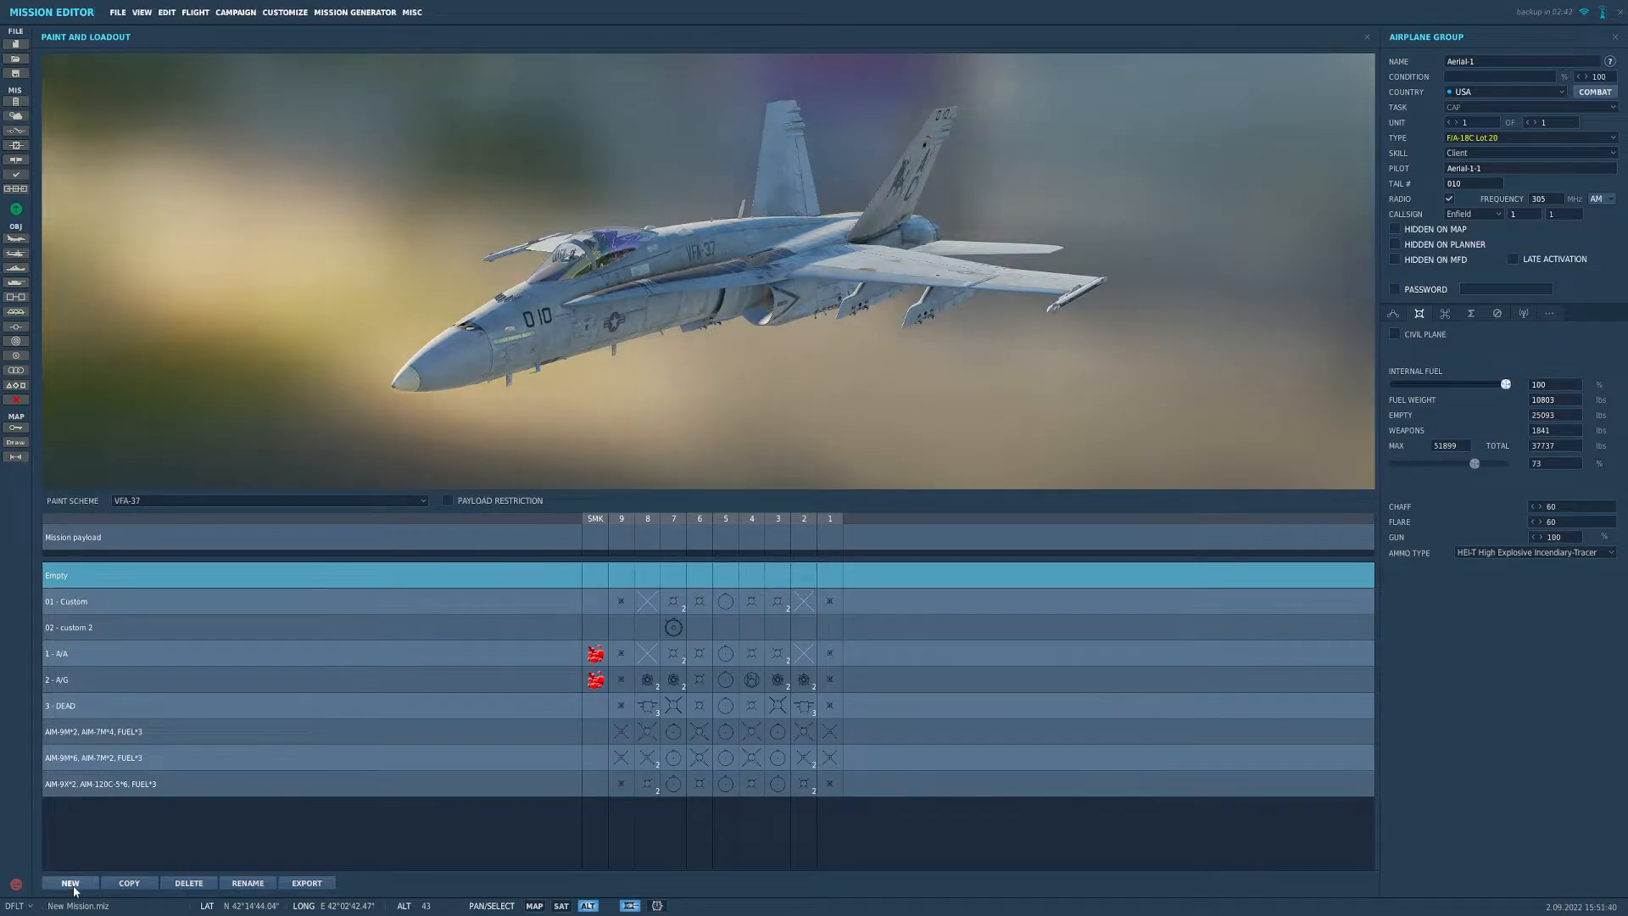
Step: Create Hornet payload '01 - Custom' with a Mk-20 Rockeye on pylon 7
left_click(69, 882)
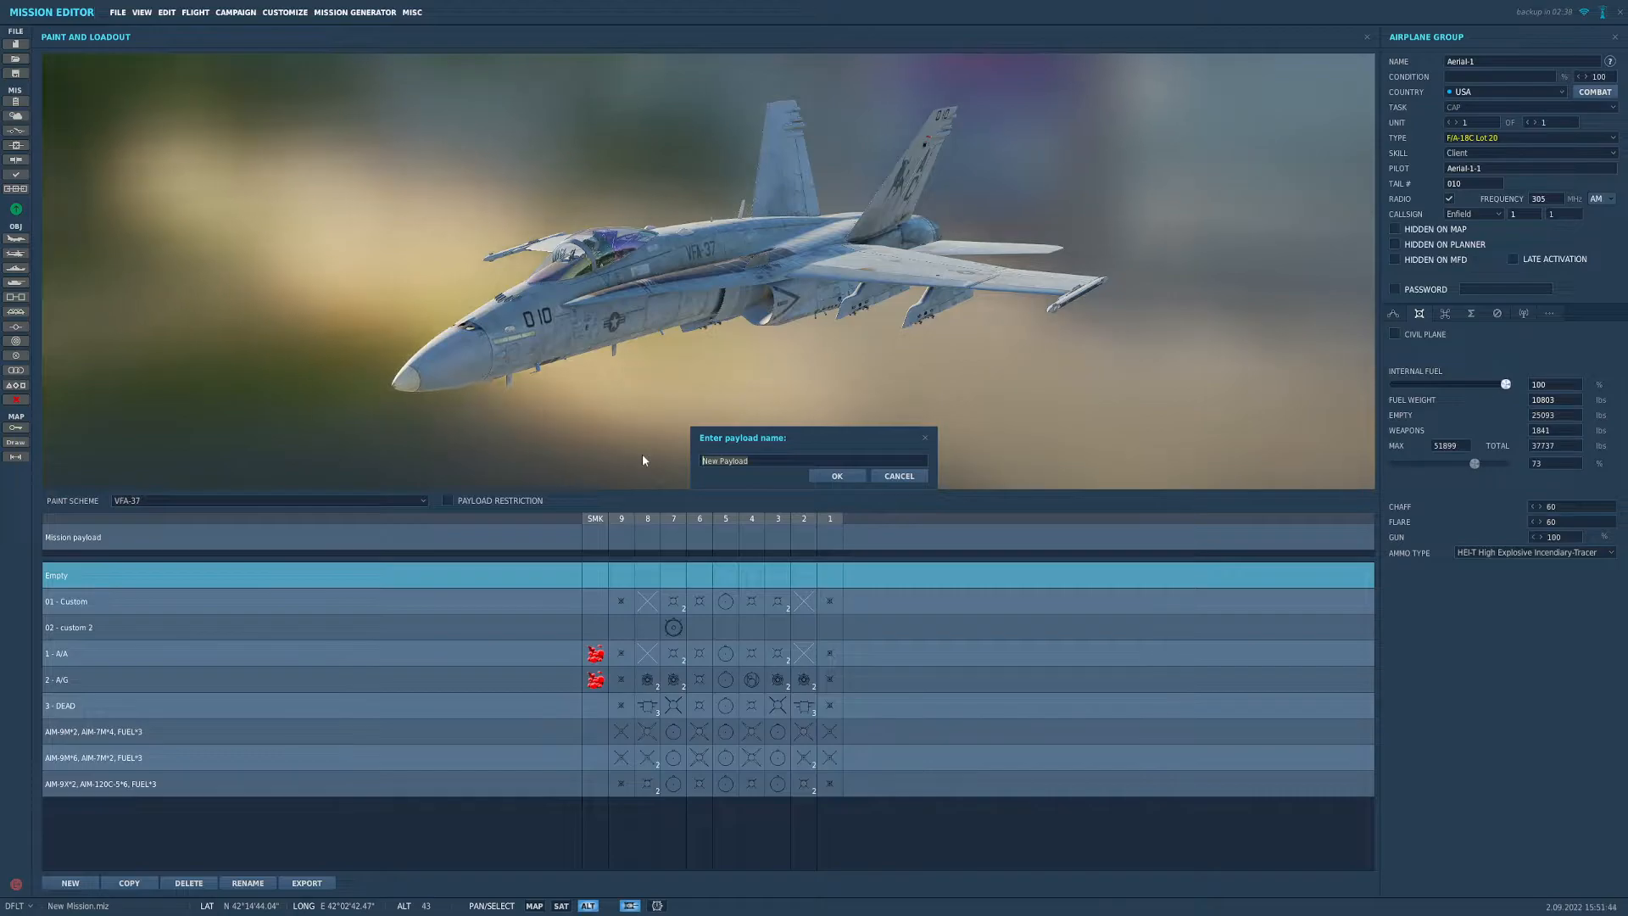
left_click(814, 459)
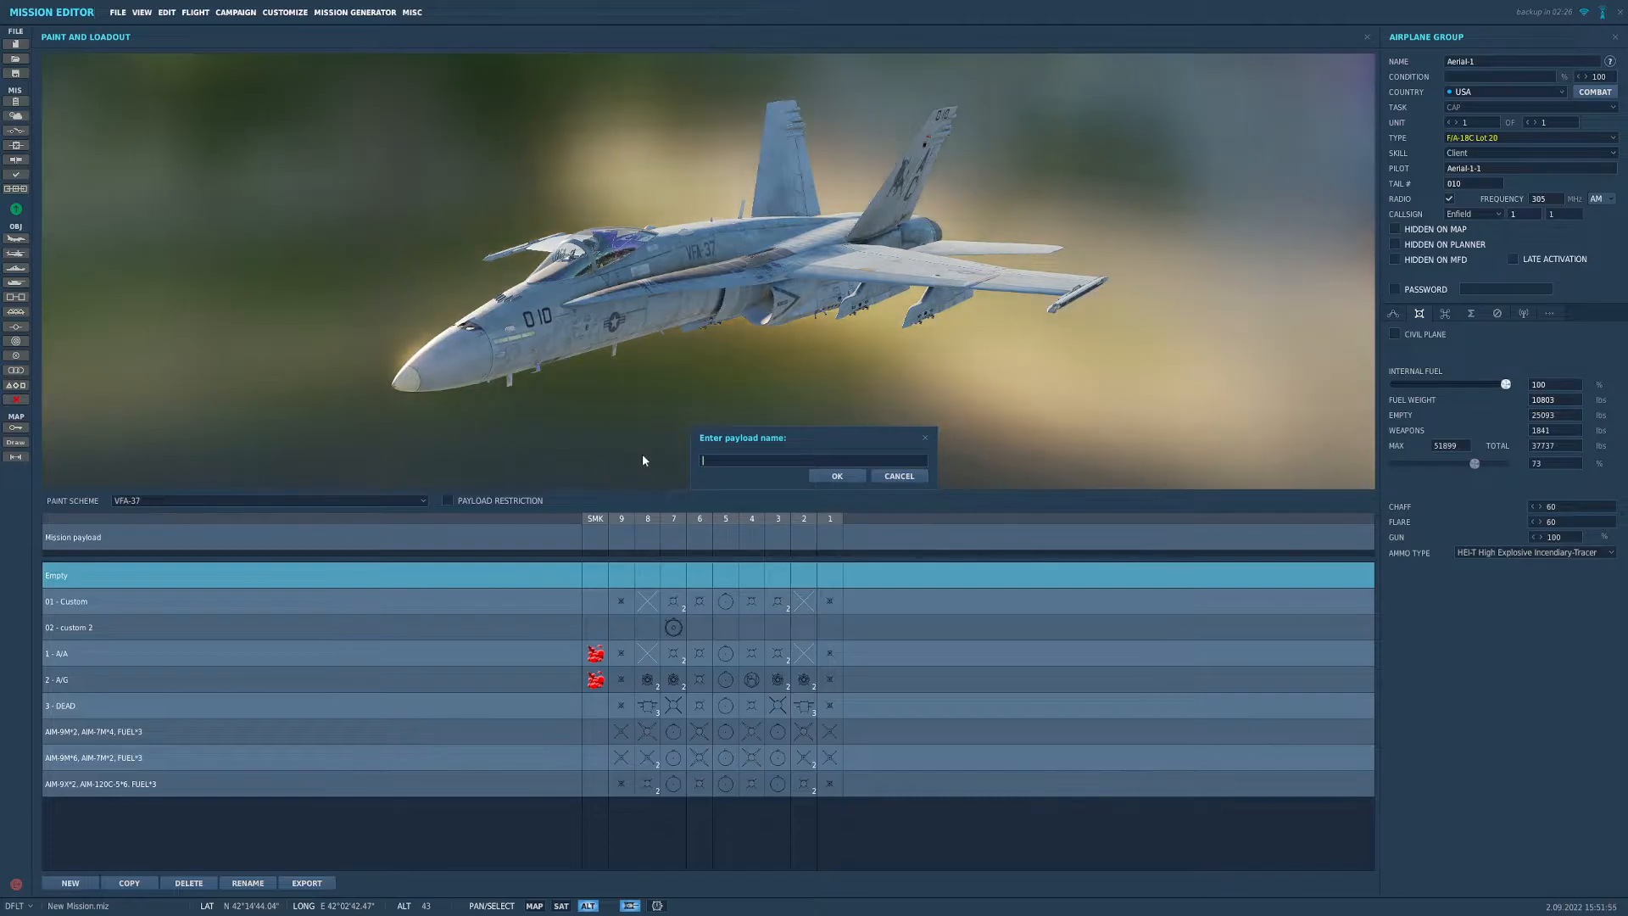
type("01 - Custom")
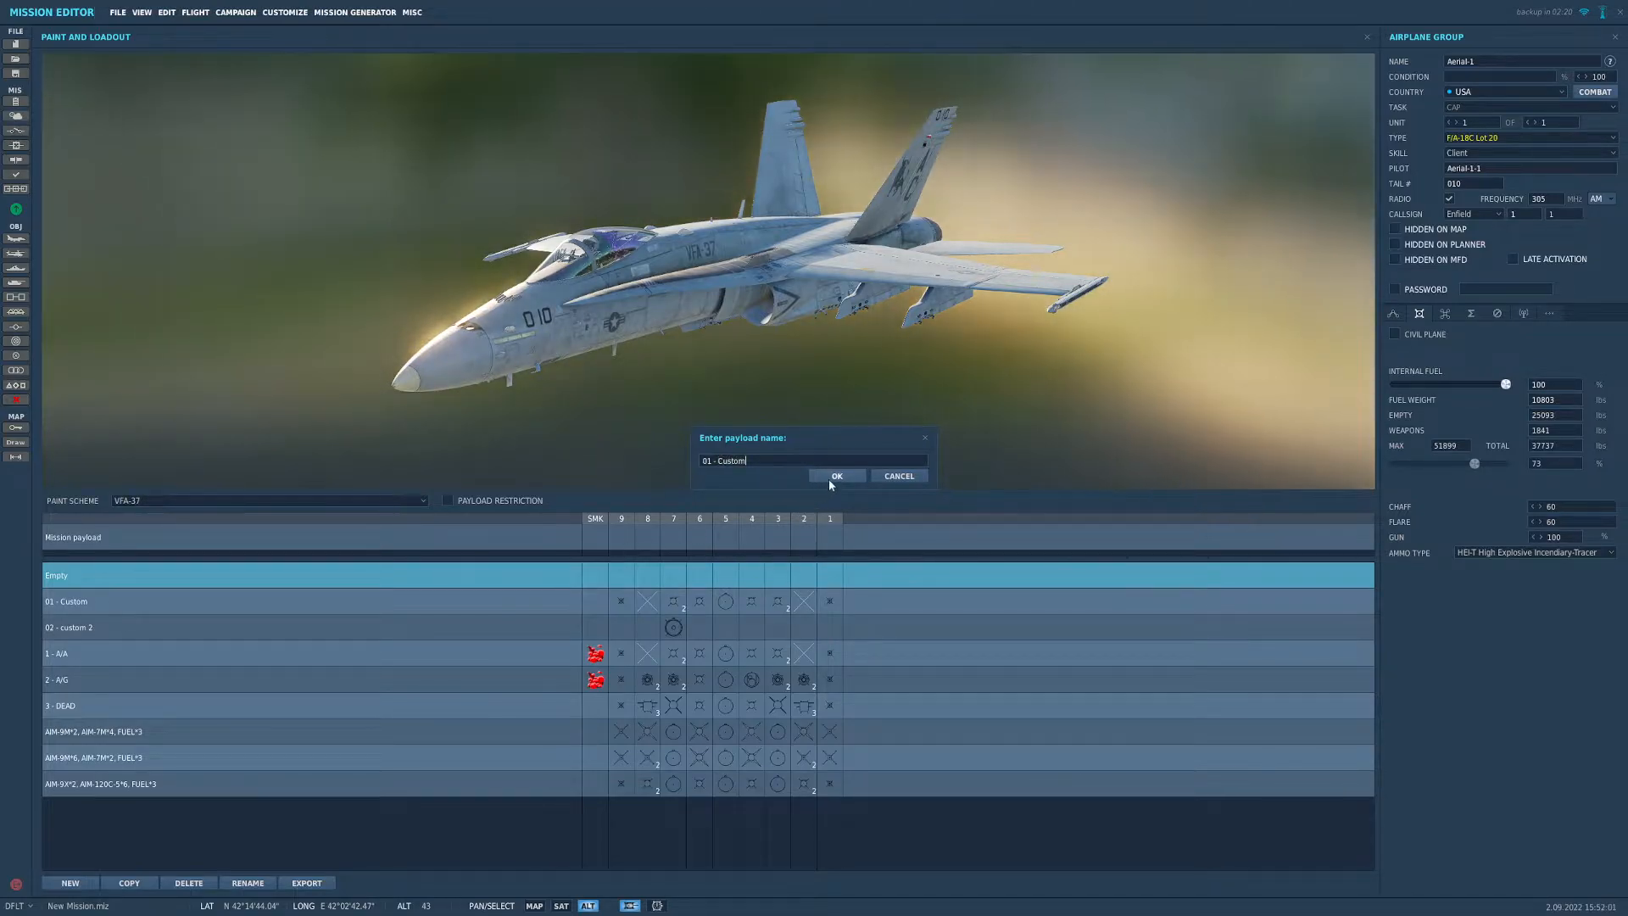
left_click(836, 476)
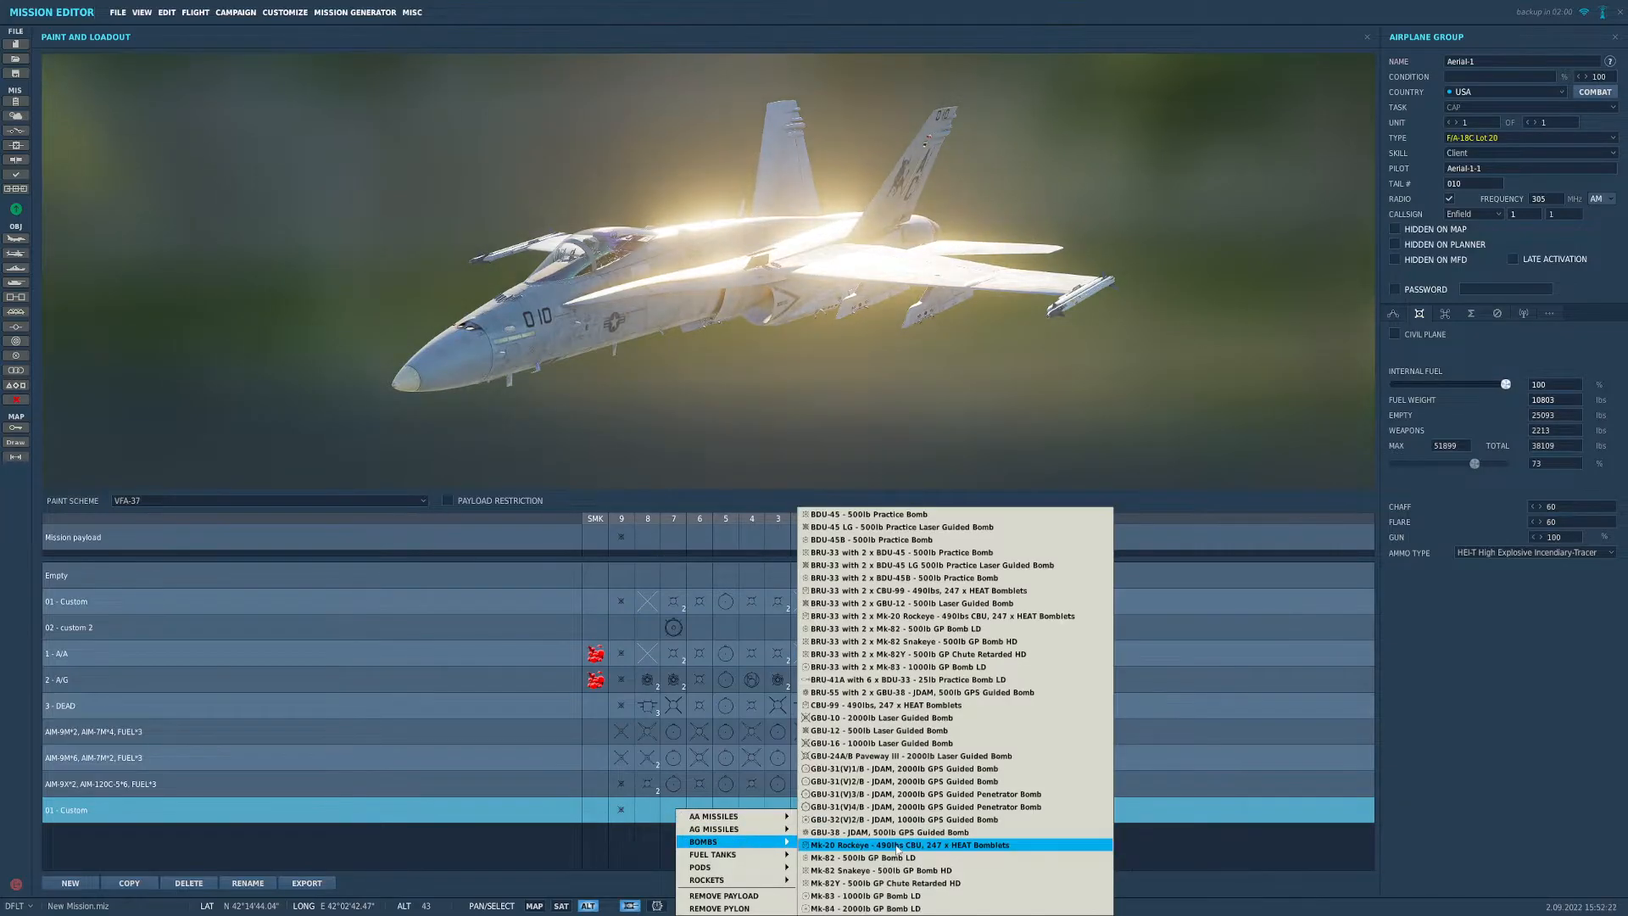
left_click(904, 844)
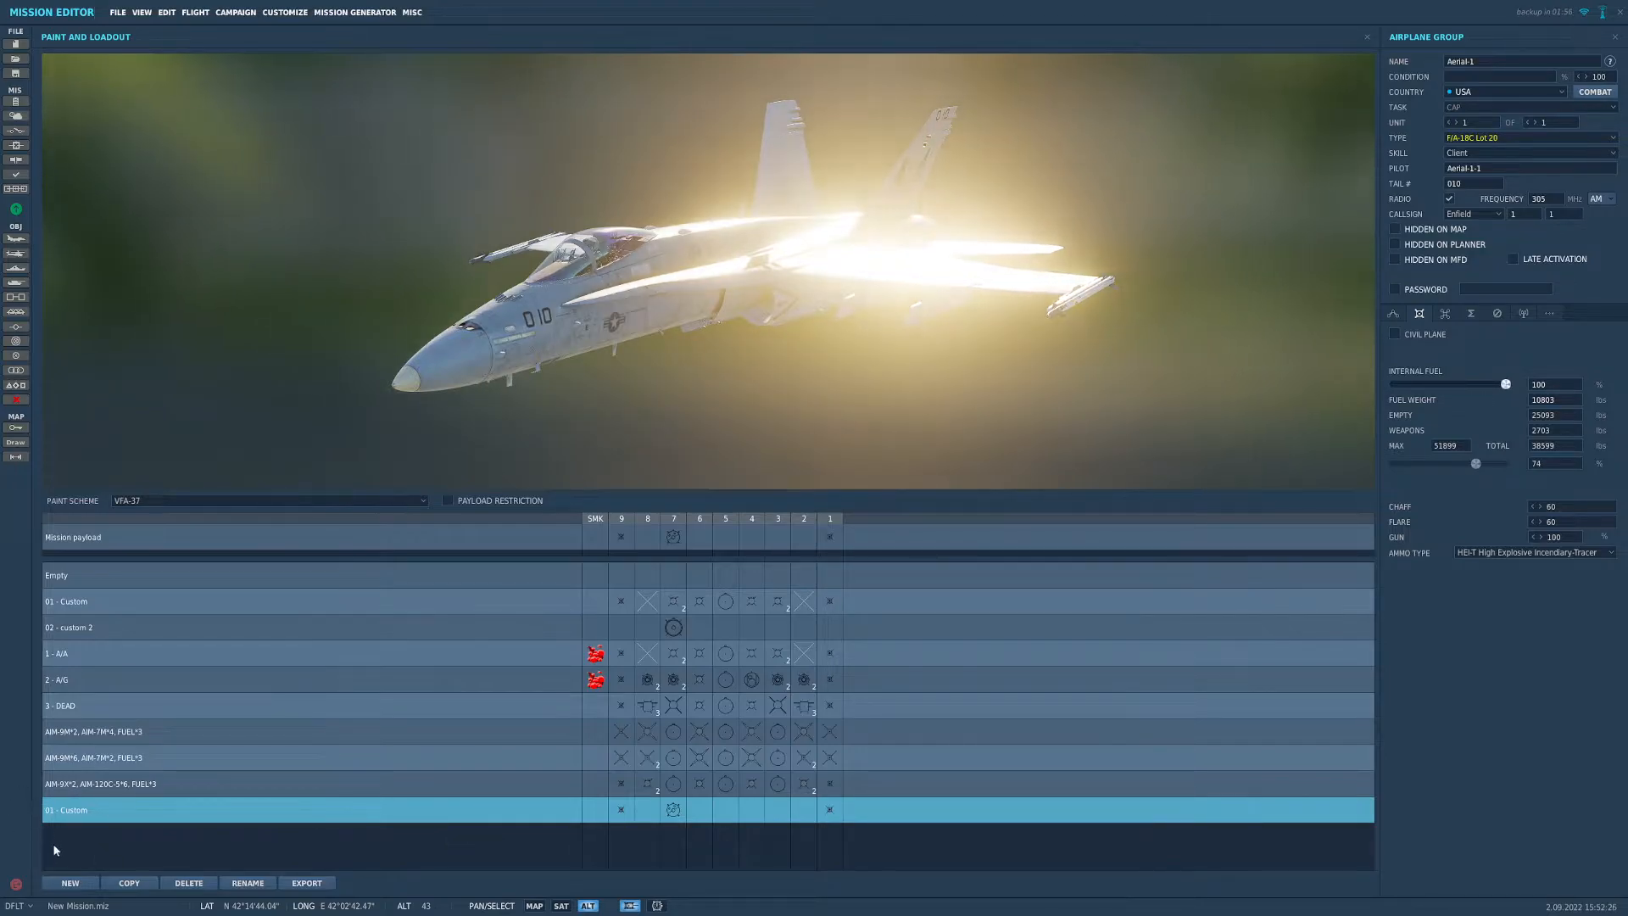
Step: Create Hornet payload '02 - cust2' with stores on pylons 8 and 4
left_click(70, 883)
type("02")
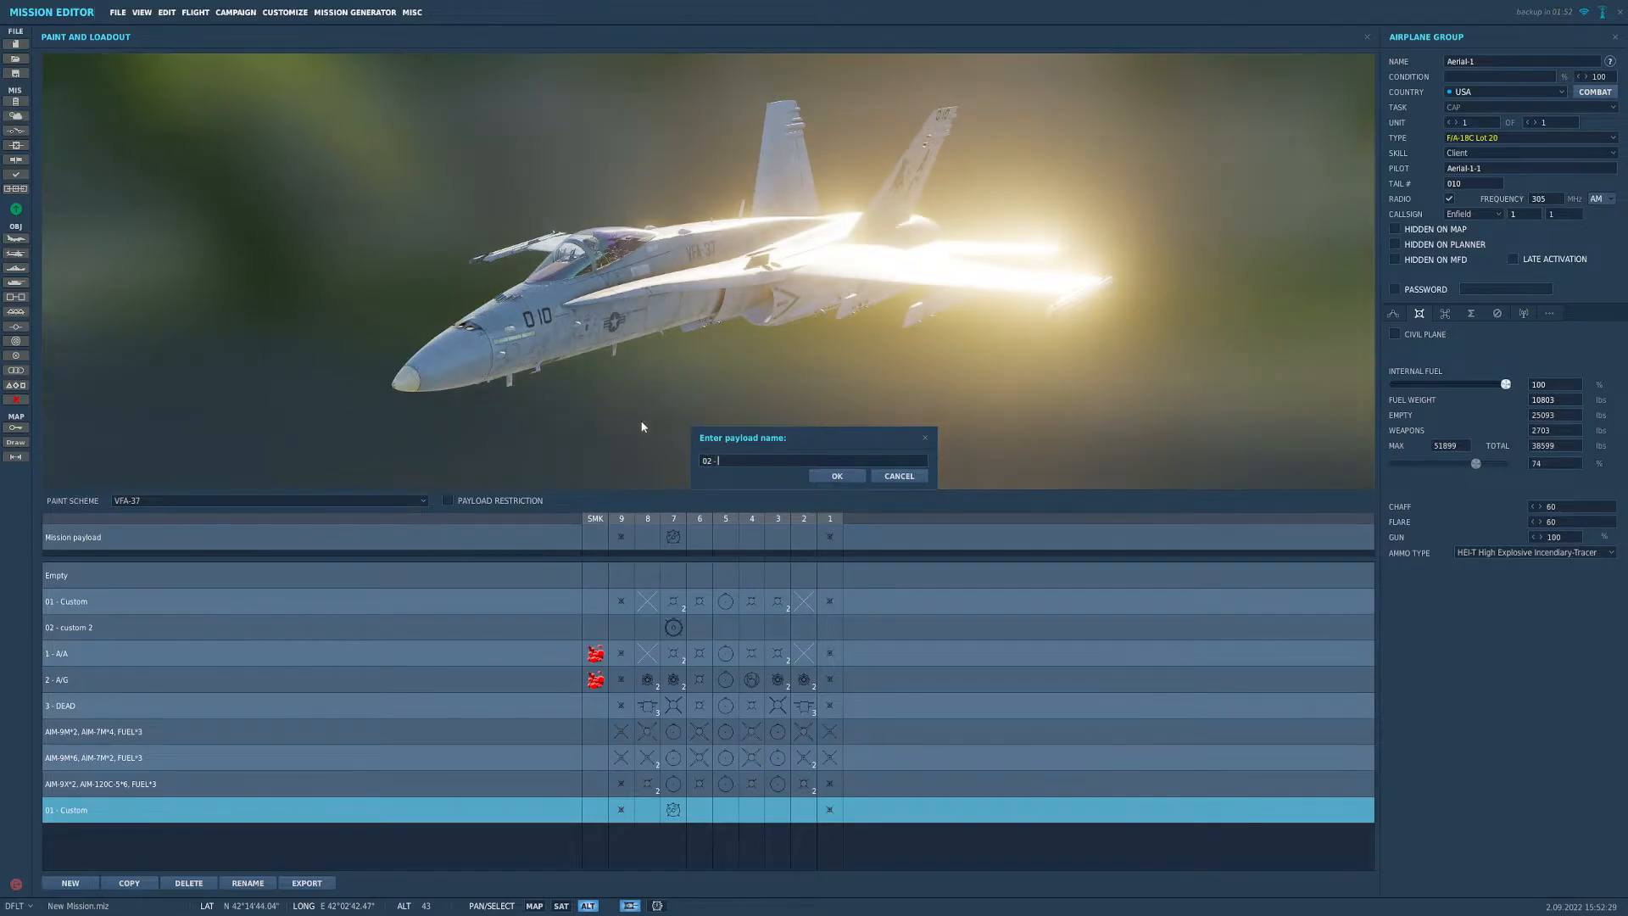
type("cust2")
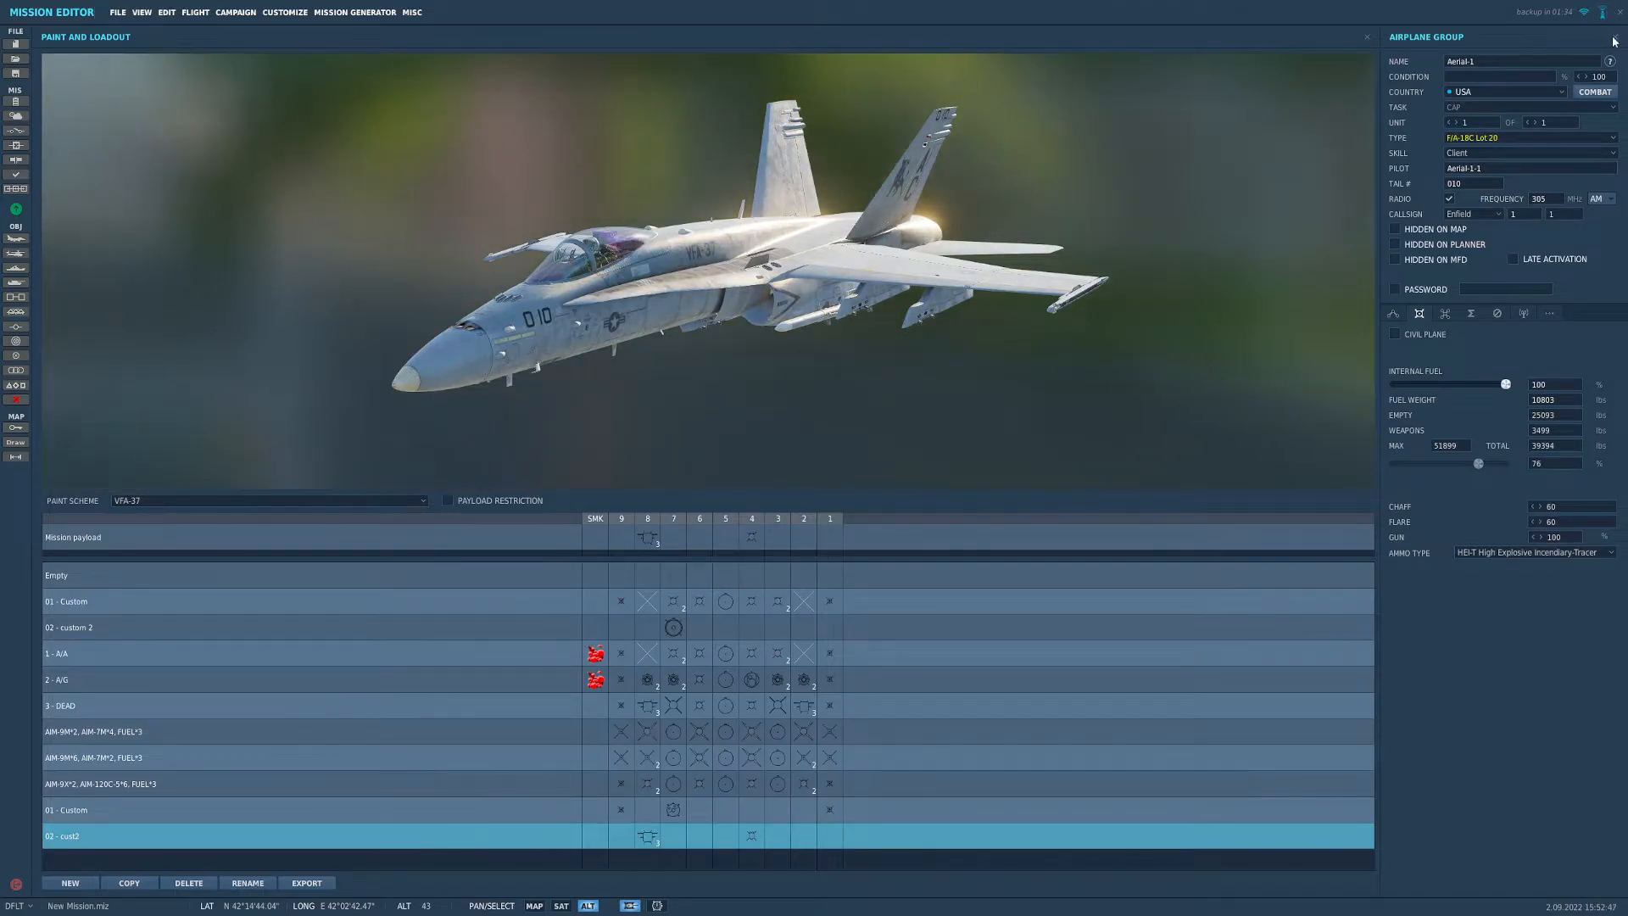
left_click(1366, 36)
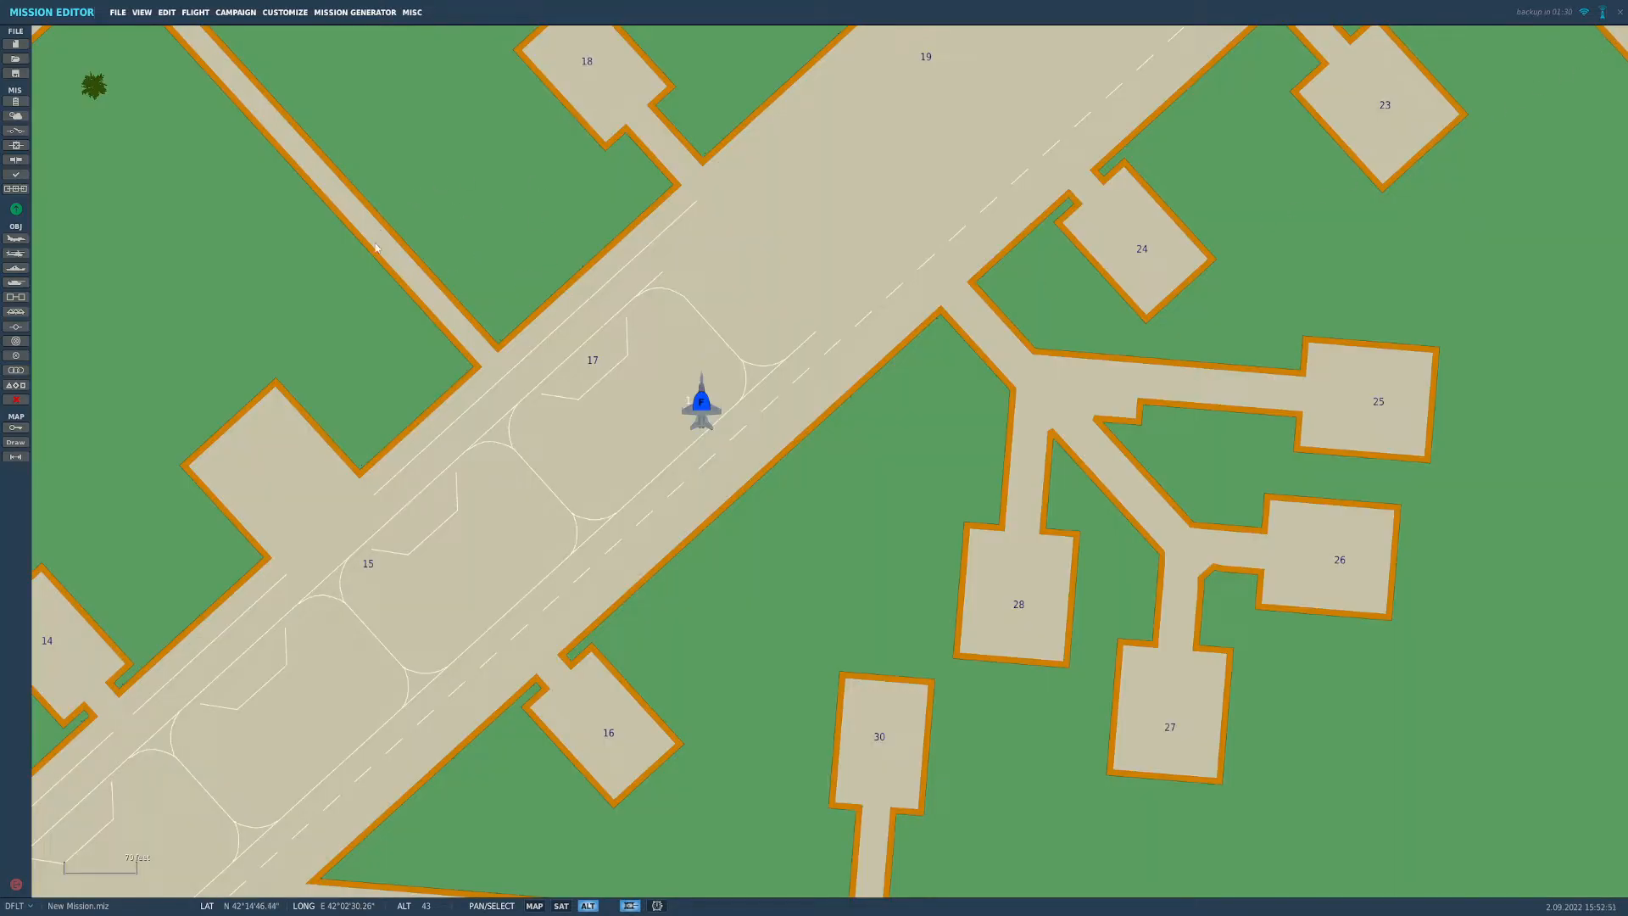
mouse_move(215, 177)
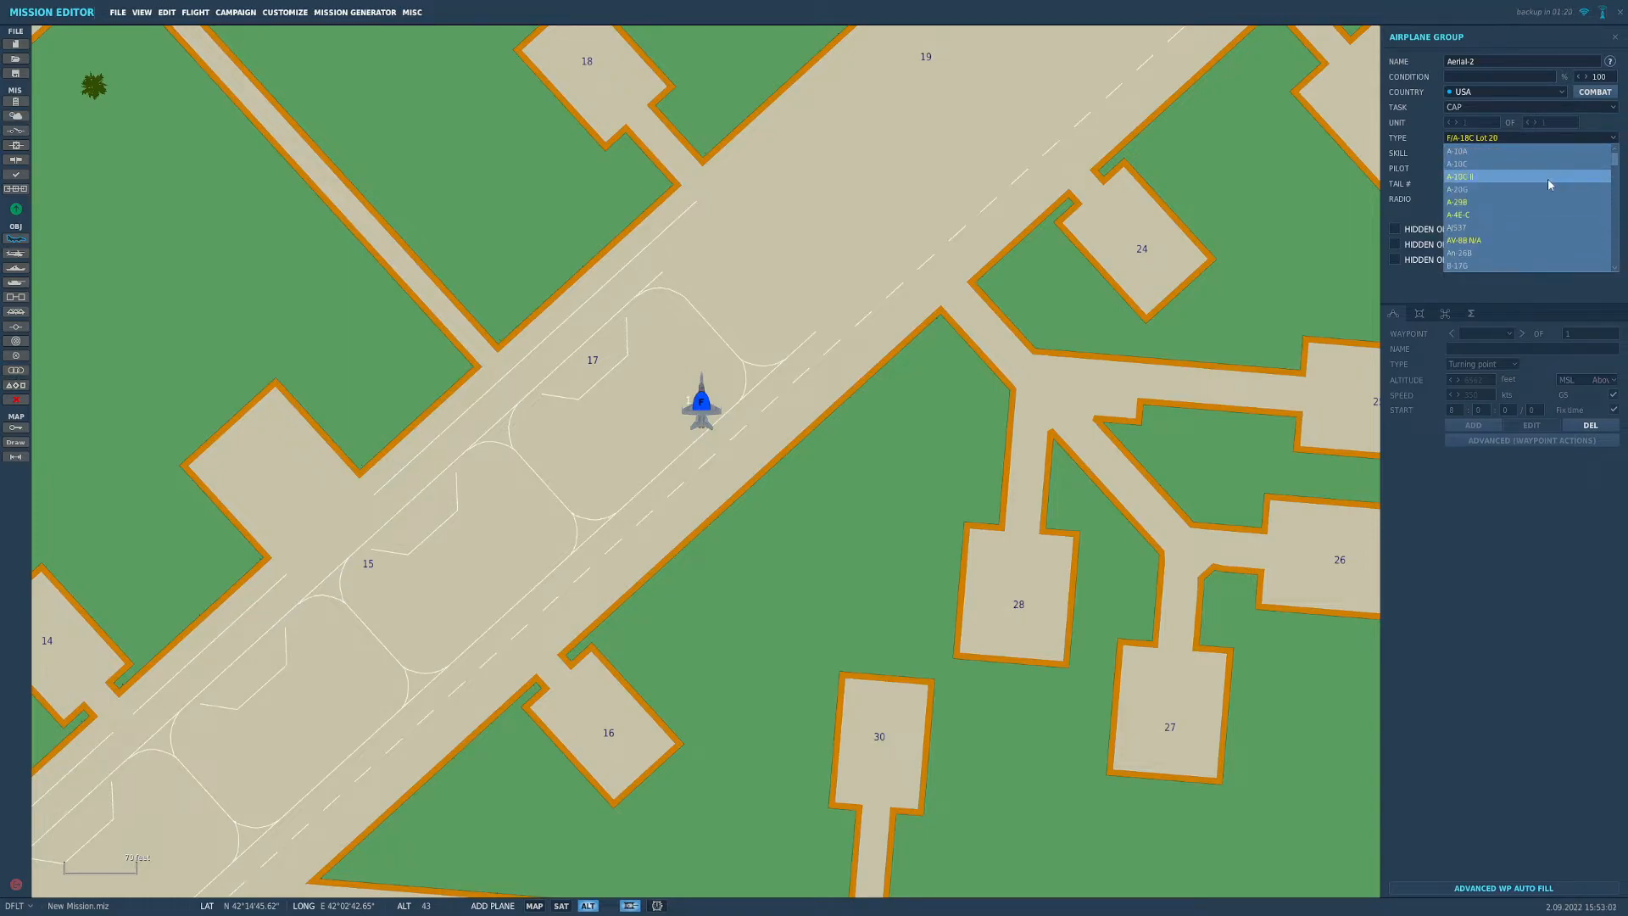
Step: Set the Aerial-2 group's aircraft type to A-10C II
left_click(1458, 175)
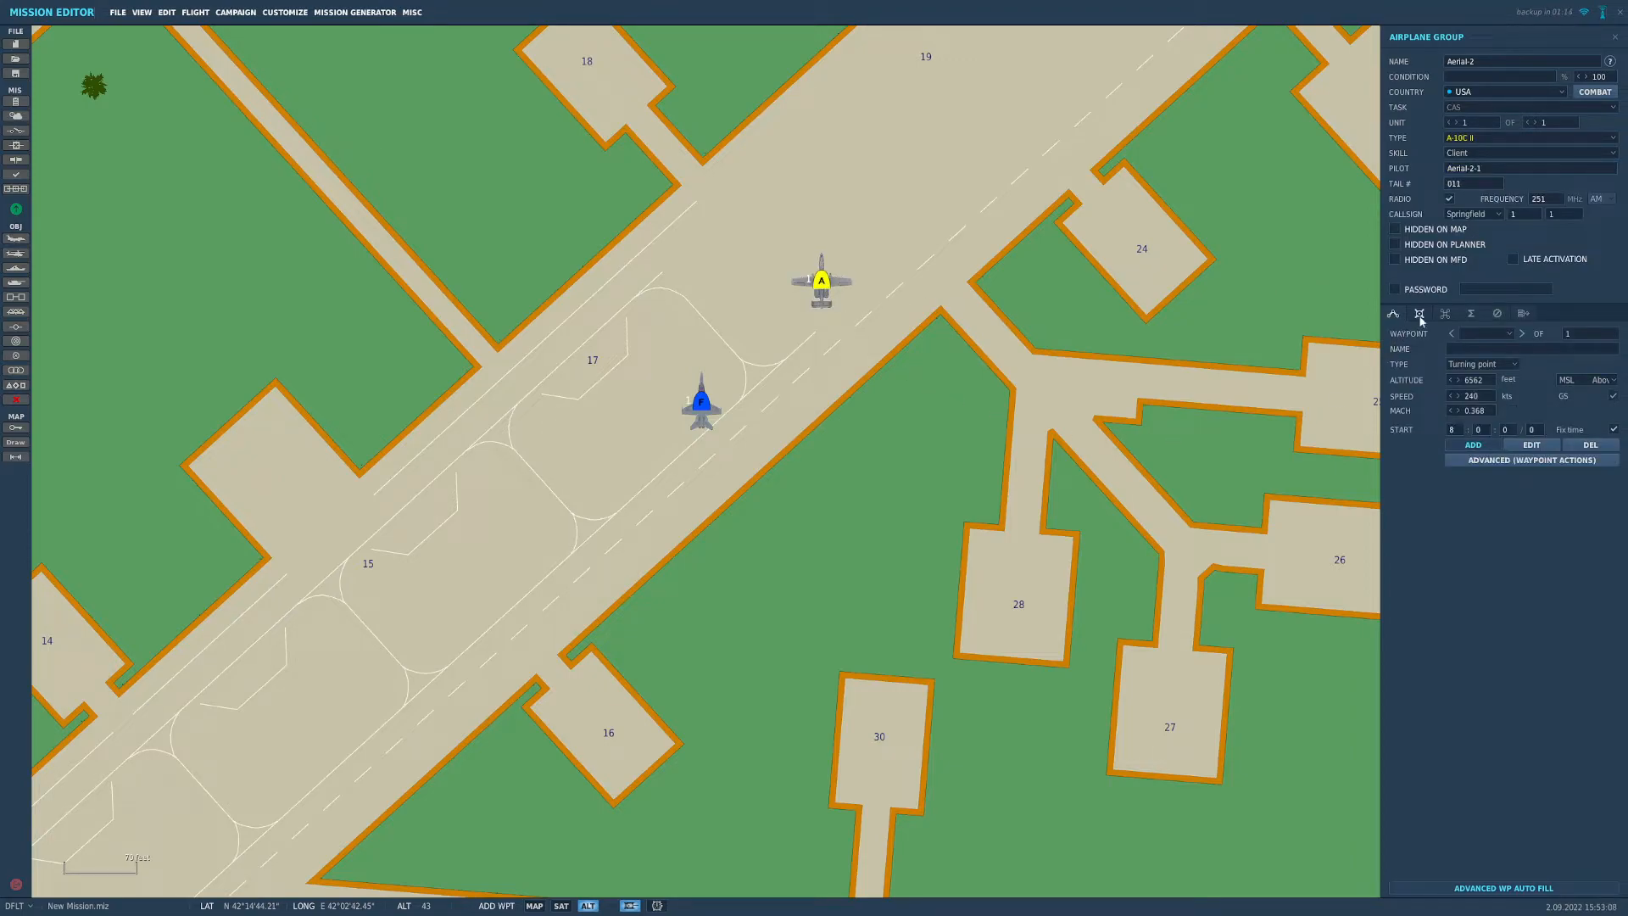
Step: Create A-10C II payload '01 - example' with CBU-97 bombs on its stations
left_click(1419, 313)
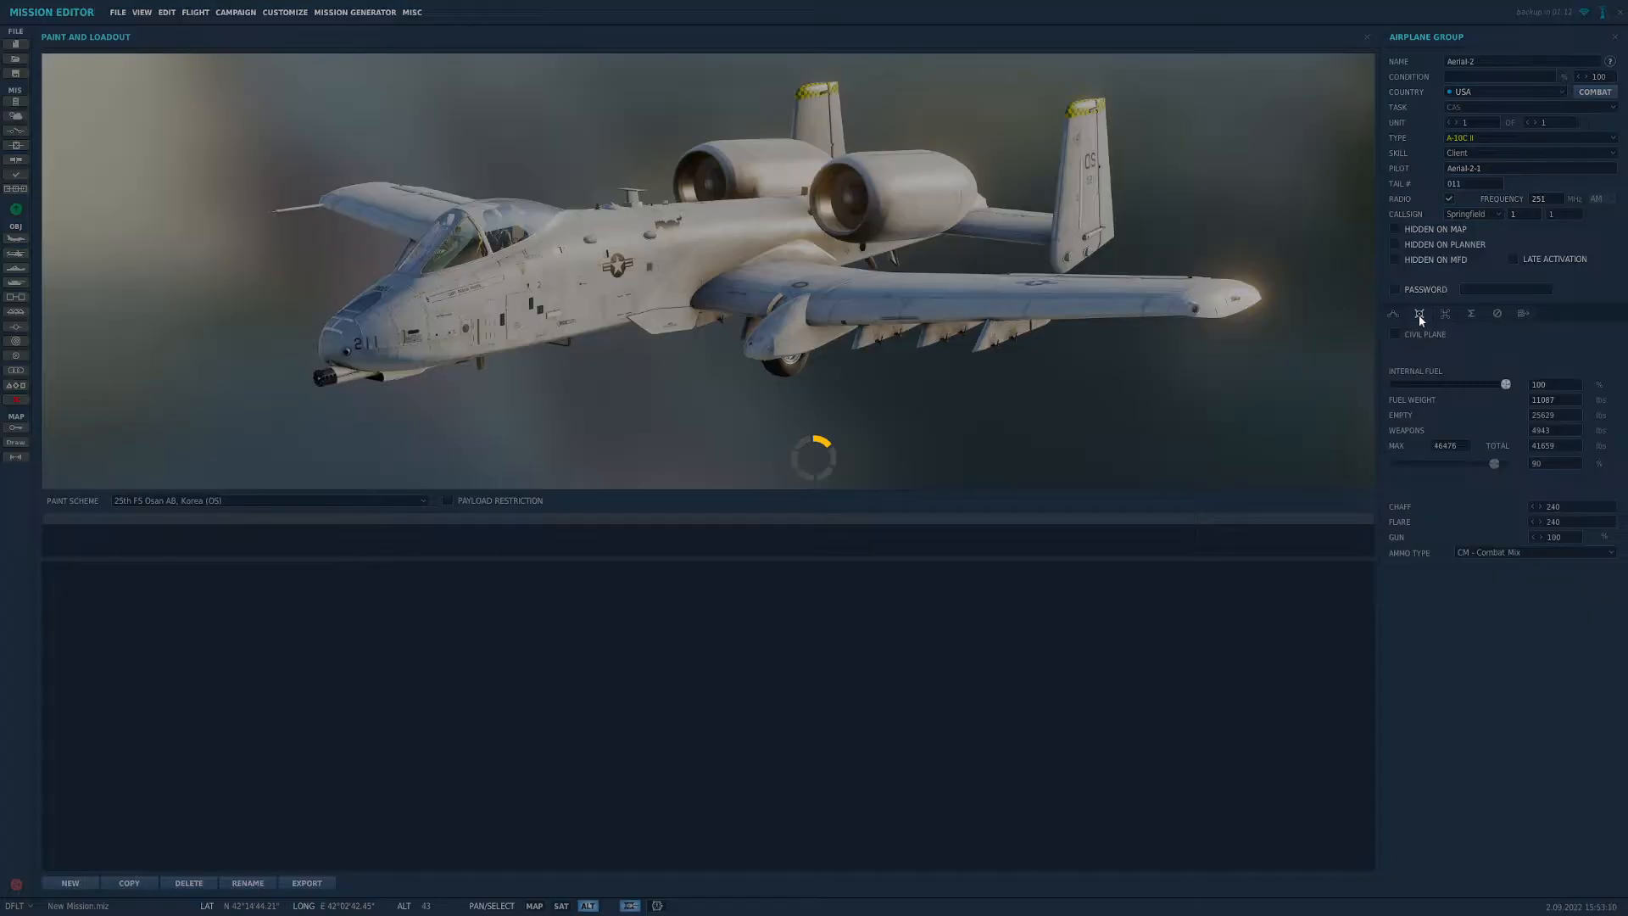
left_click(1419, 313)
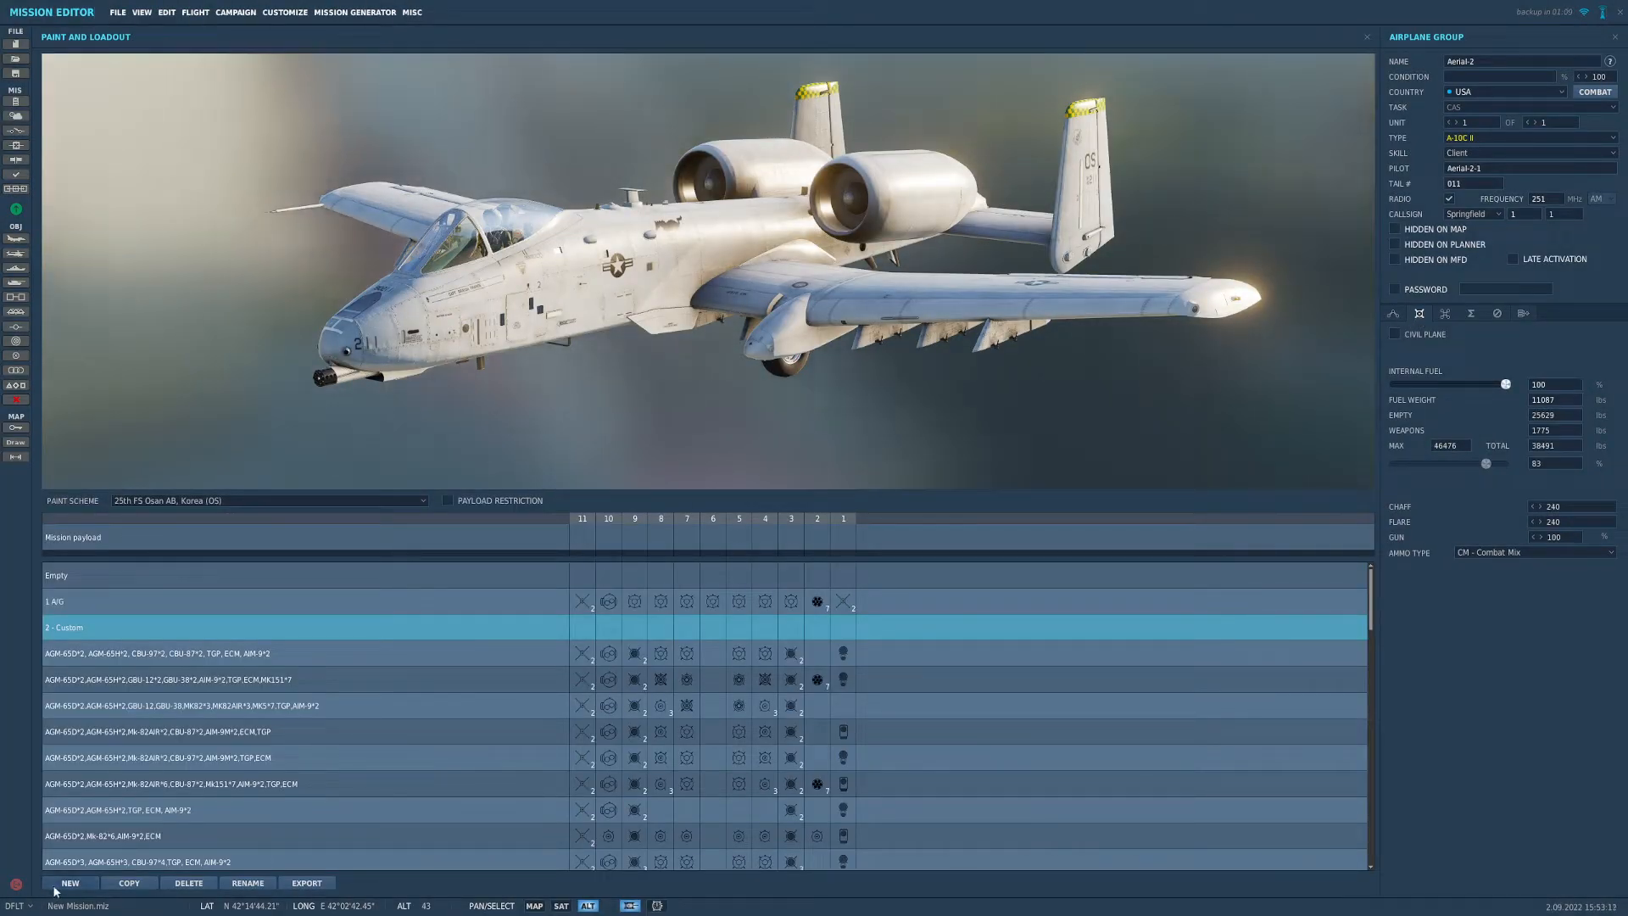
left_click(70, 883)
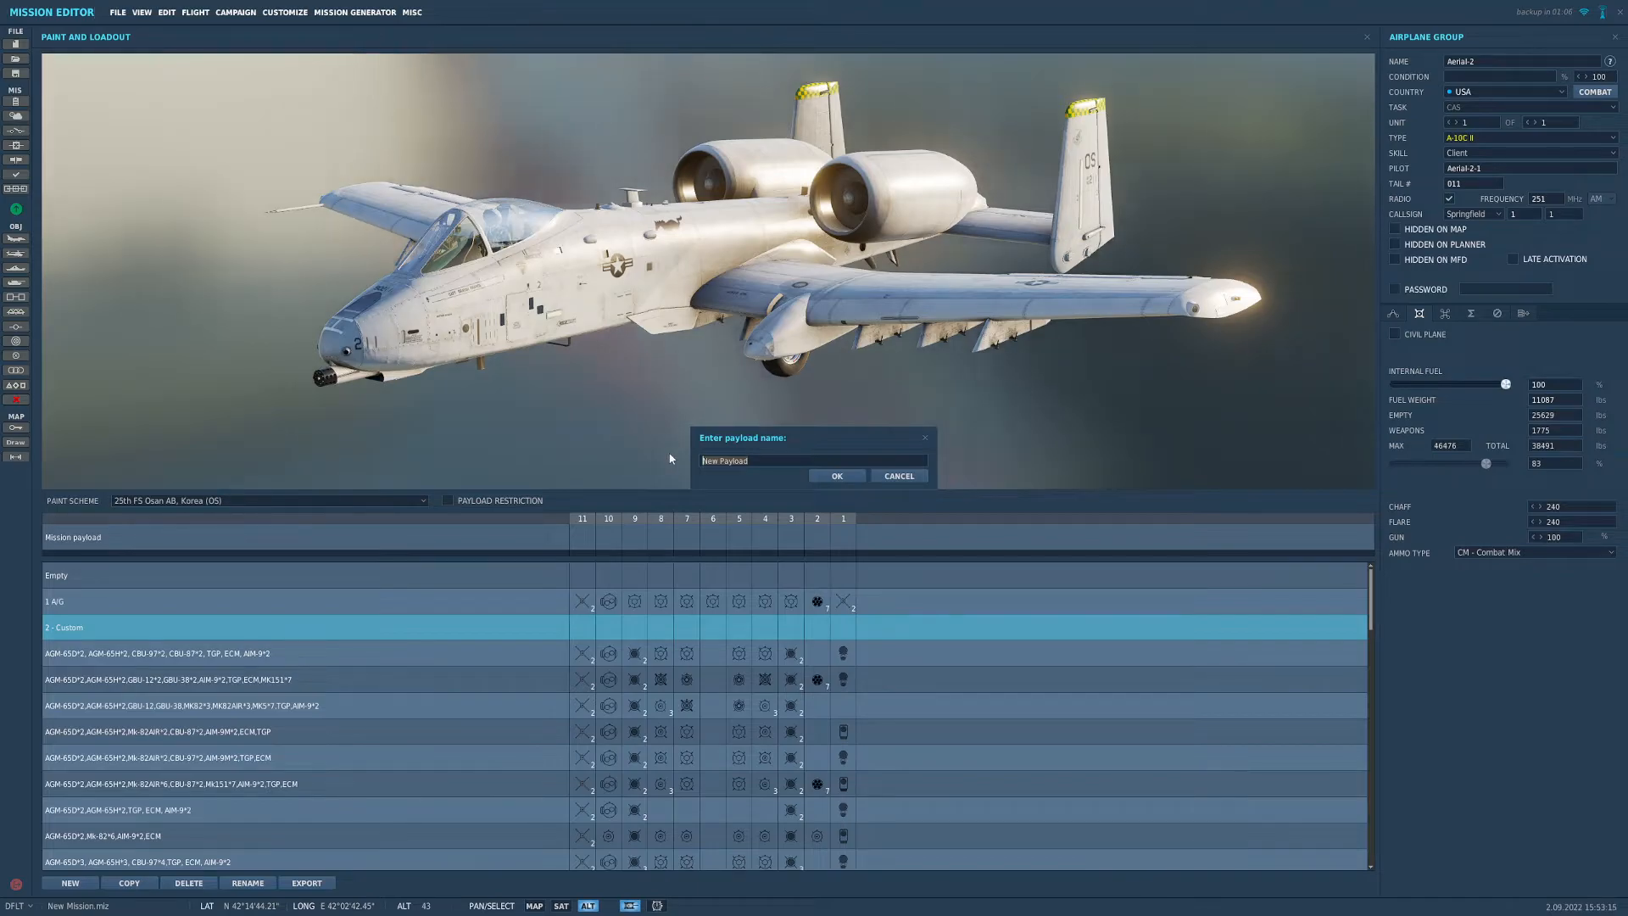
type("01 - e")
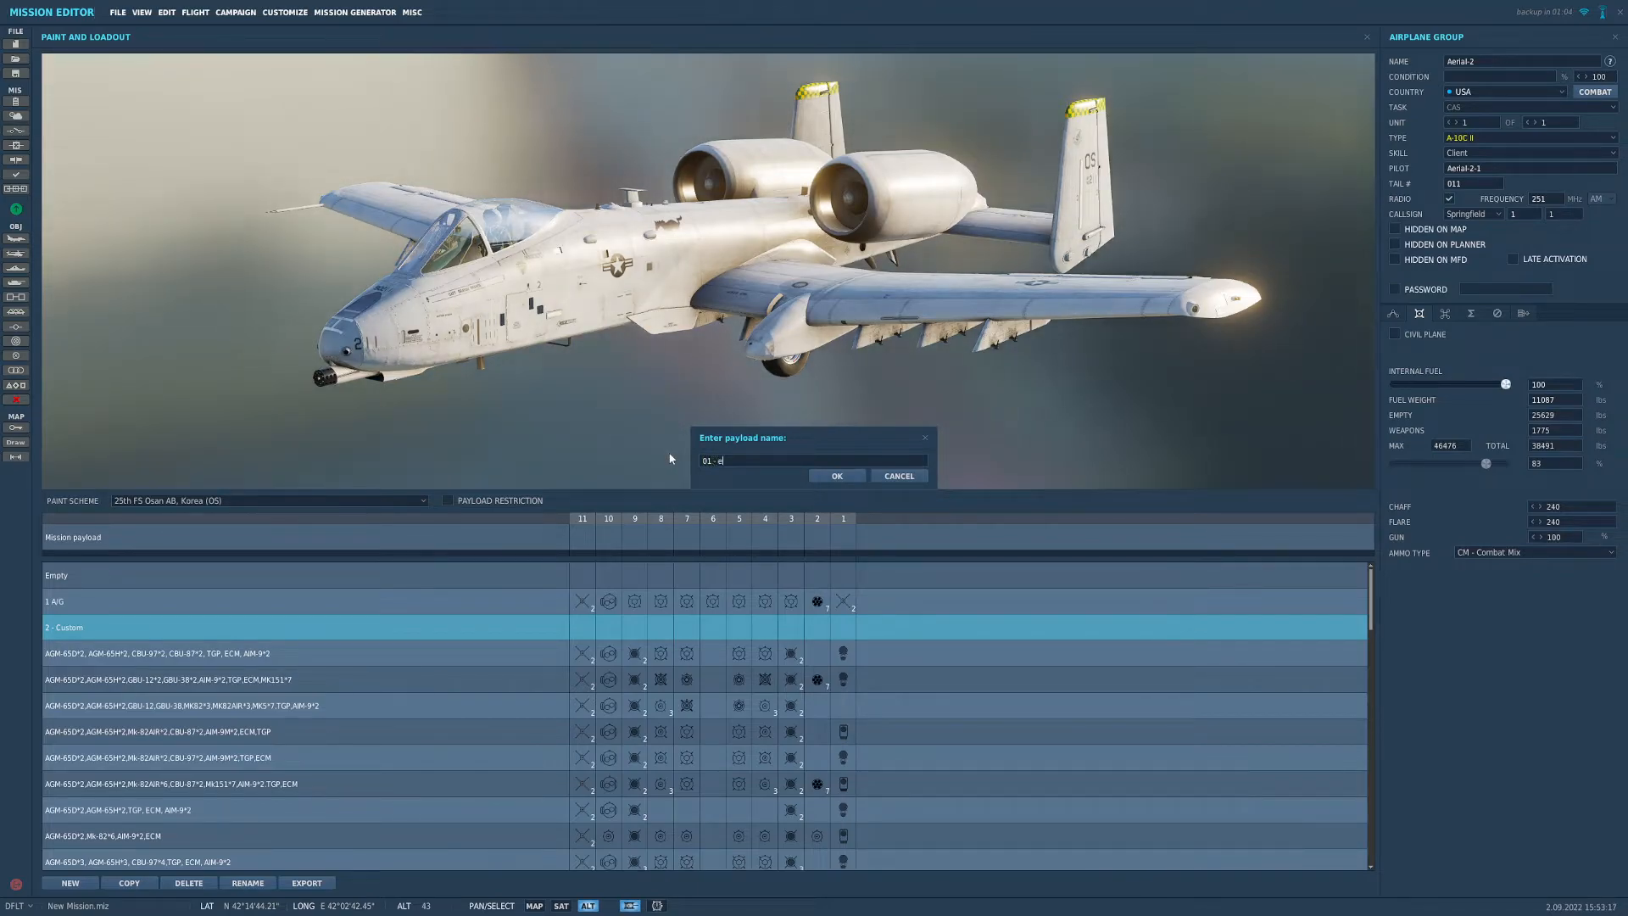
type("xample")
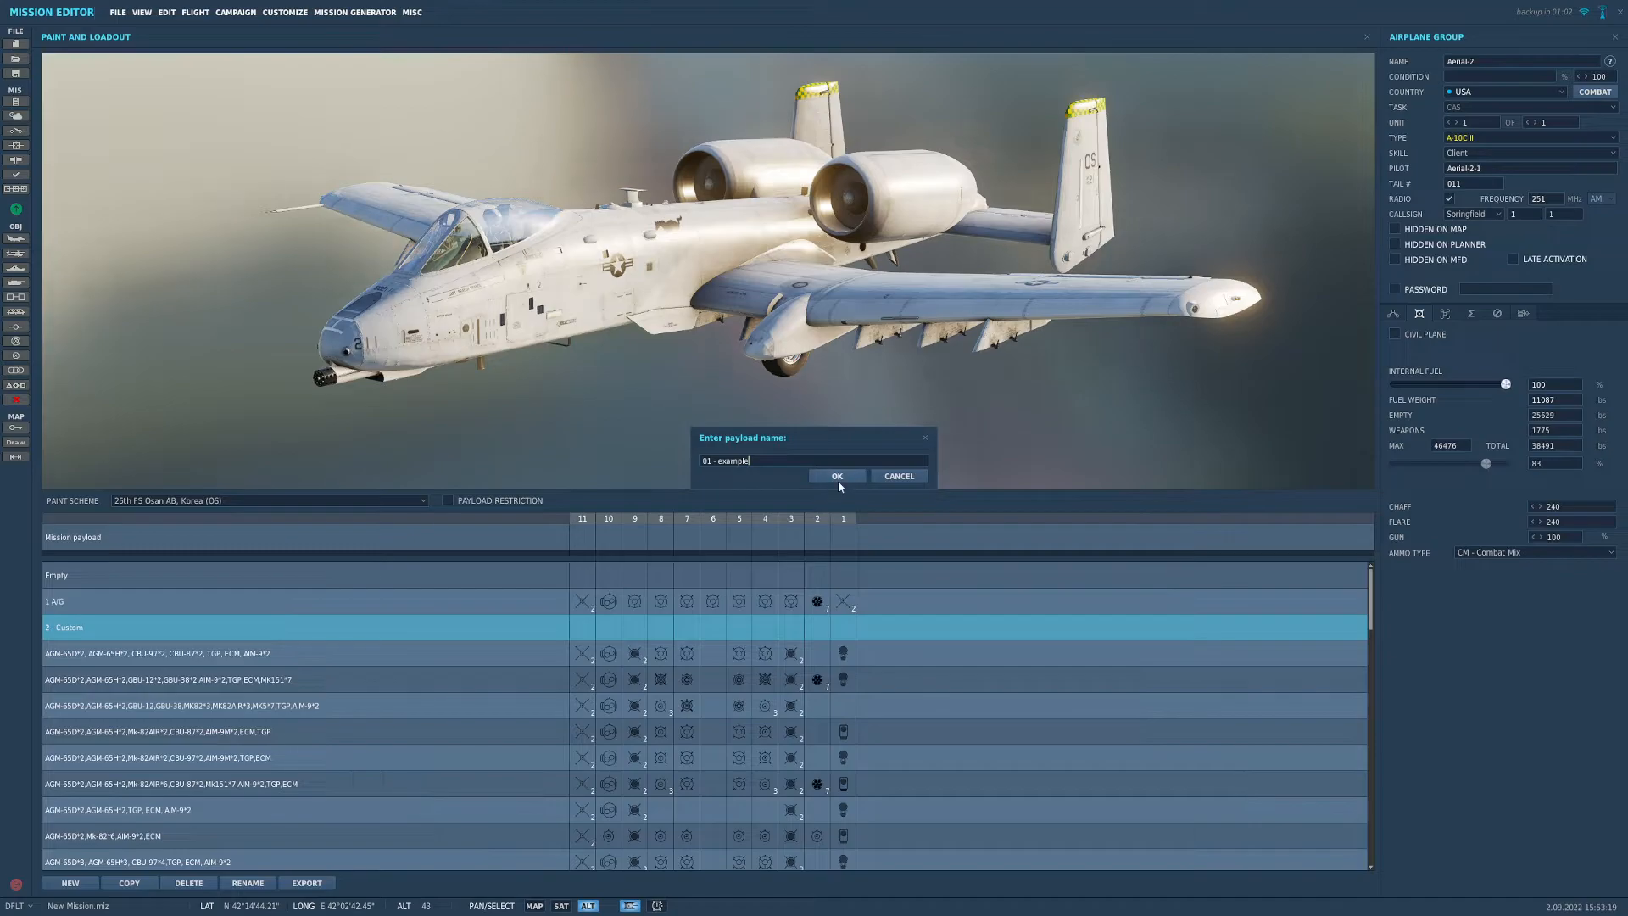
left_click(836, 476)
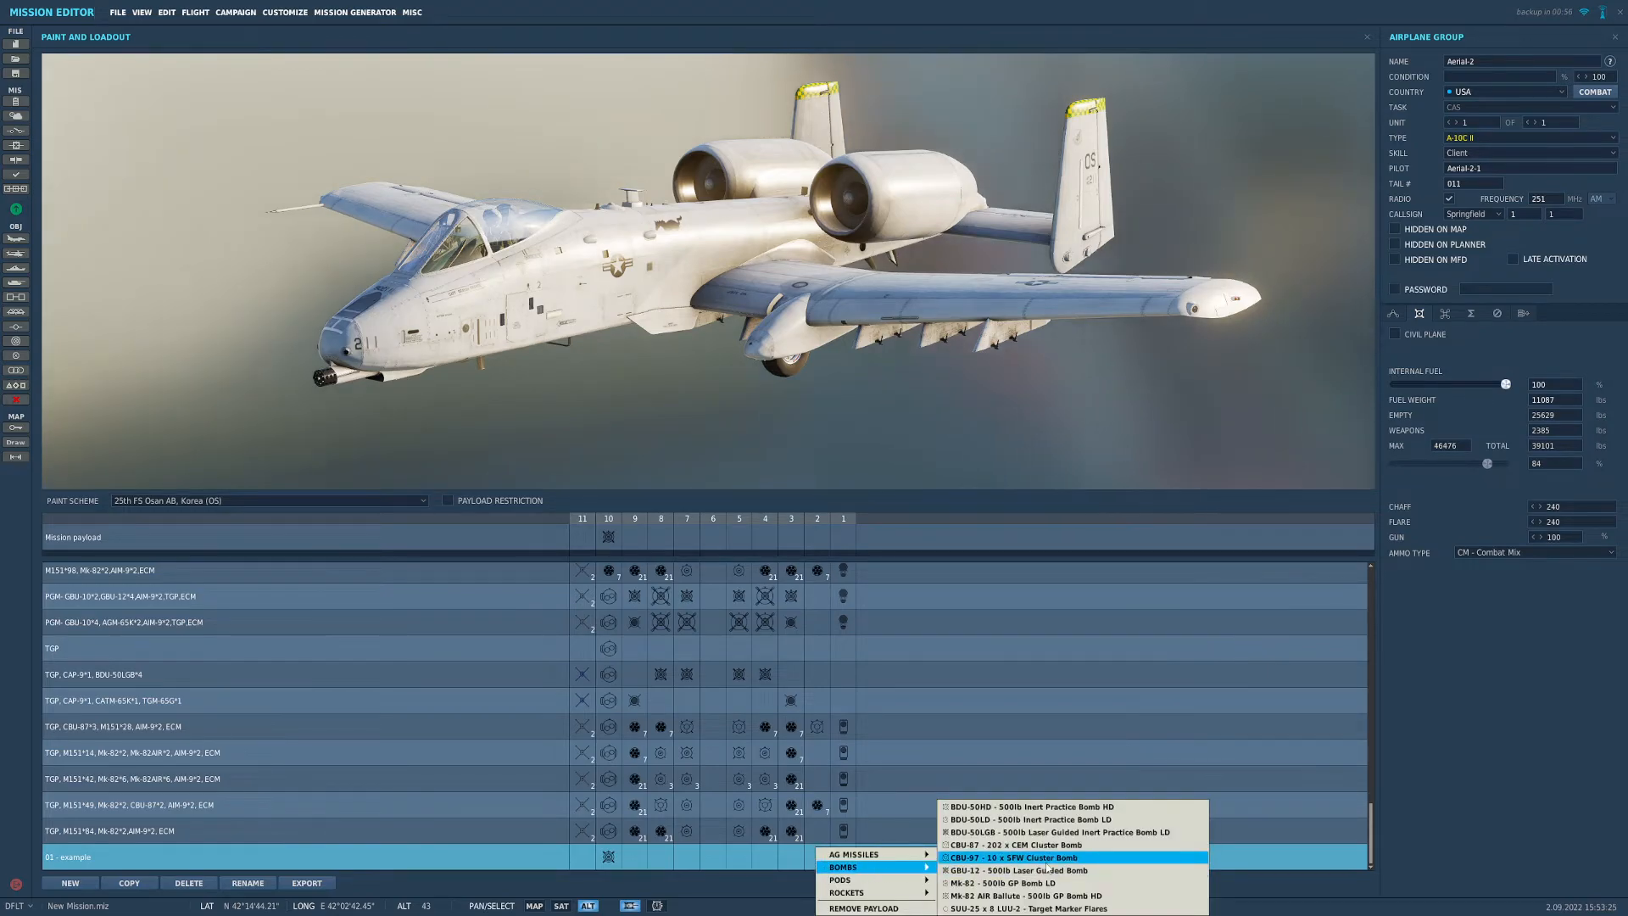
left_click(1012, 857)
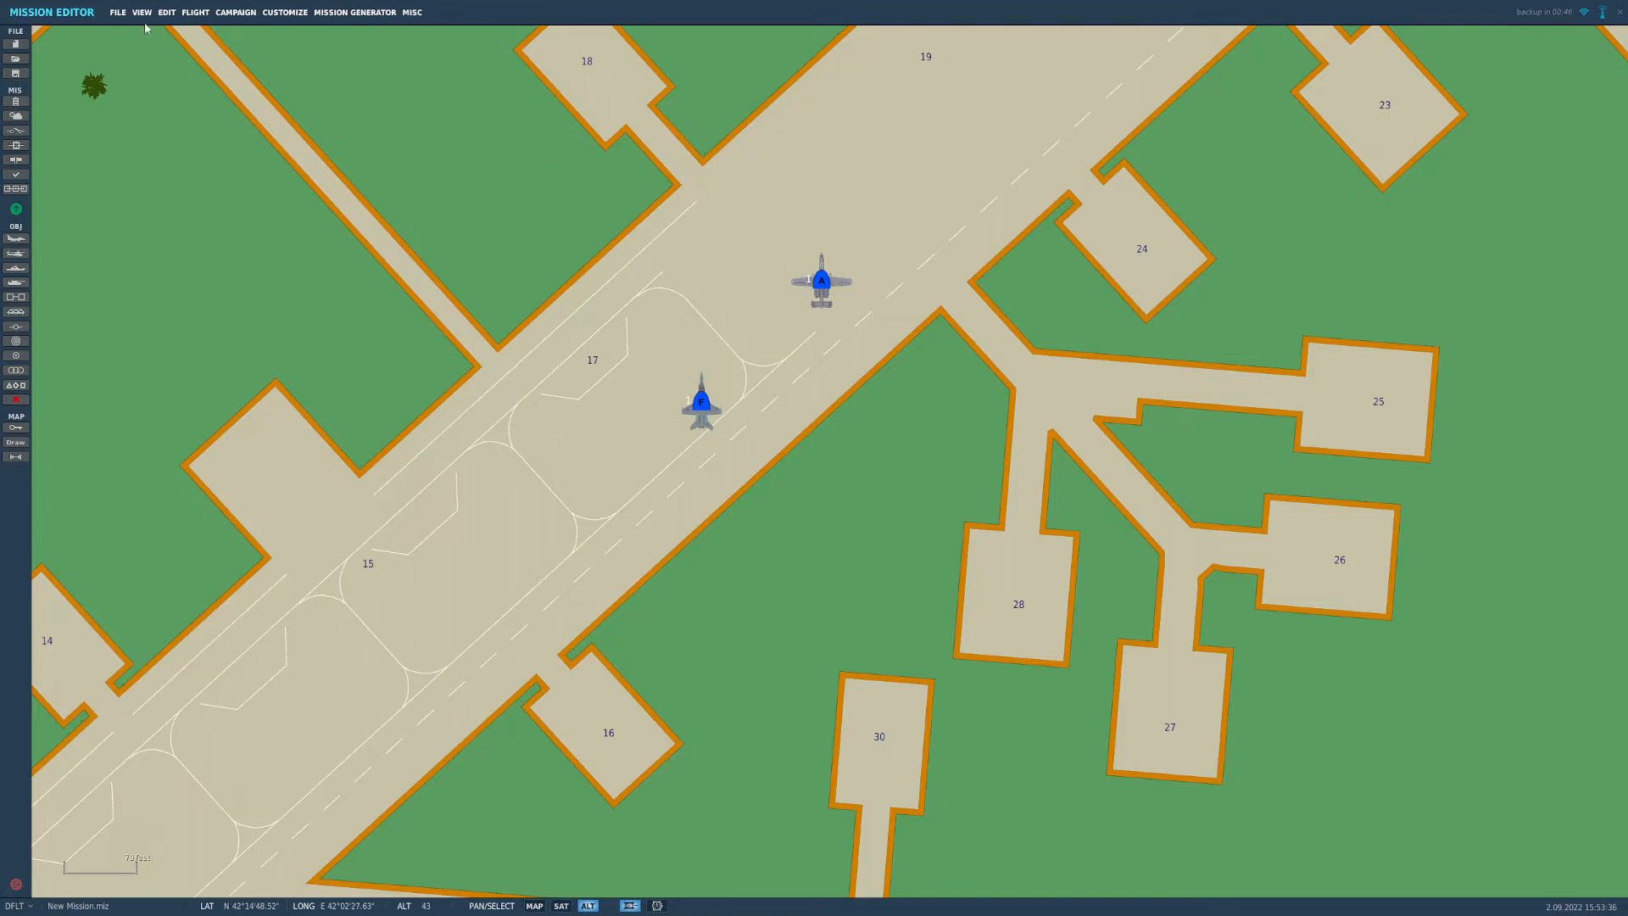
Step: Save the mission as Loadouts.miz in the My Missions folder
left_click(117, 11)
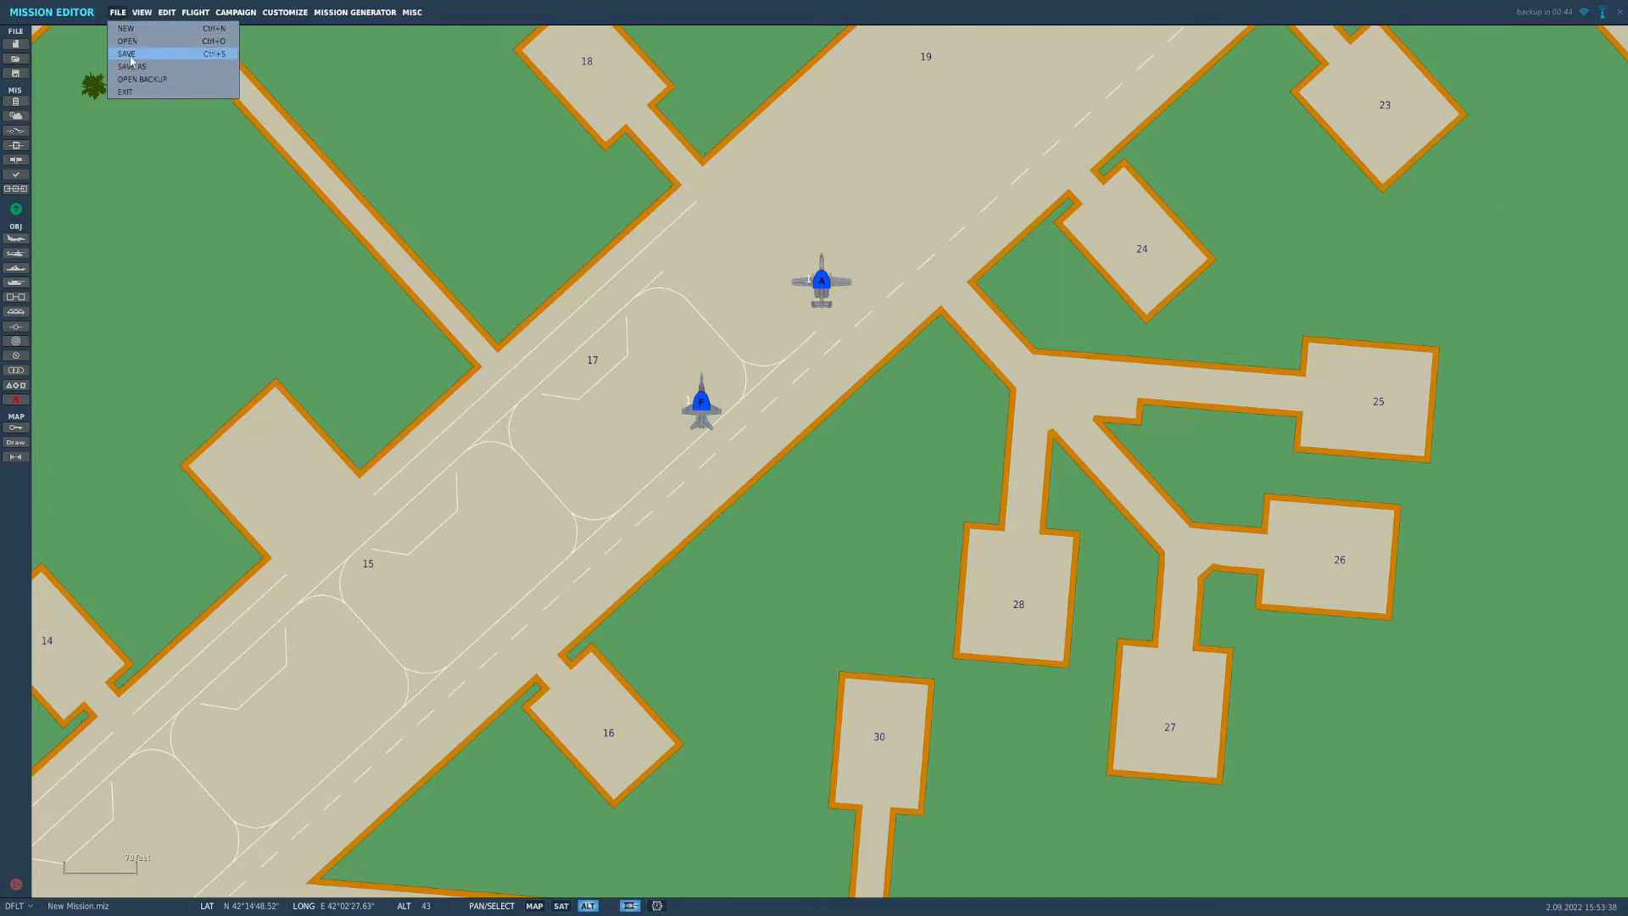
left_click(126, 53)
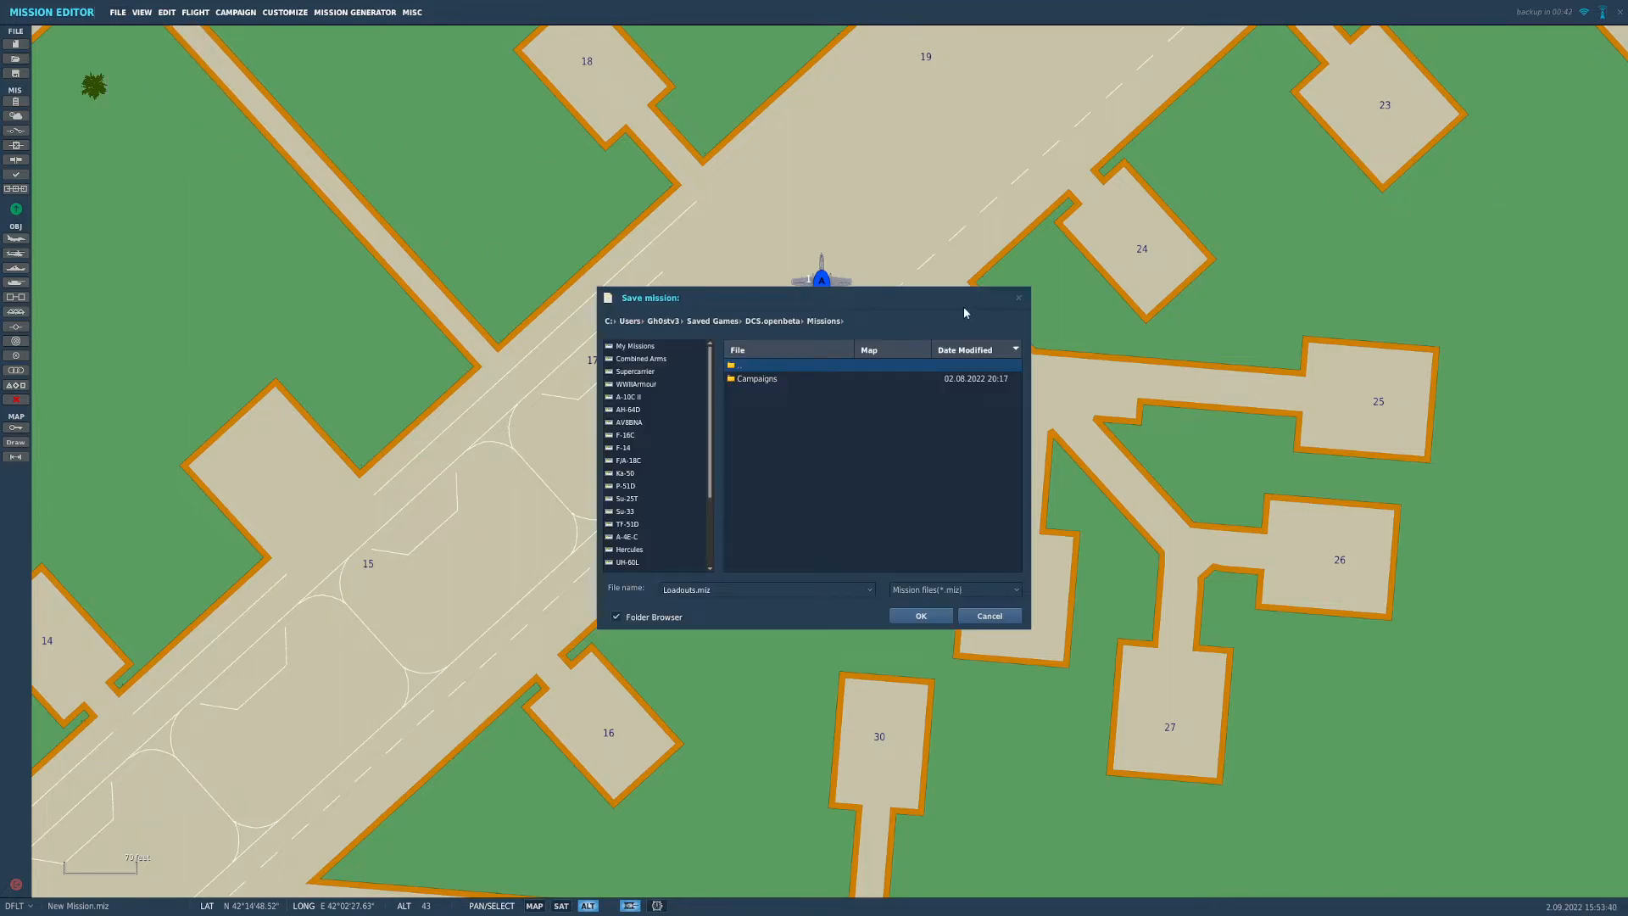
mouse_move(665, 361)
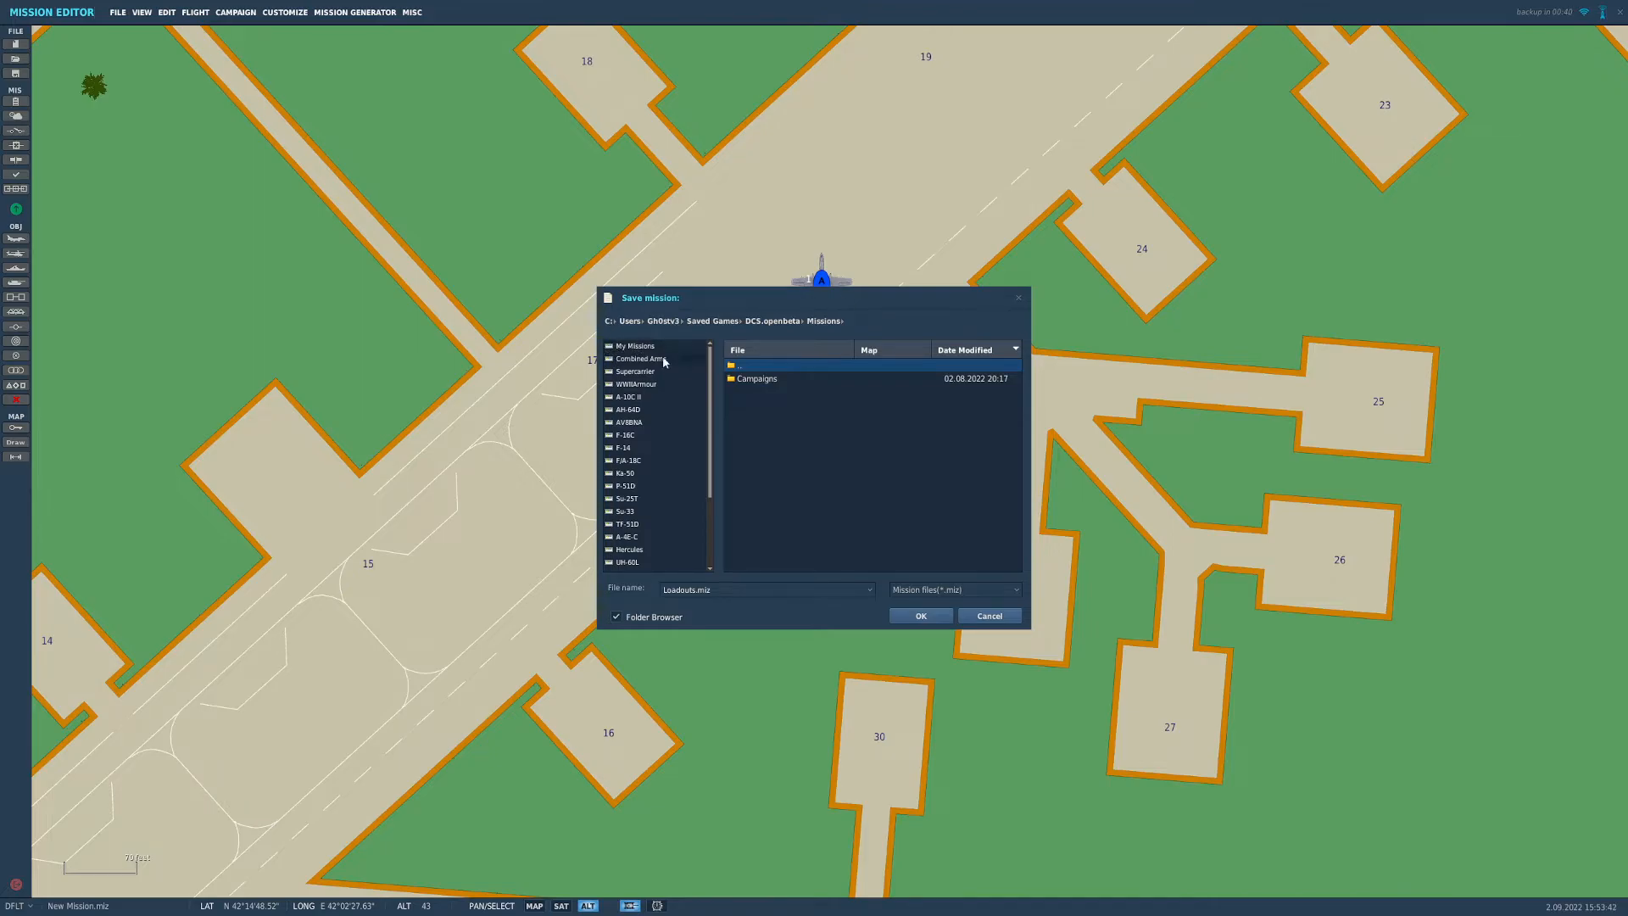
left_click(634, 346)
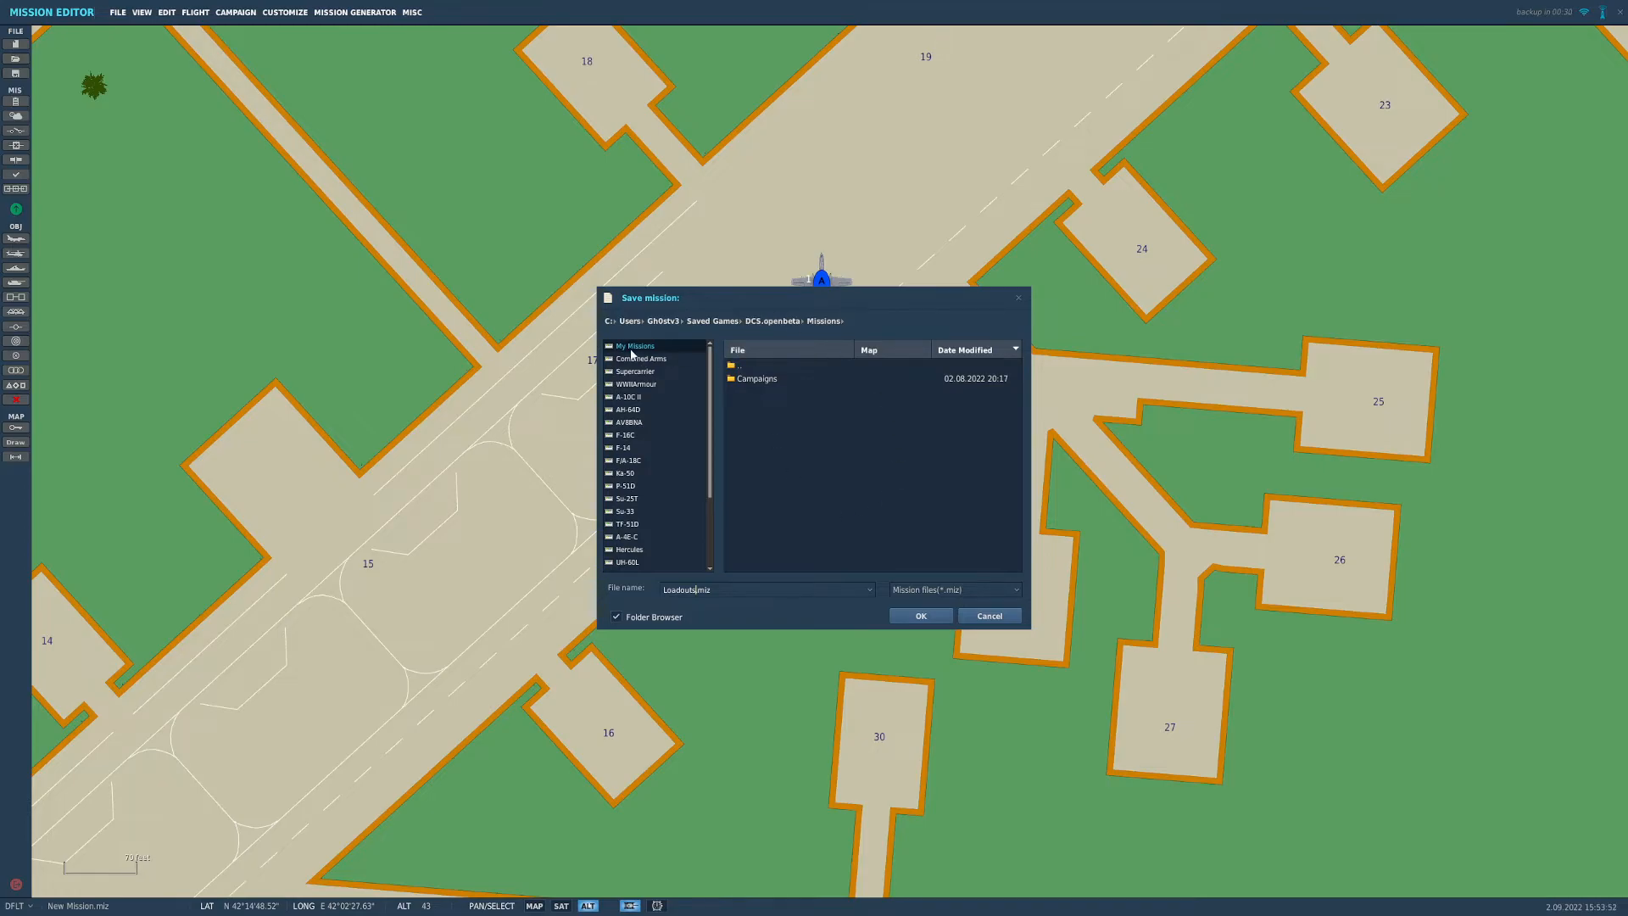
left_click(917, 615)
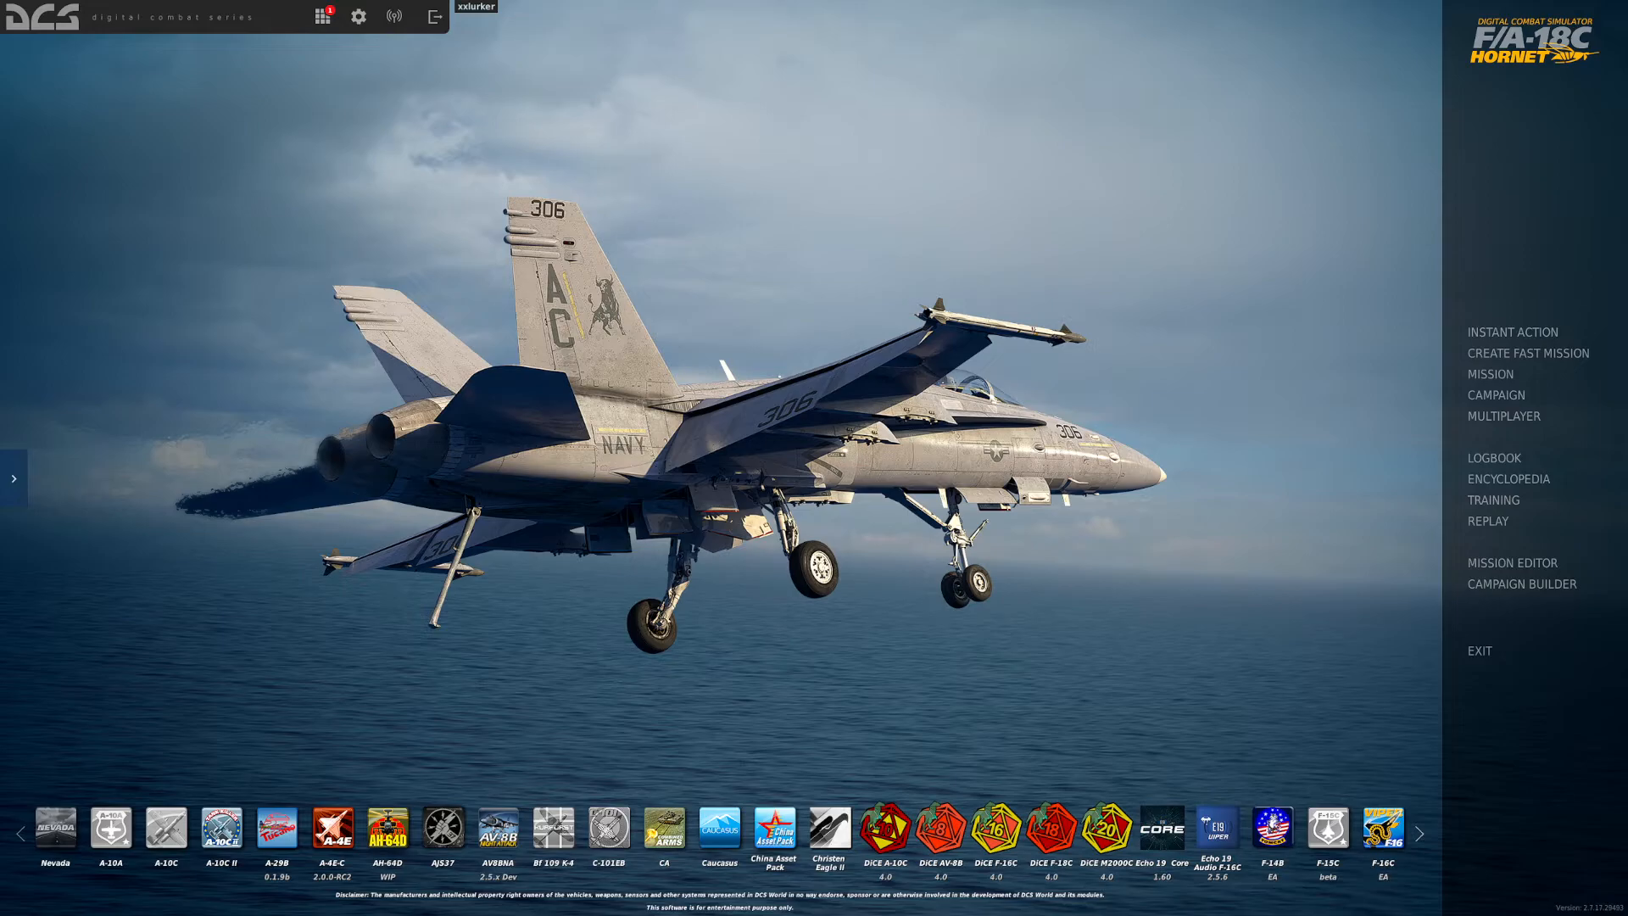
Step: Join the multiplayer server and take a blue F/A-18C Lot 20 slot
left_click(1502, 415)
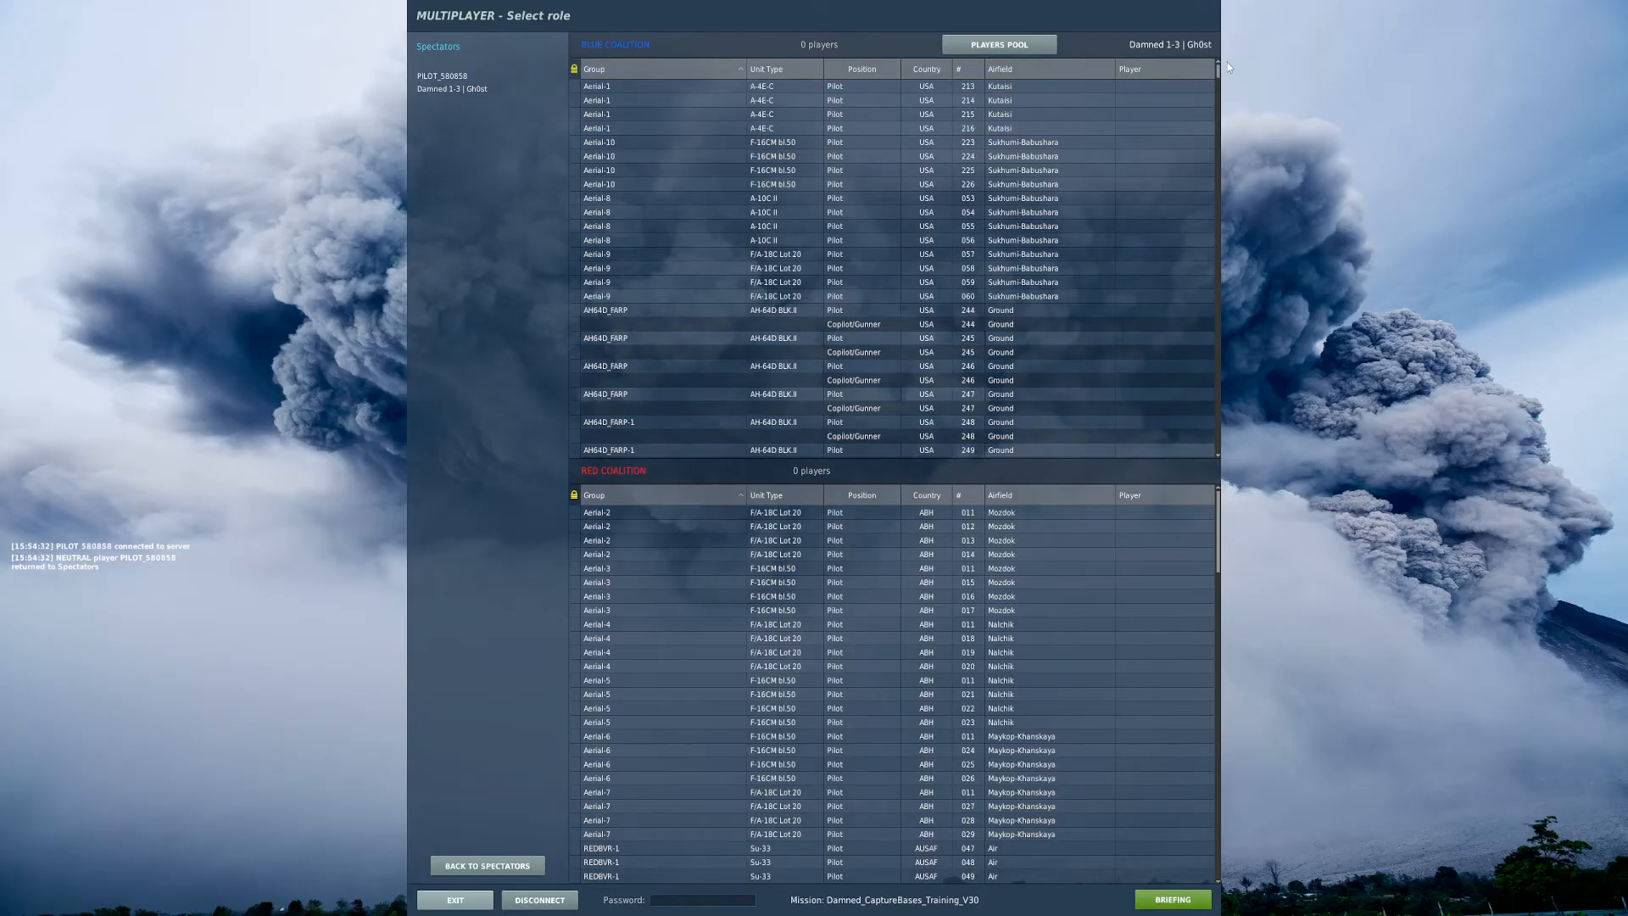
scroll("down", 3)
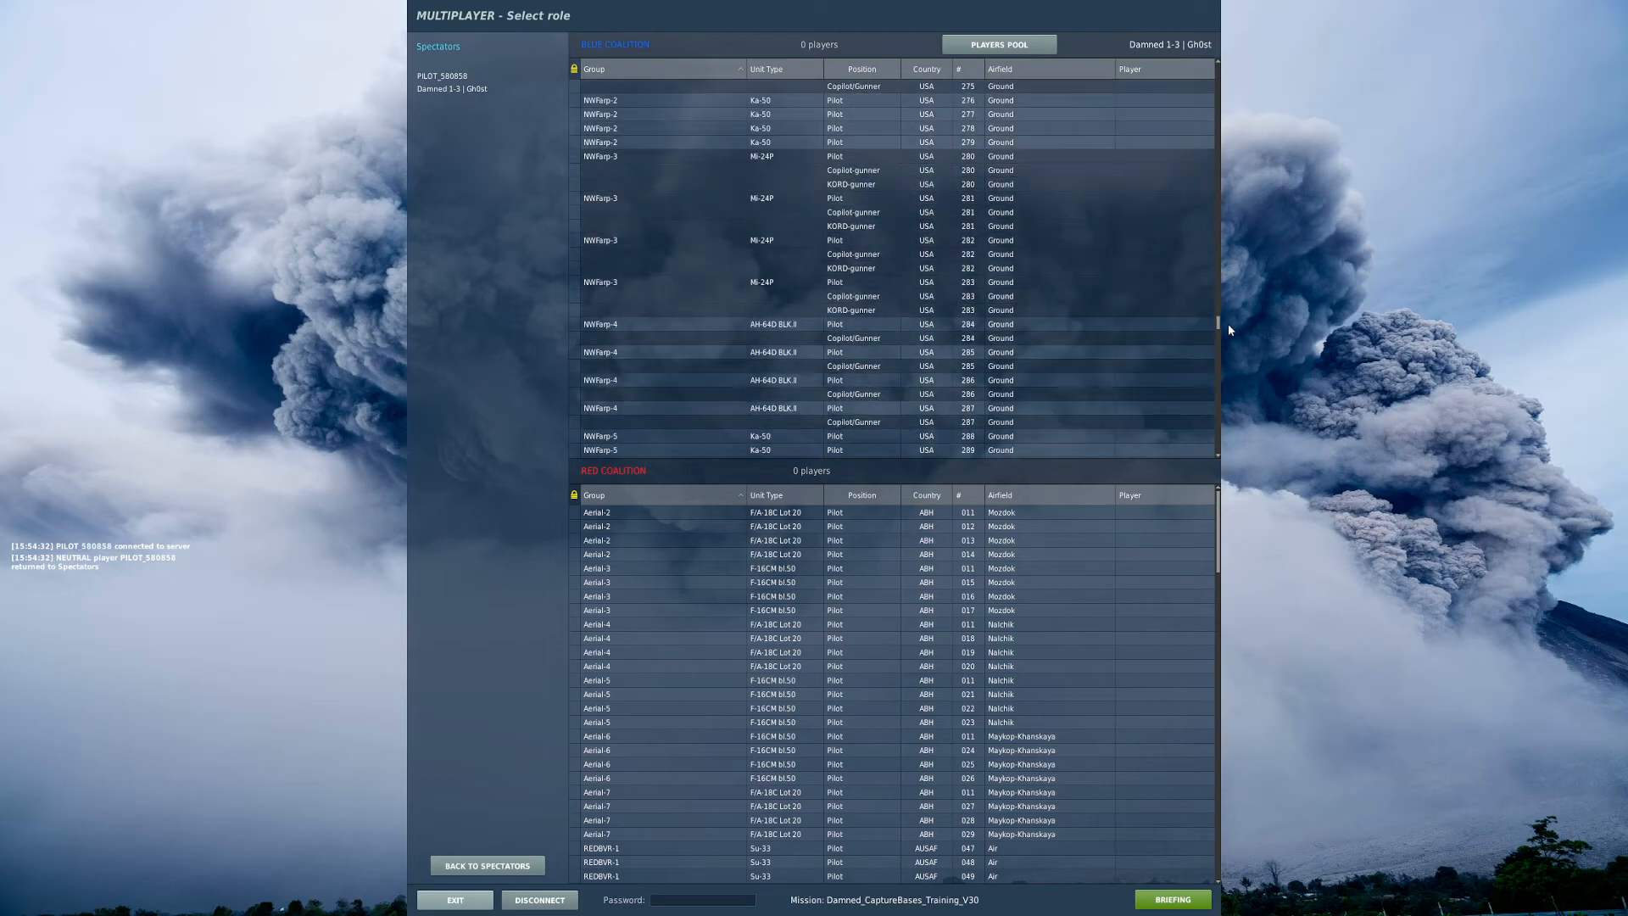
scroll("down", 3)
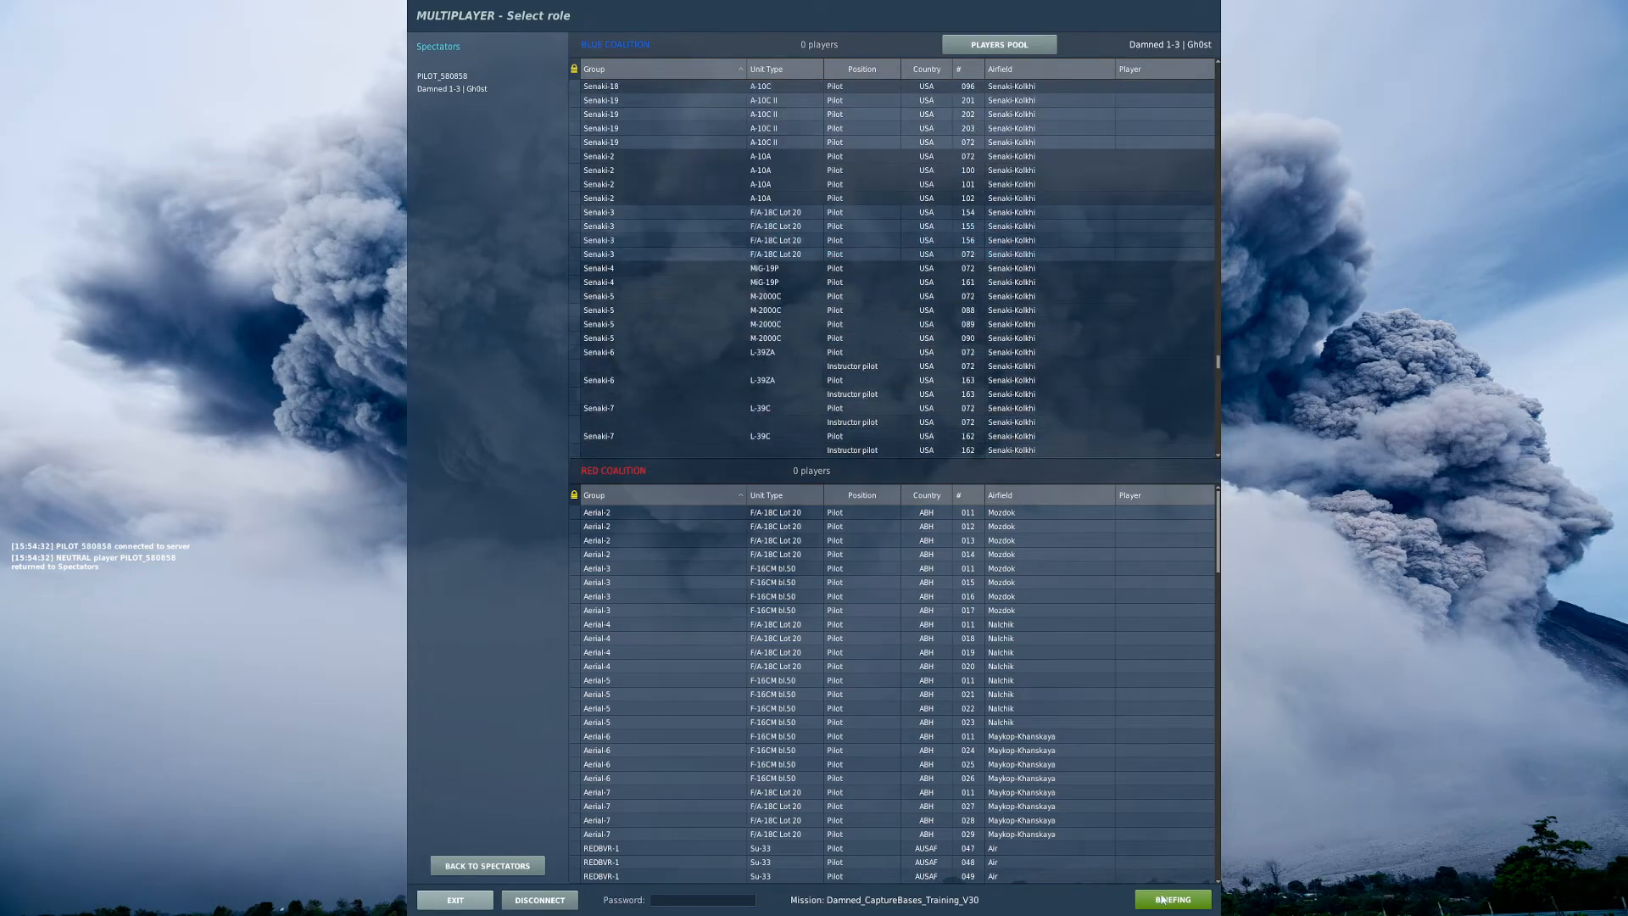
left_click(1170, 899)
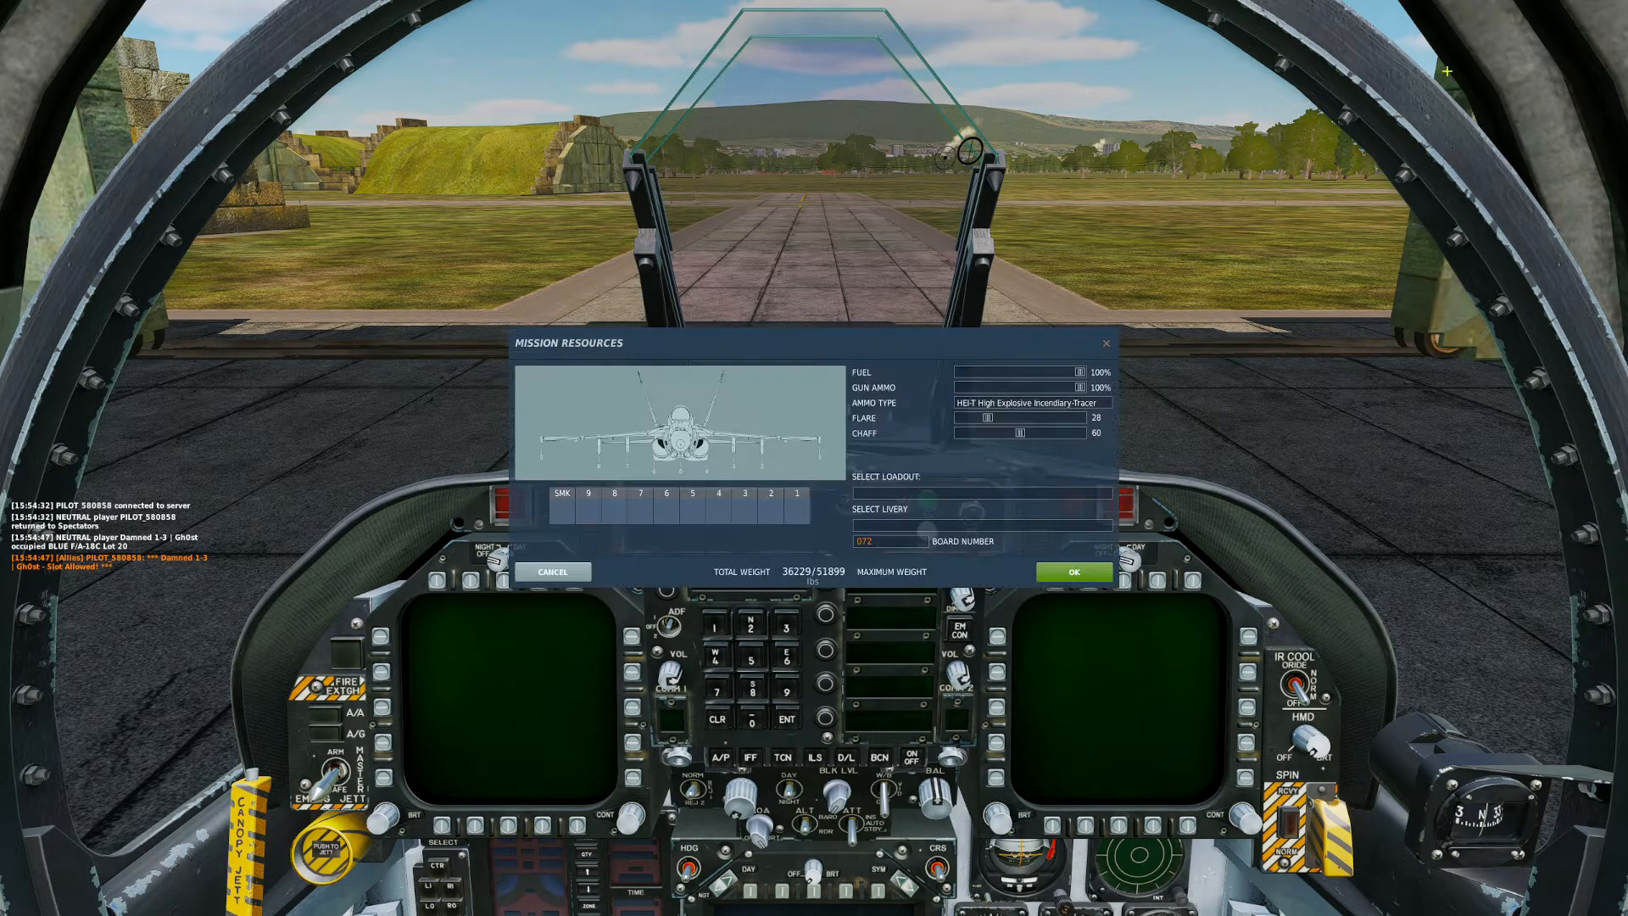
Step: Apply the '01 - Custom' loadout to the F/A-18C in the rearm window
left_click(979, 491)
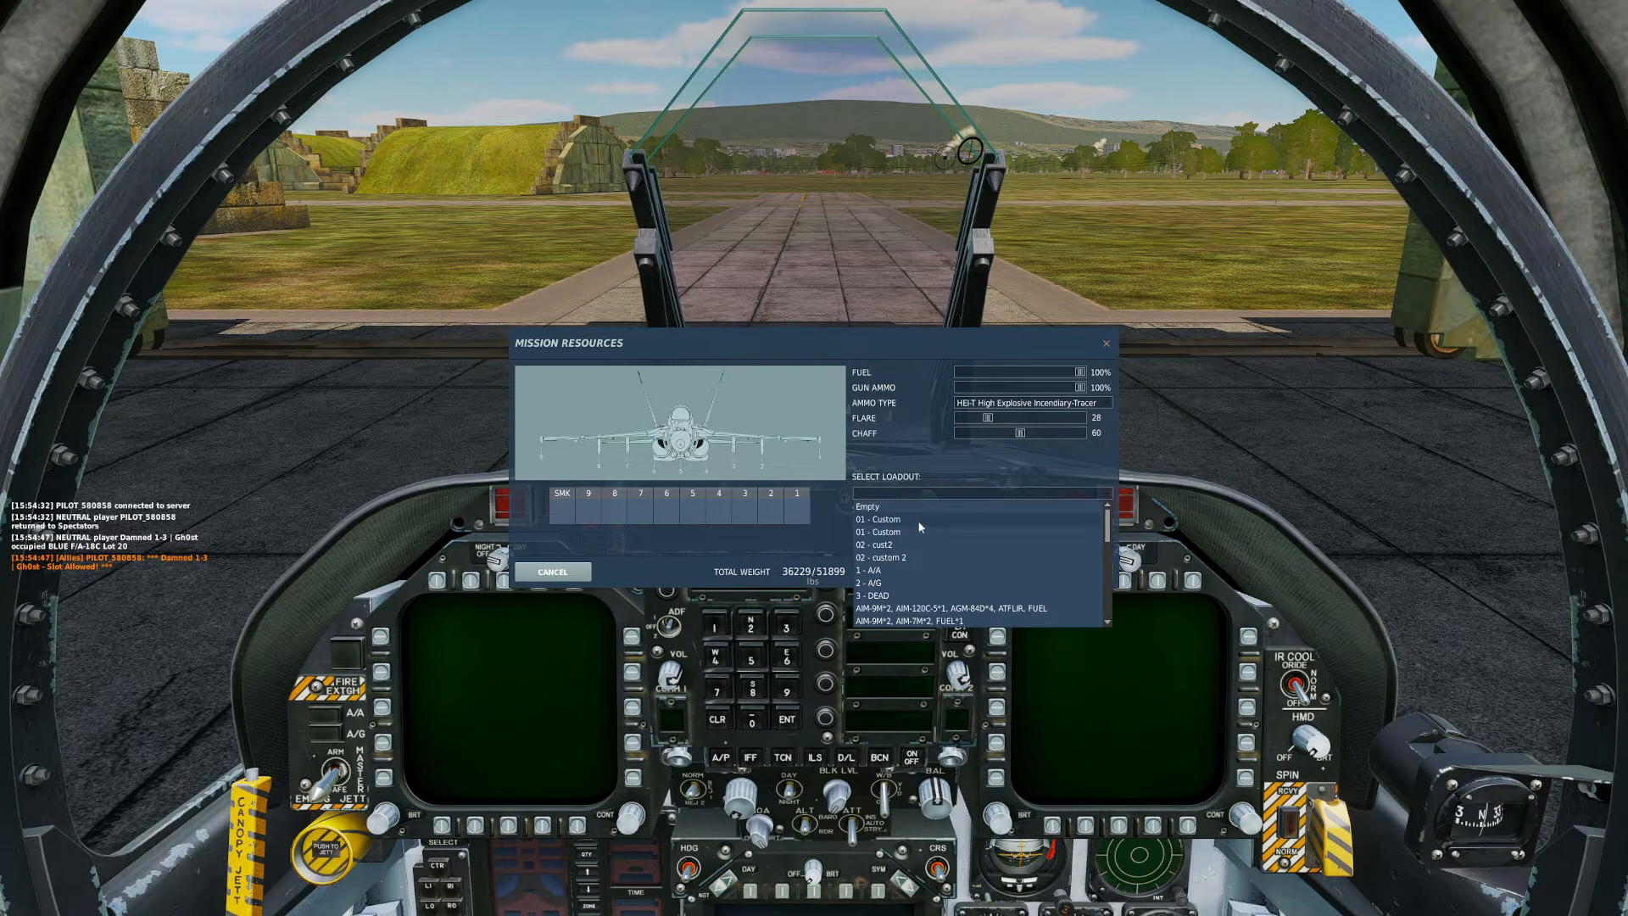
left_click(872, 518)
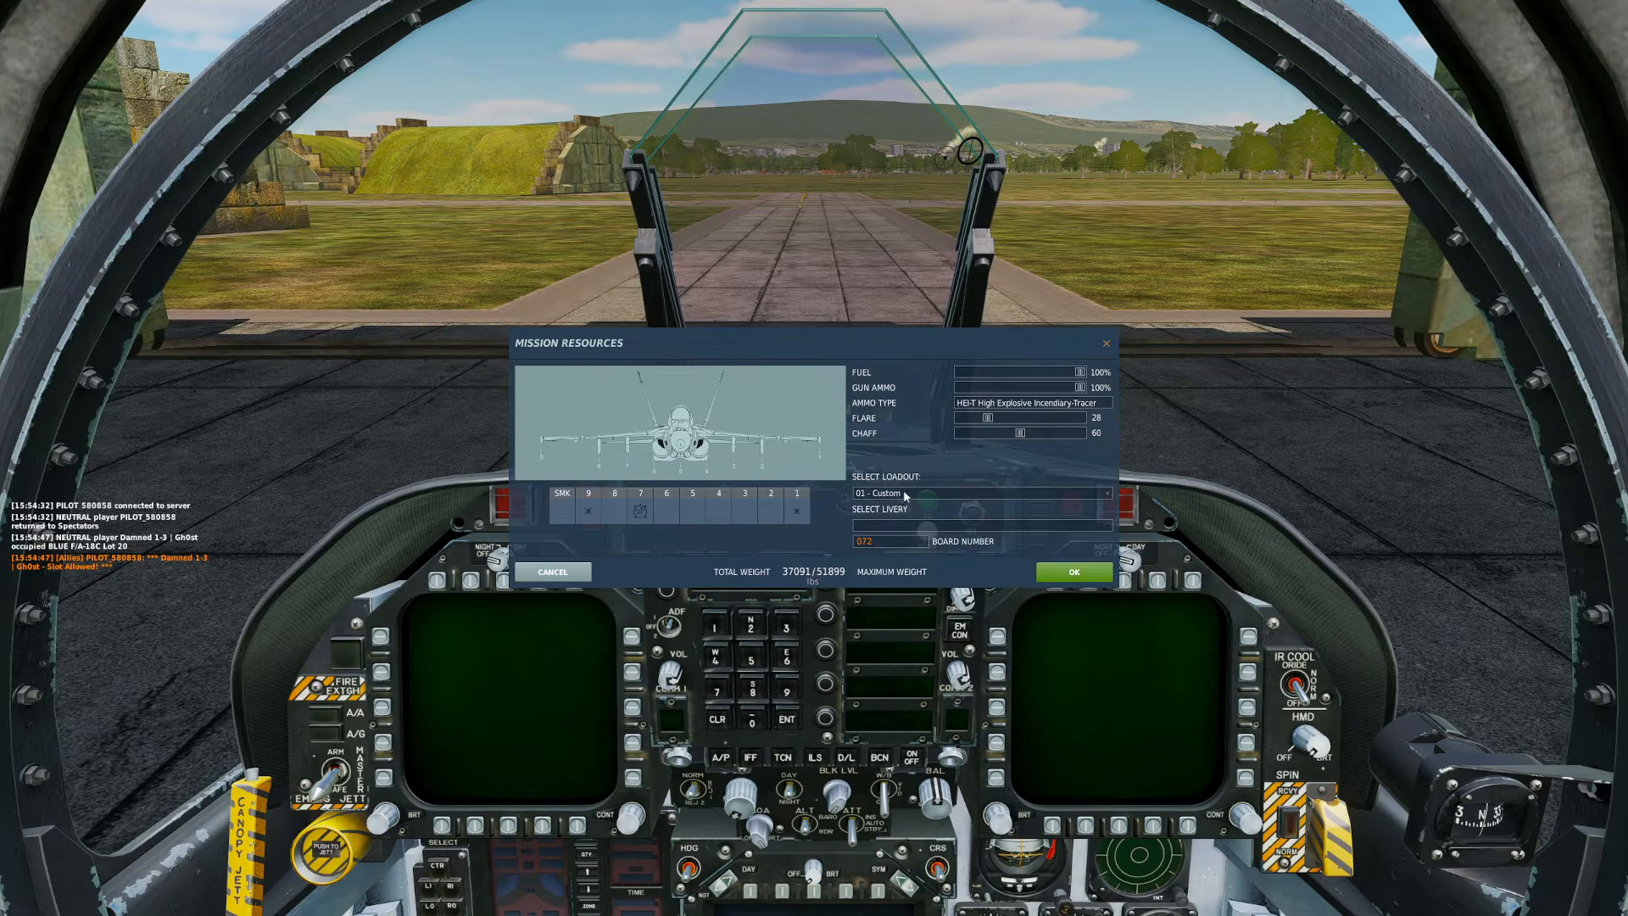
left_click(981, 492)
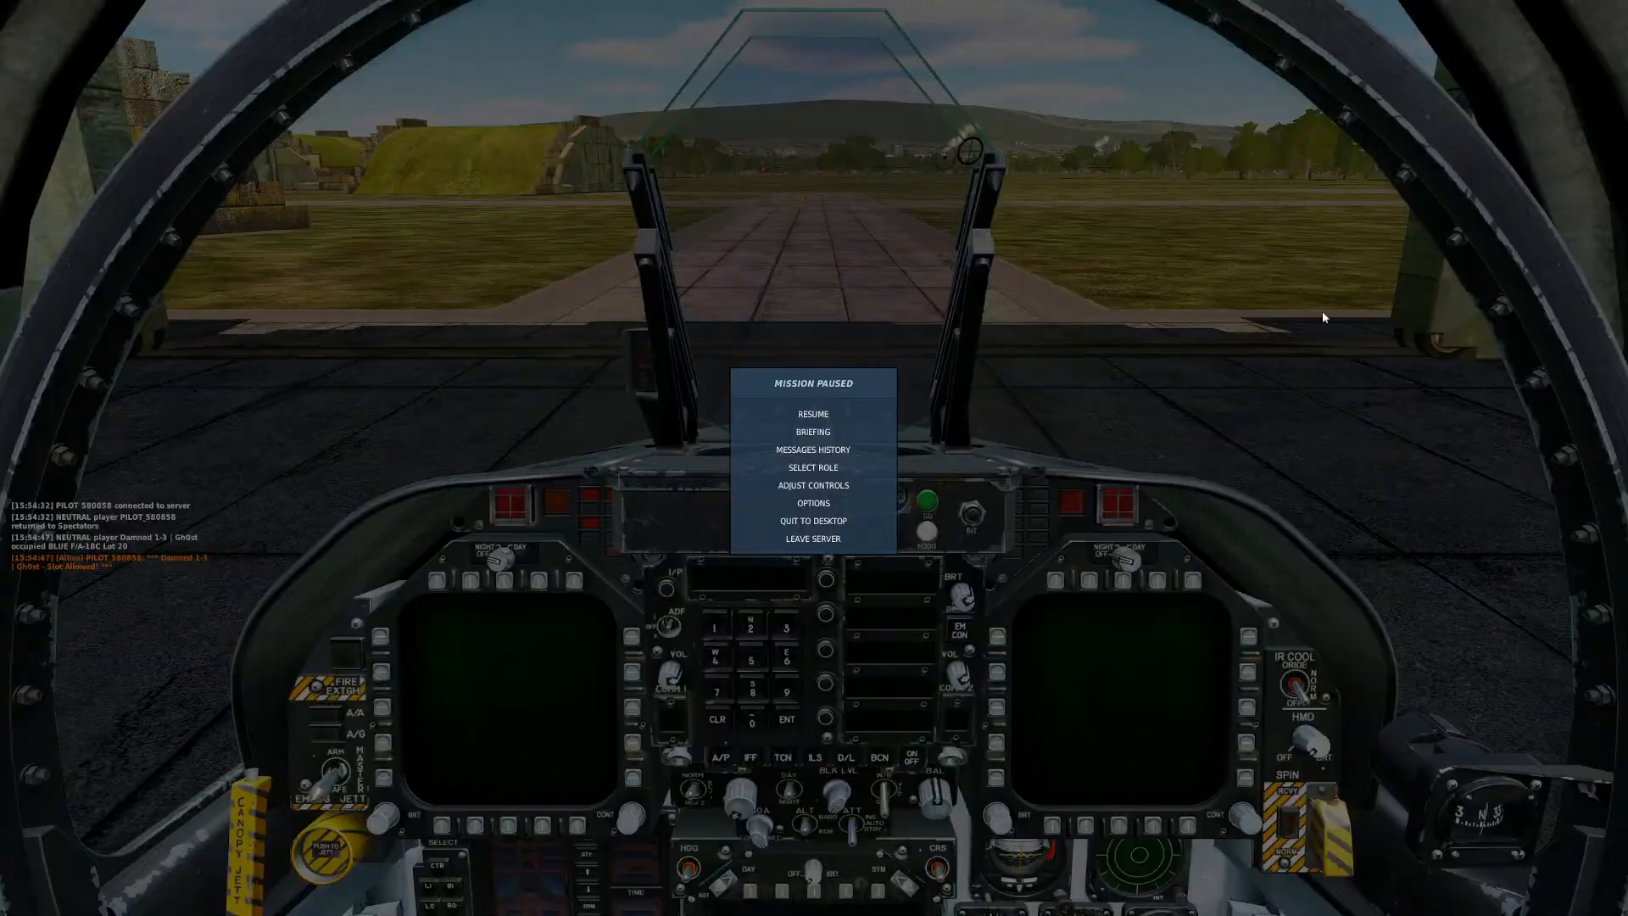
Step: Switch roles from the pause menu to a blue A-10C II pilot slot
left_click(813, 467)
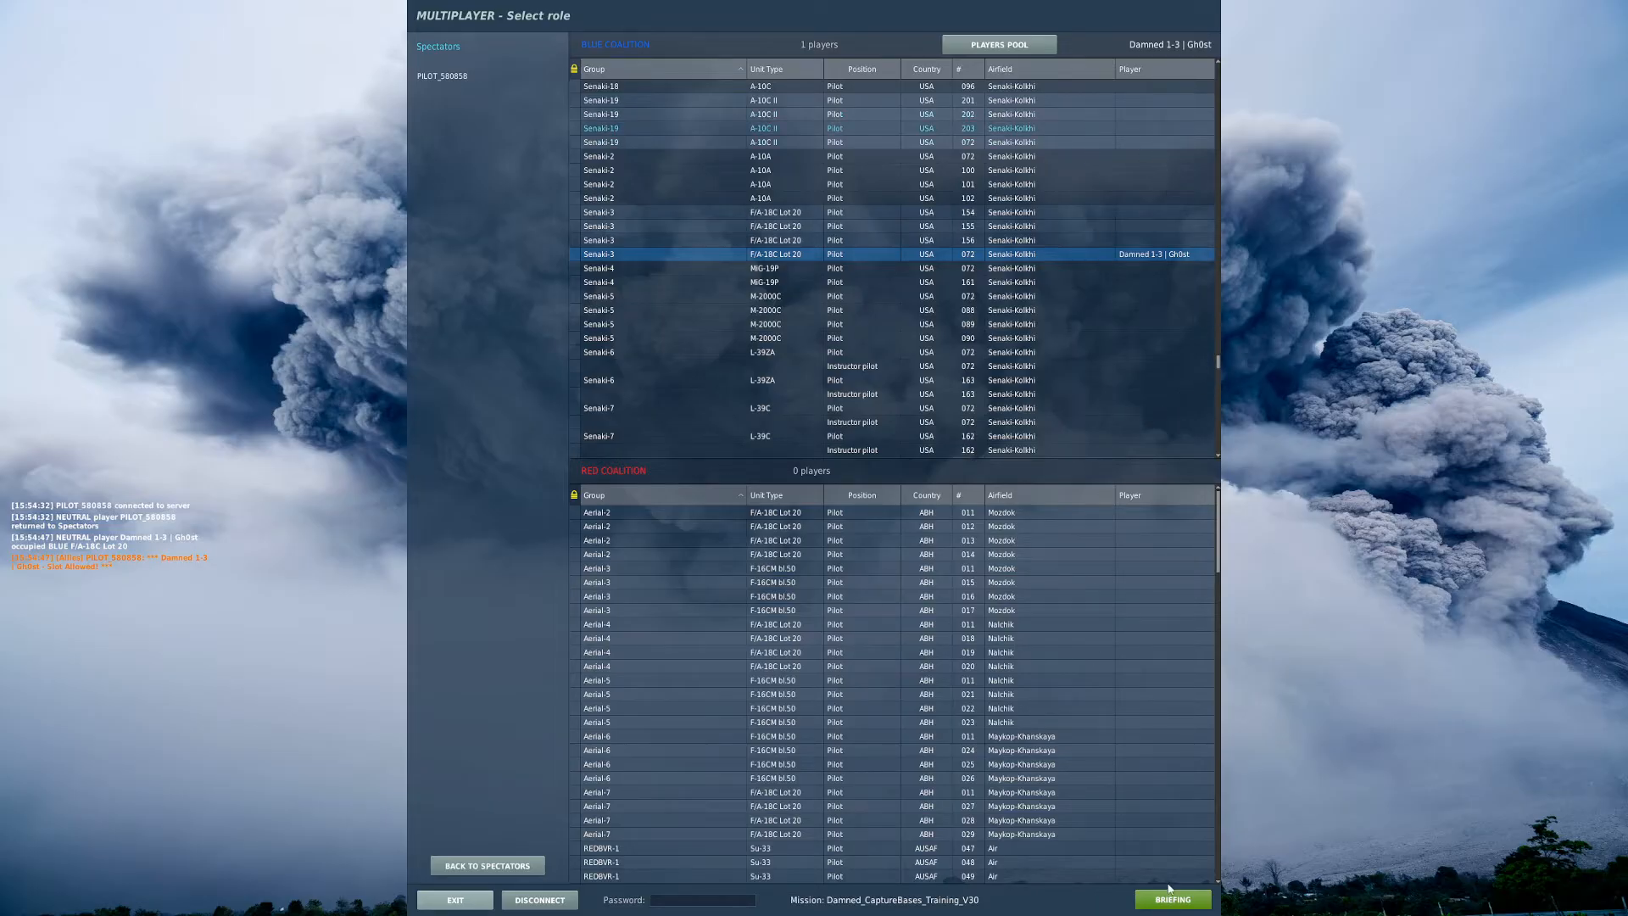
left_click(1170, 898)
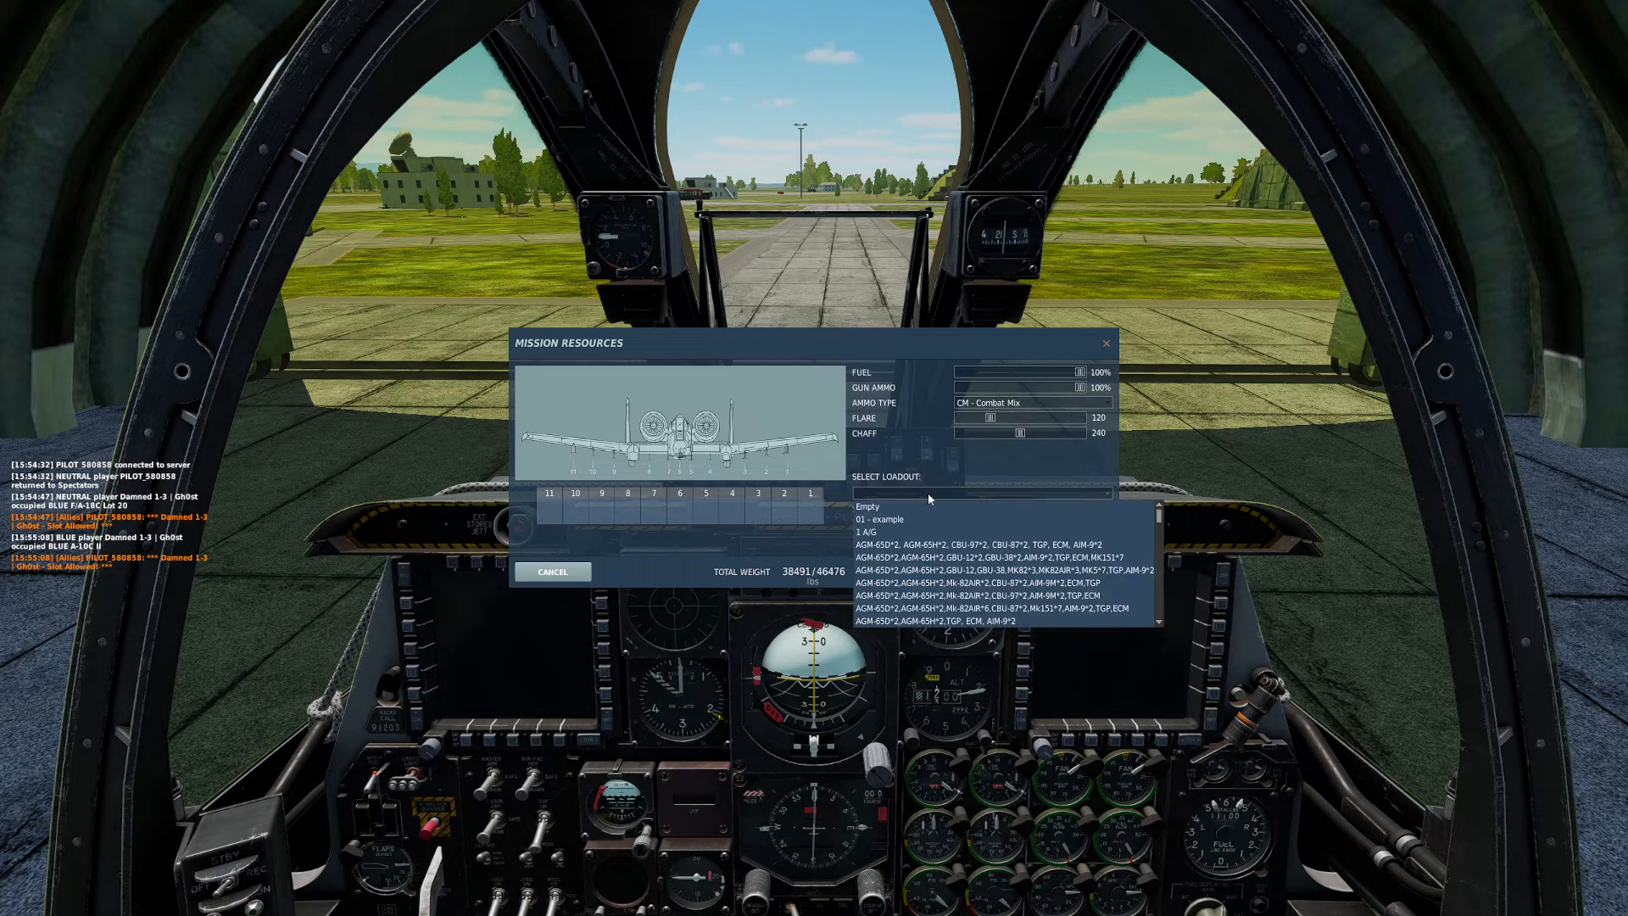
Step: Select the '01 - example' loadout for the A-10C II in Mission Resources
left_click(878, 519)
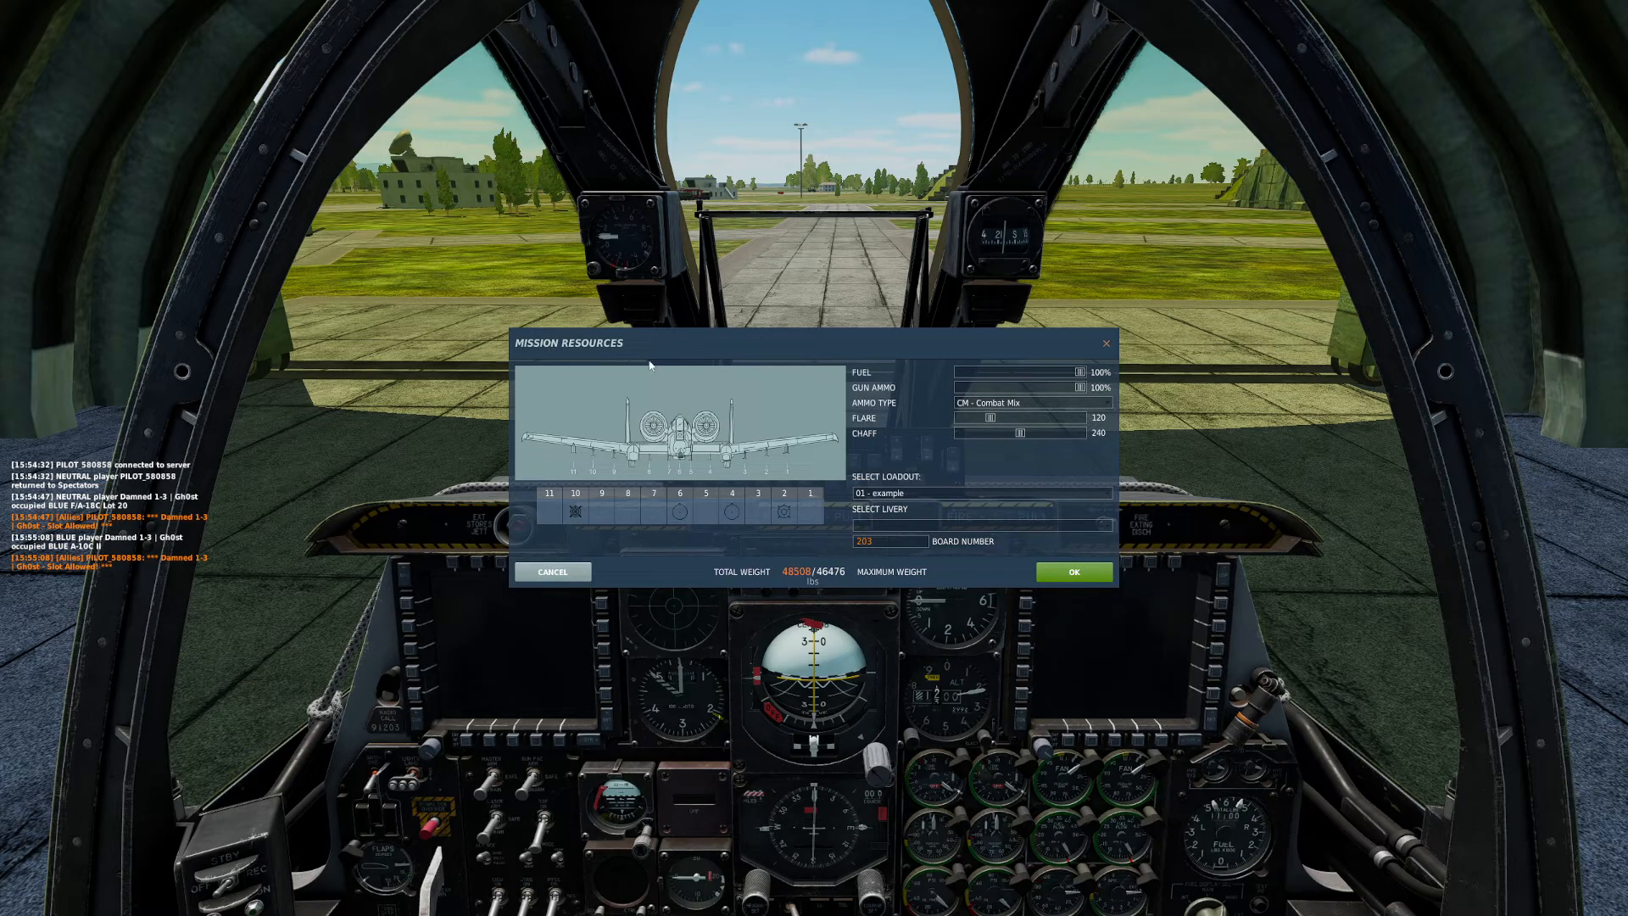
mouse_move(555, 573)
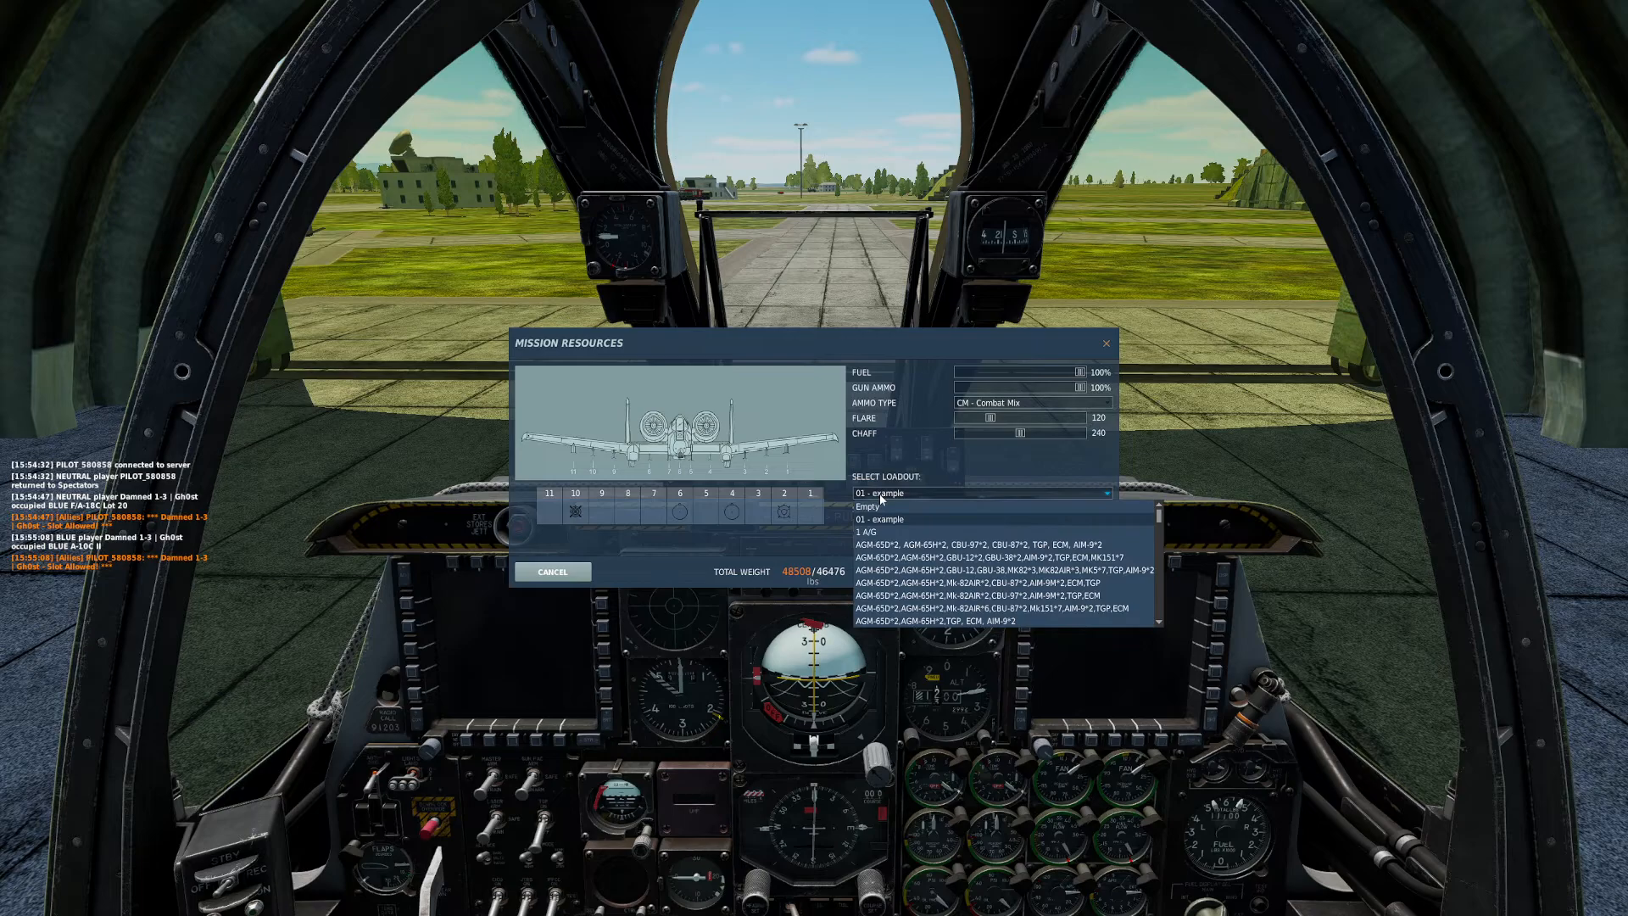
left_click(879, 491)
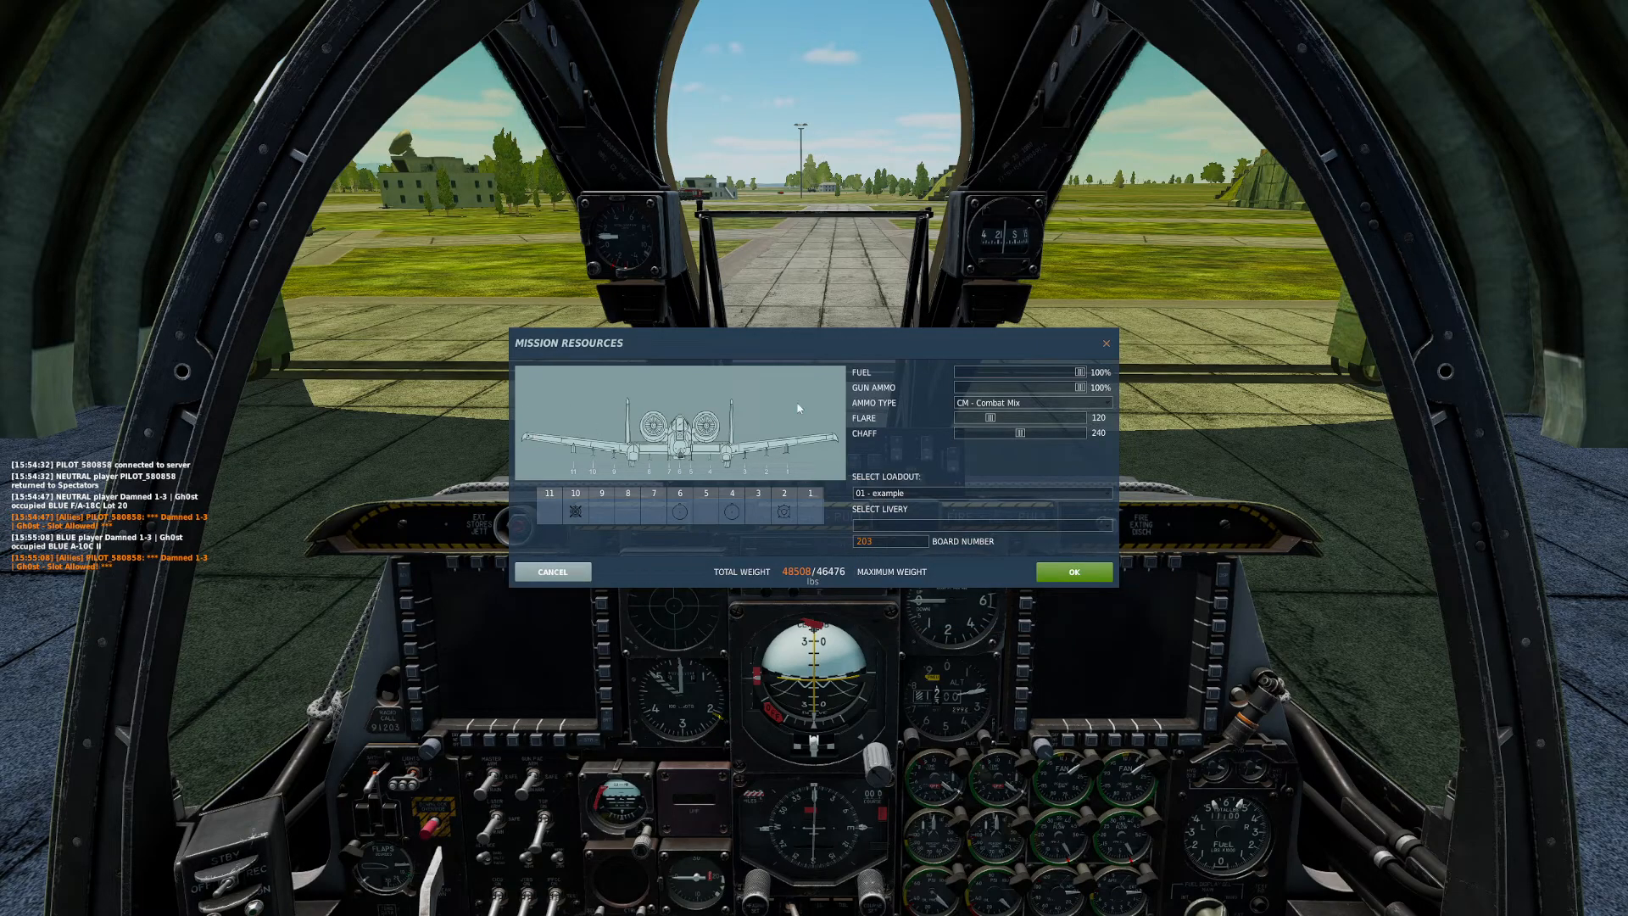